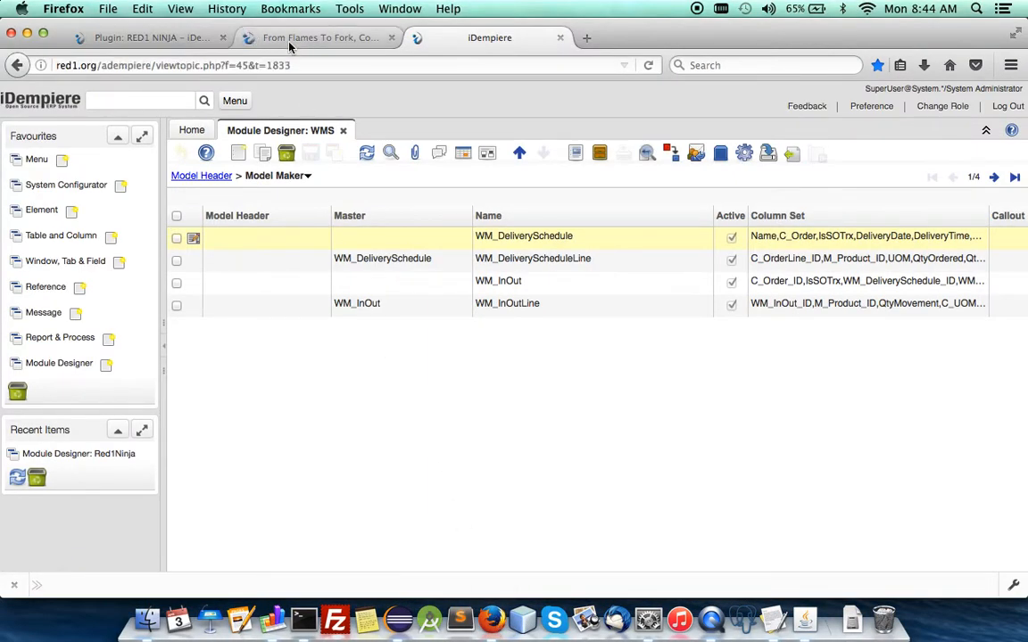
# Step: Return to the iDempiere topic list and read through the Warehouse Management System topic
pyautogui.click(319, 37)
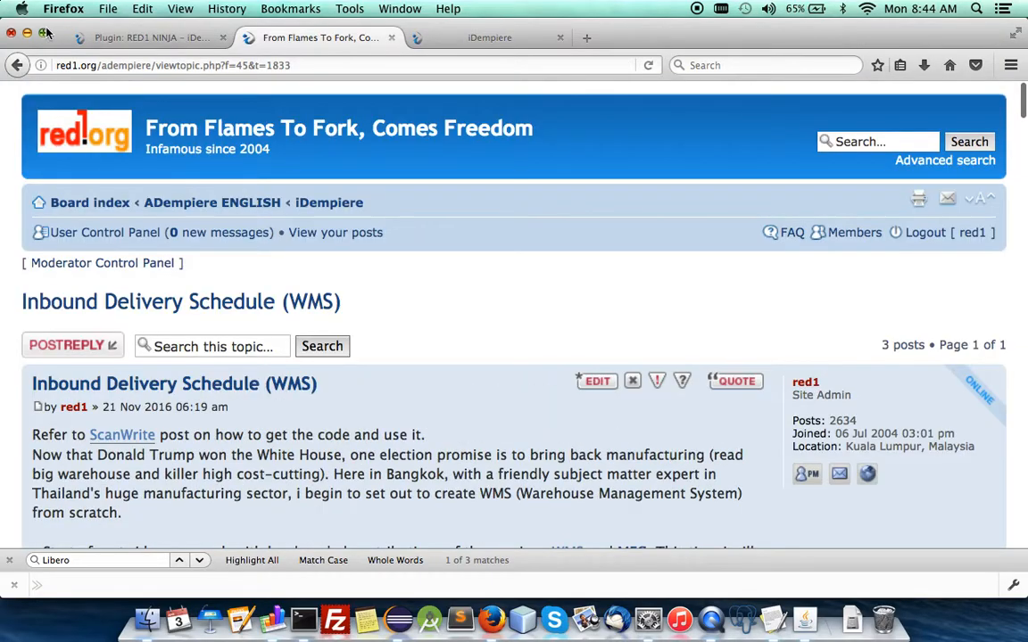
pyautogui.click(16, 64)
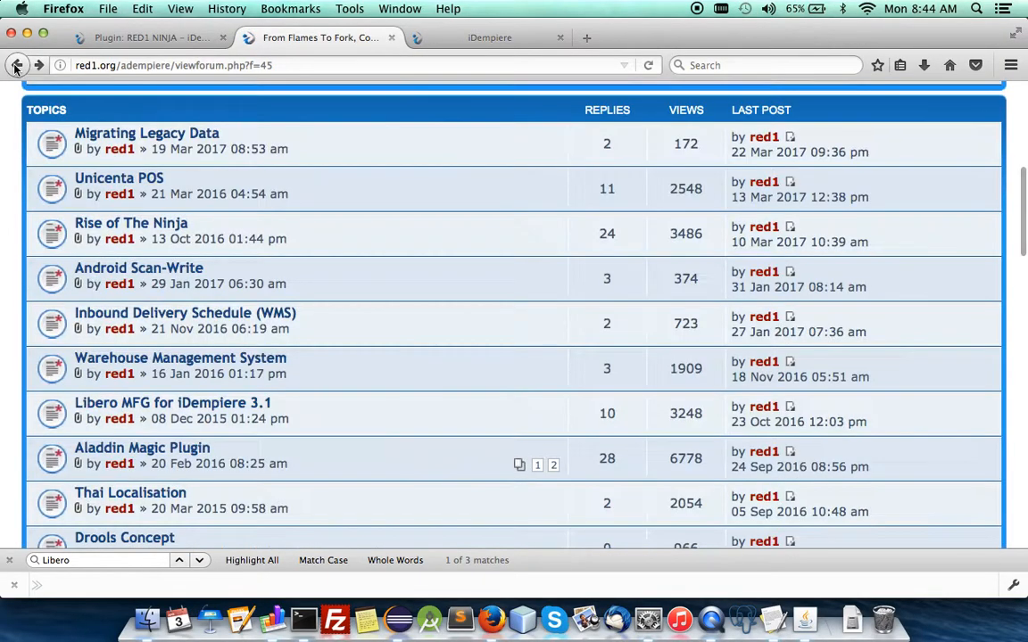
pyautogui.moveTo(186, 314)
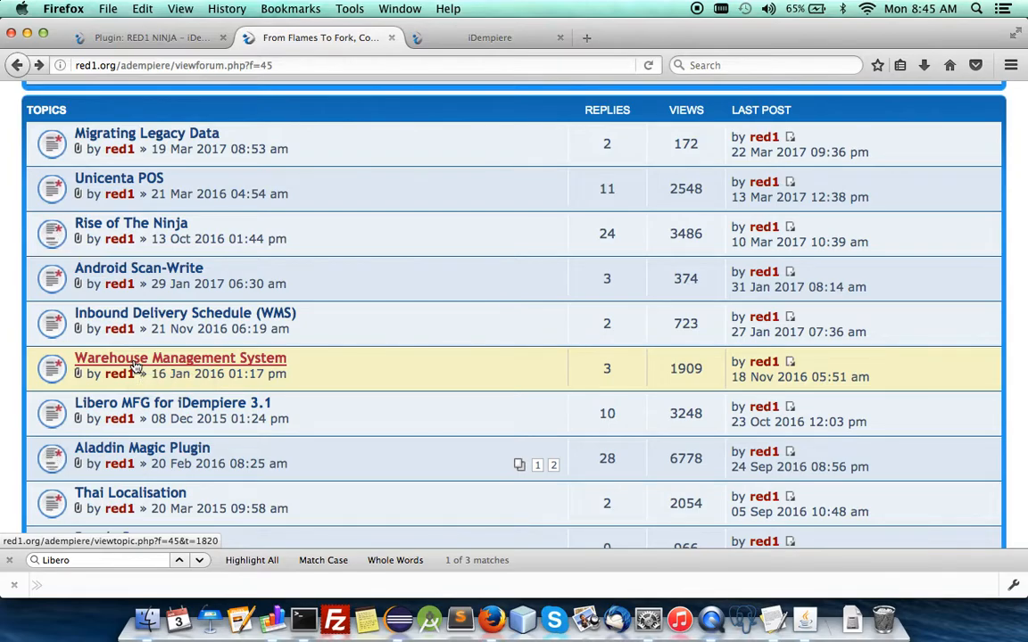
pyautogui.click(180, 356)
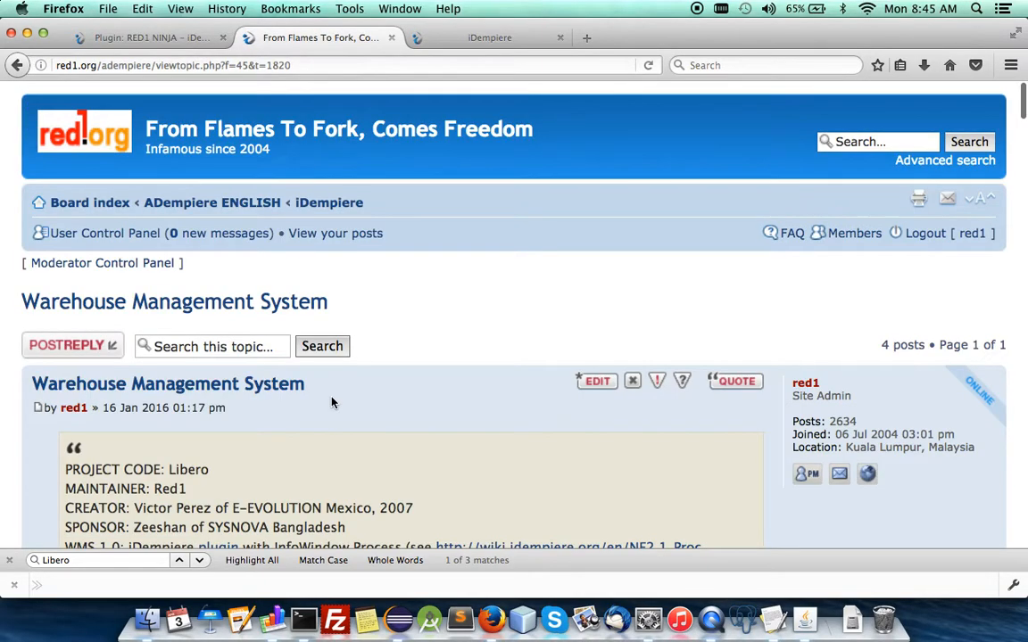
pyautogui.scroll(-3)
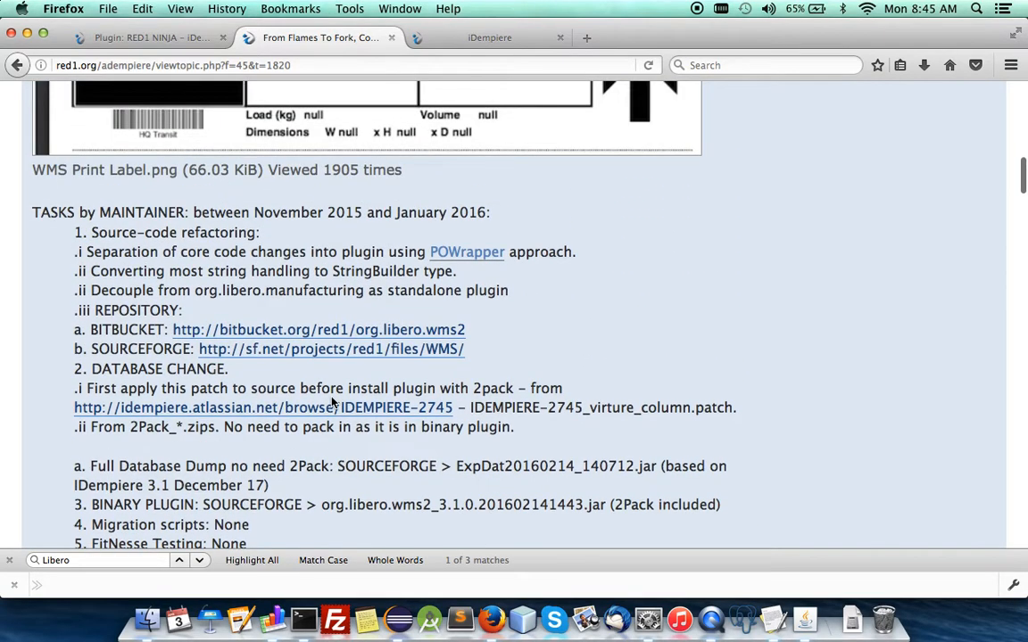
pyautogui.scroll(-3)
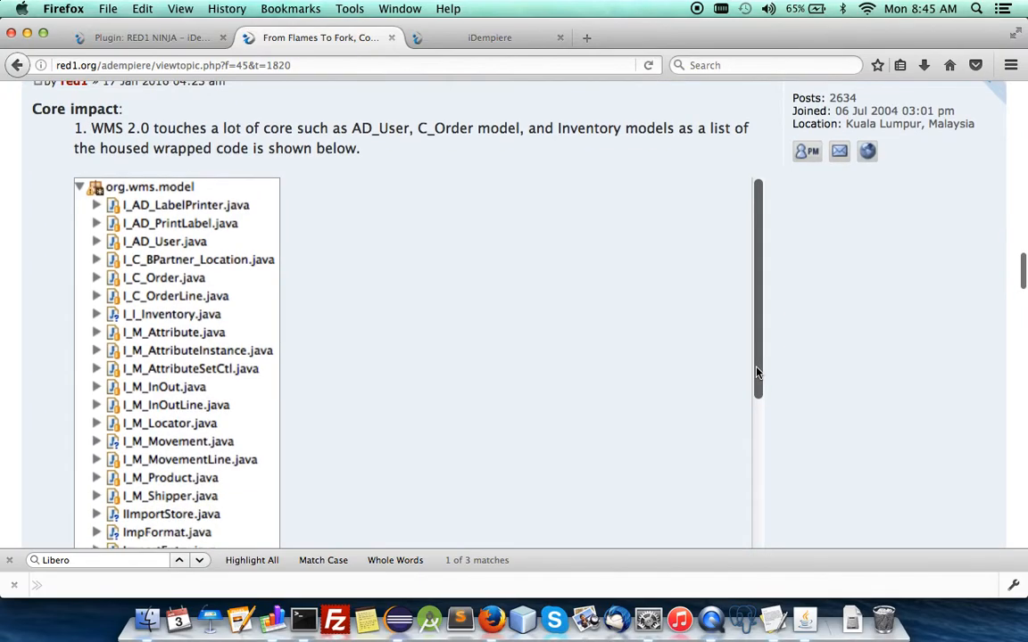
pyautogui.scroll(-3)
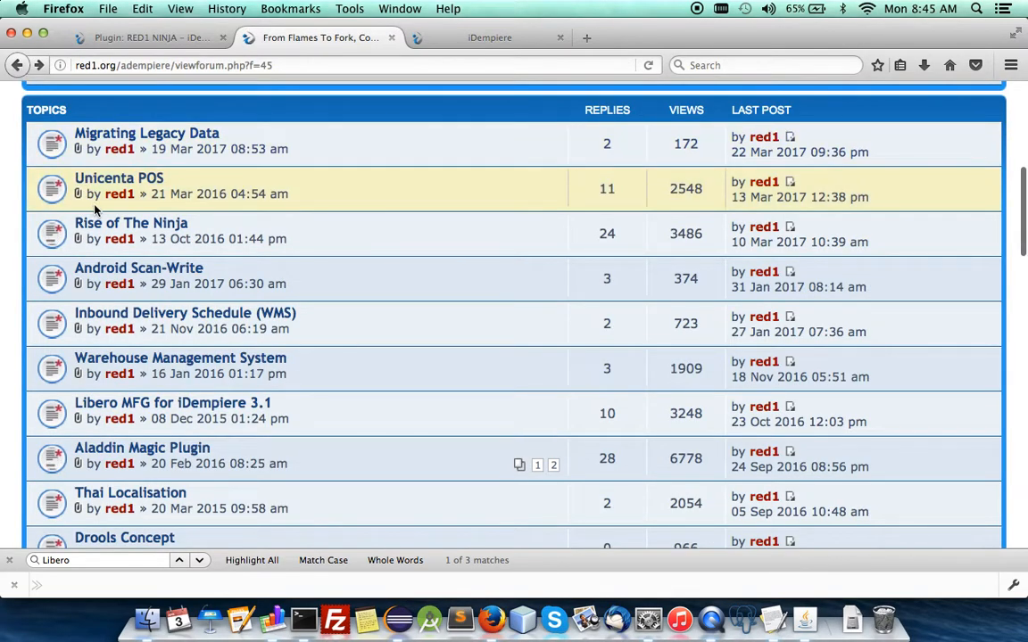
pyautogui.moveTo(282, 225)
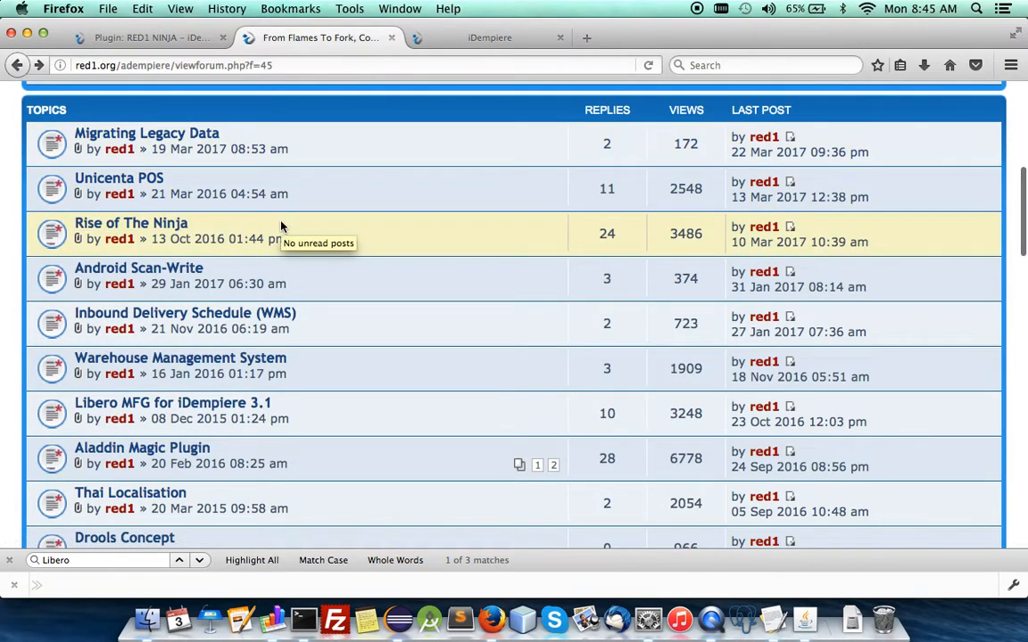
pyautogui.moveTo(141, 323)
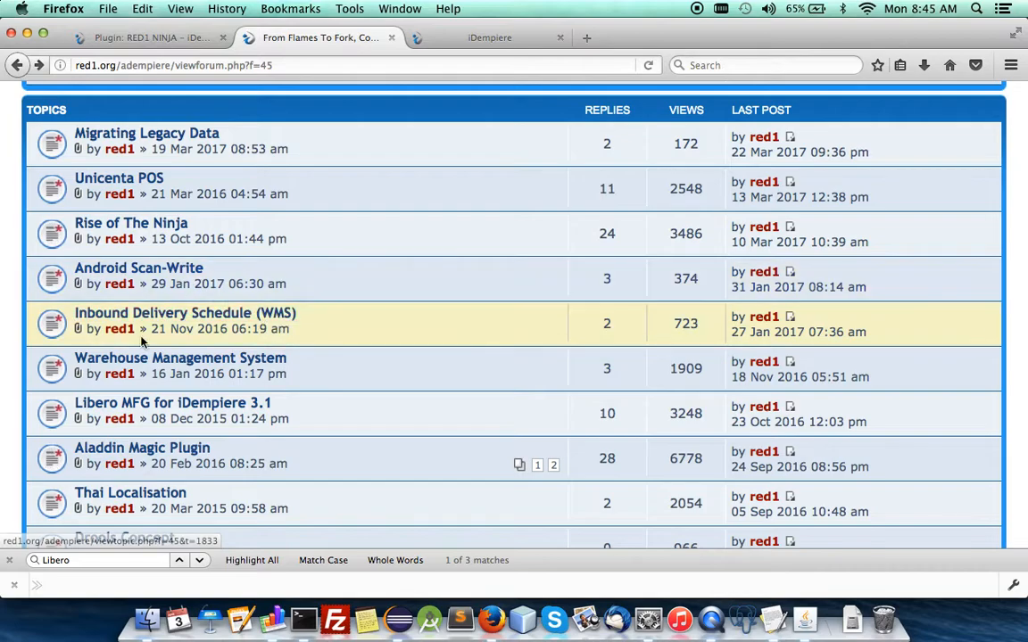
# Step: Read through the Inbound Delivery Schedule (WMS) topic, then return to the topic list
pyautogui.click(186, 314)
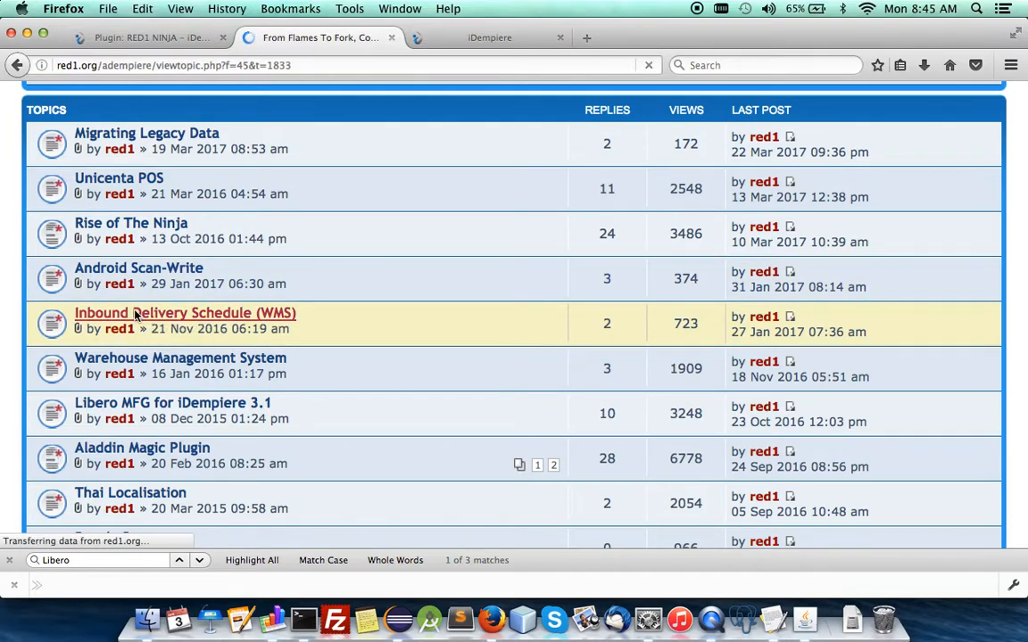
pyautogui.click(185, 314)
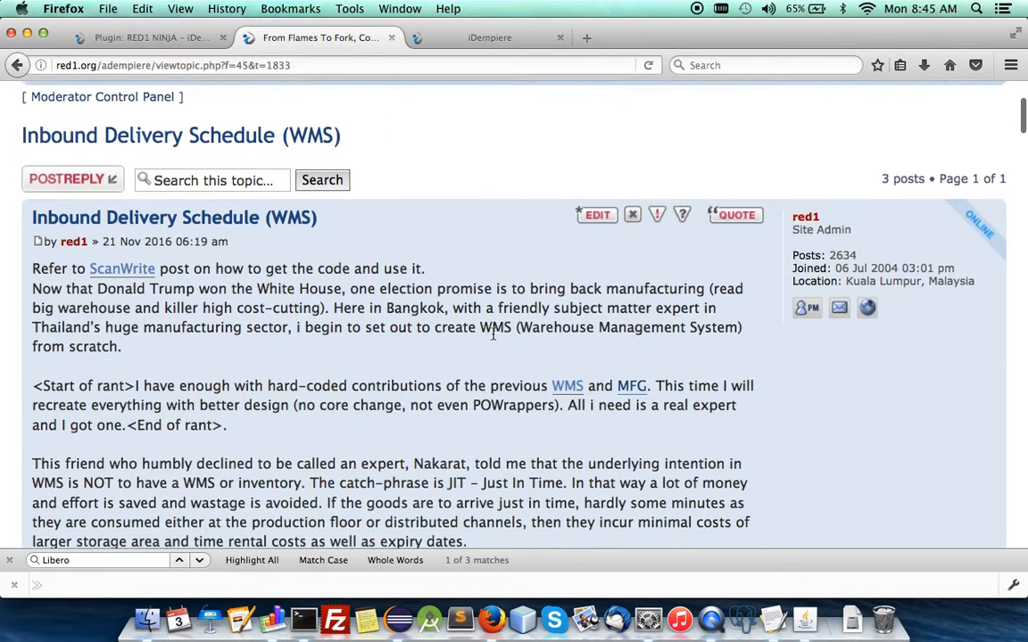
pyautogui.scroll(-3)
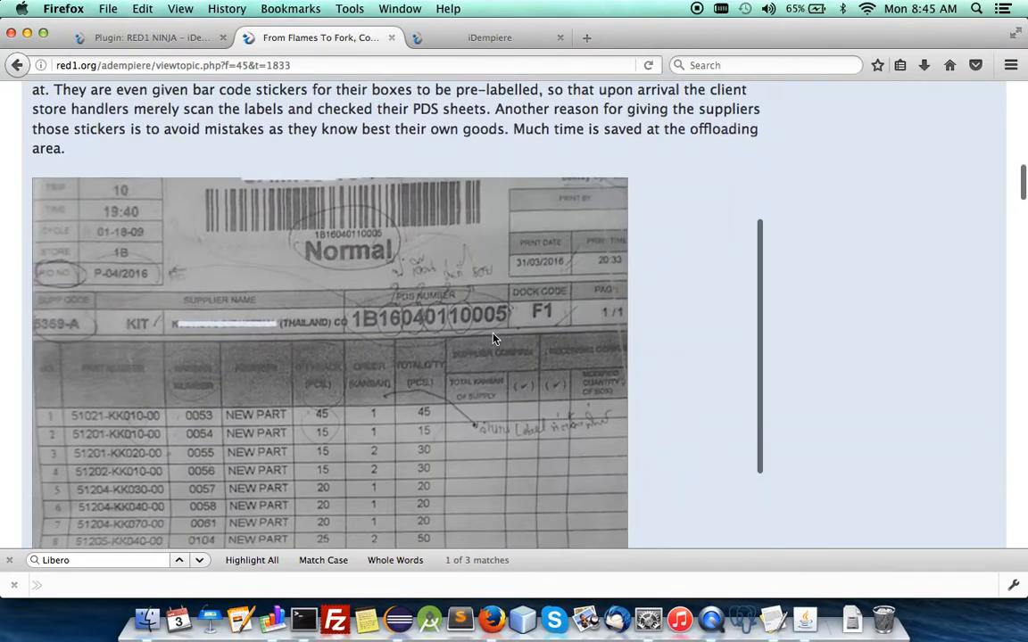
pyautogui.scroll(-3)
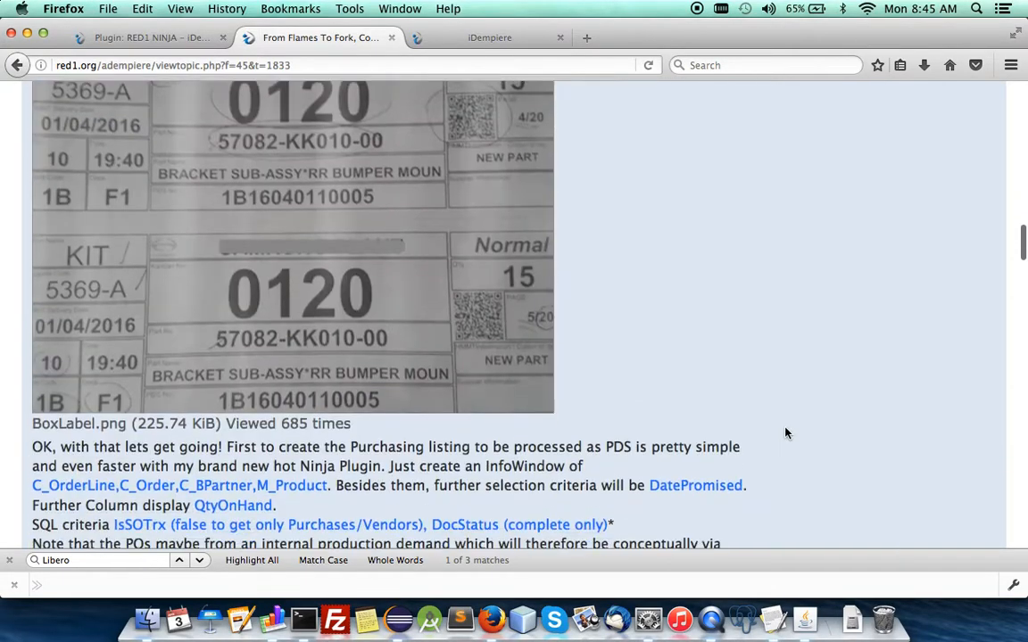
pyautogui.scroll(-3)
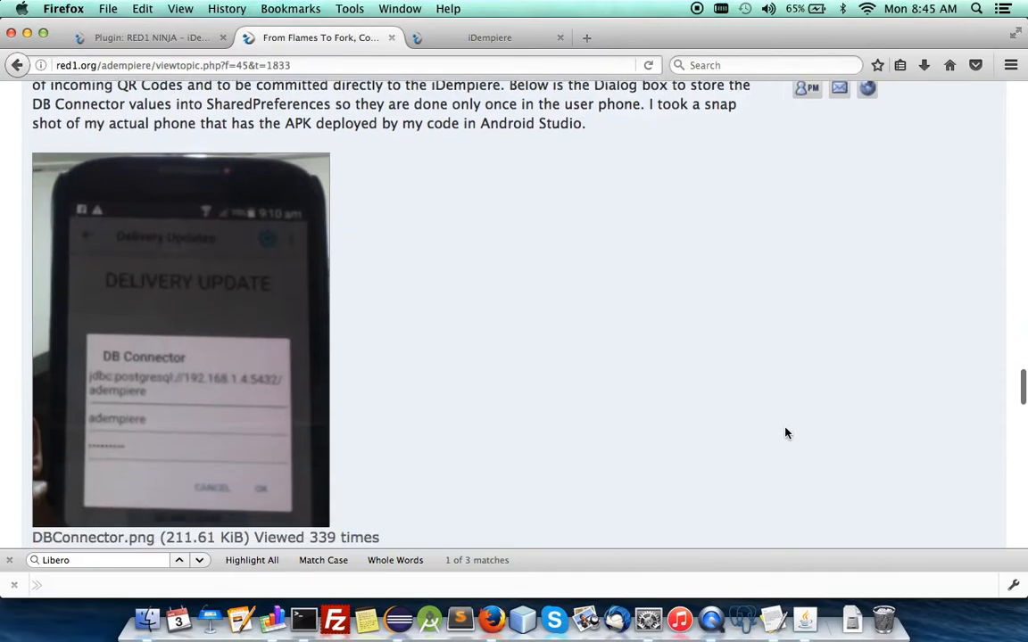
pyautogui.scroll(-3)
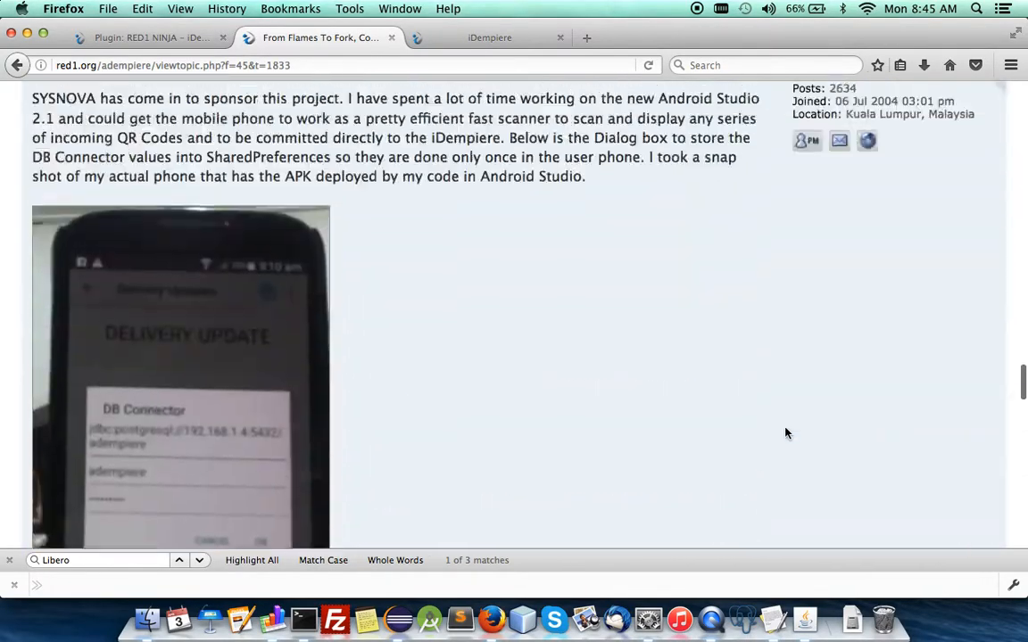
pyautogui.scroll(-3)
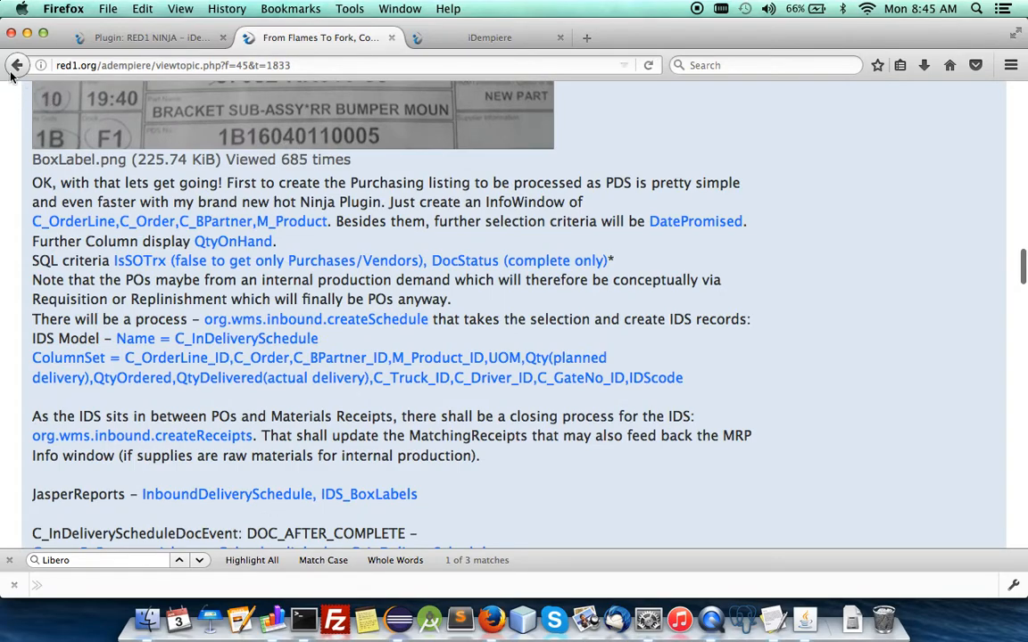
pyautogui.click(16, 65)
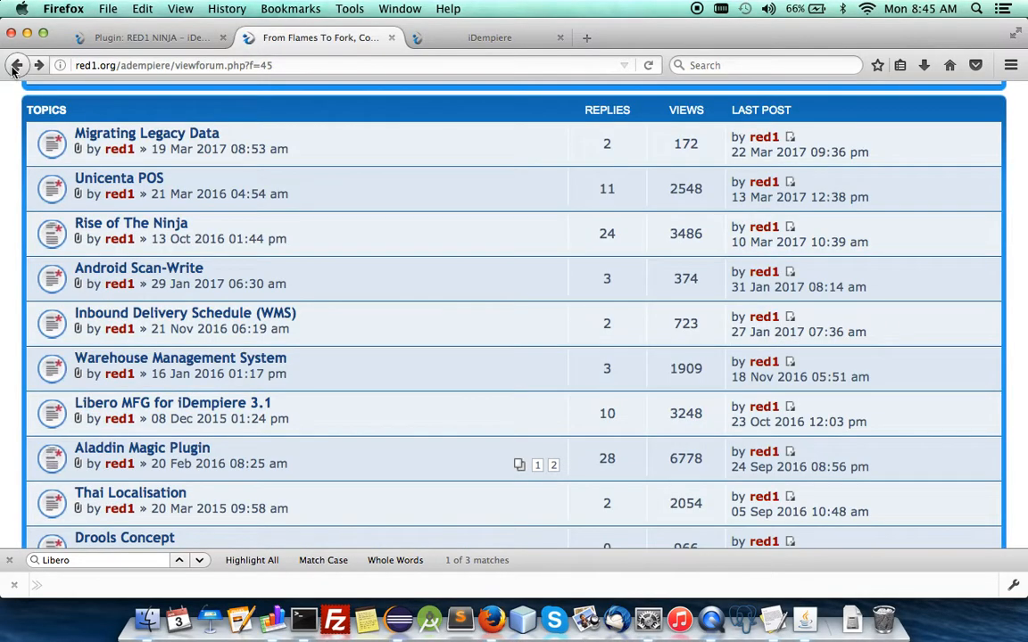
# Step: Bring the Plugin: RED1 NINJA wiki page to the front
pyautogui.click(134, 37)
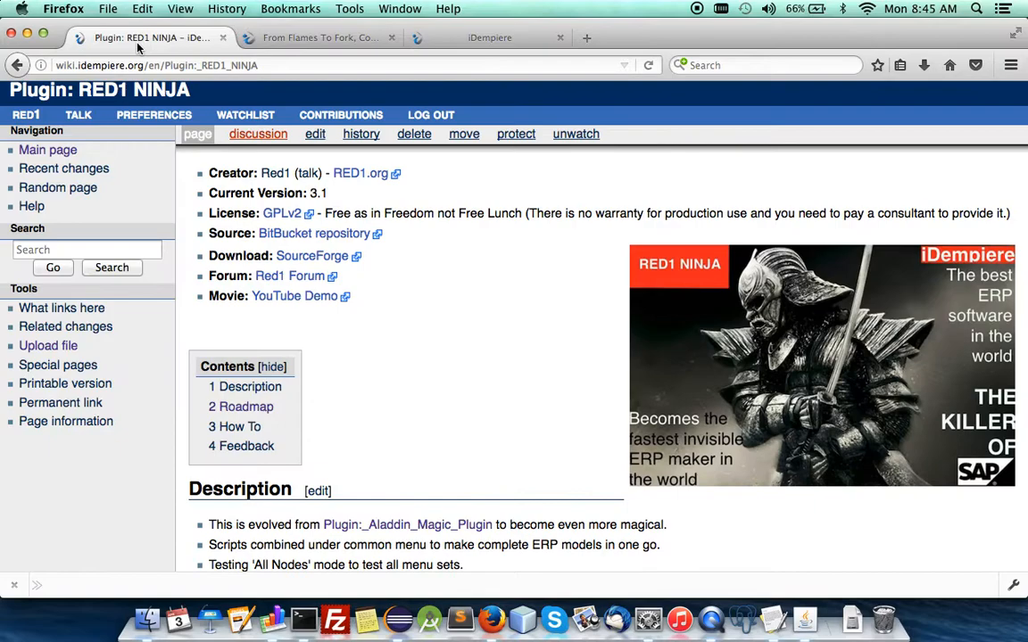
pyautogui.moveTo(412, 450)
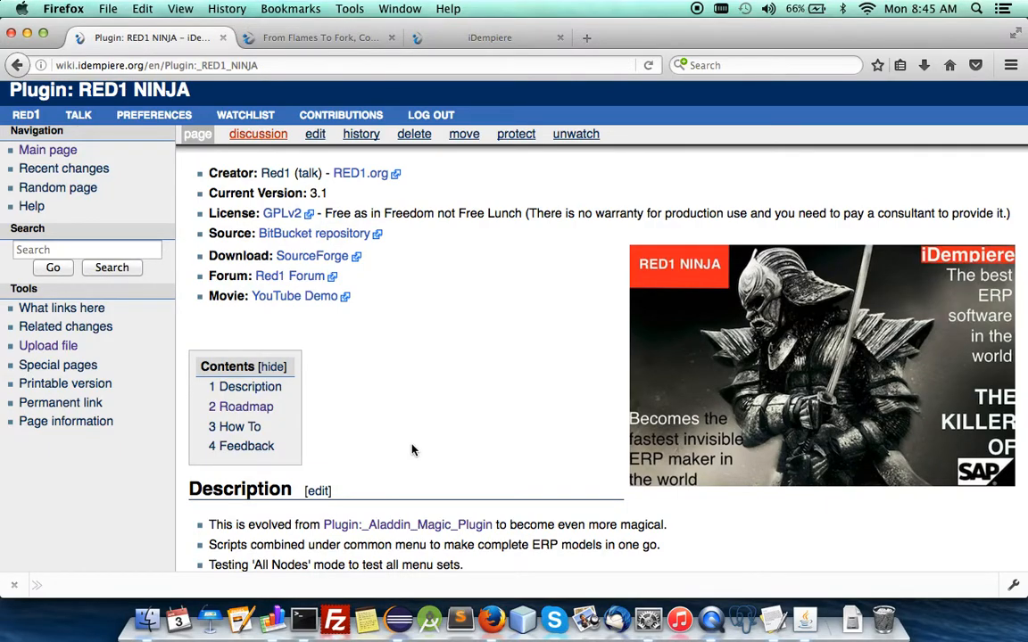
pyautogui.moveTo(413, 449)
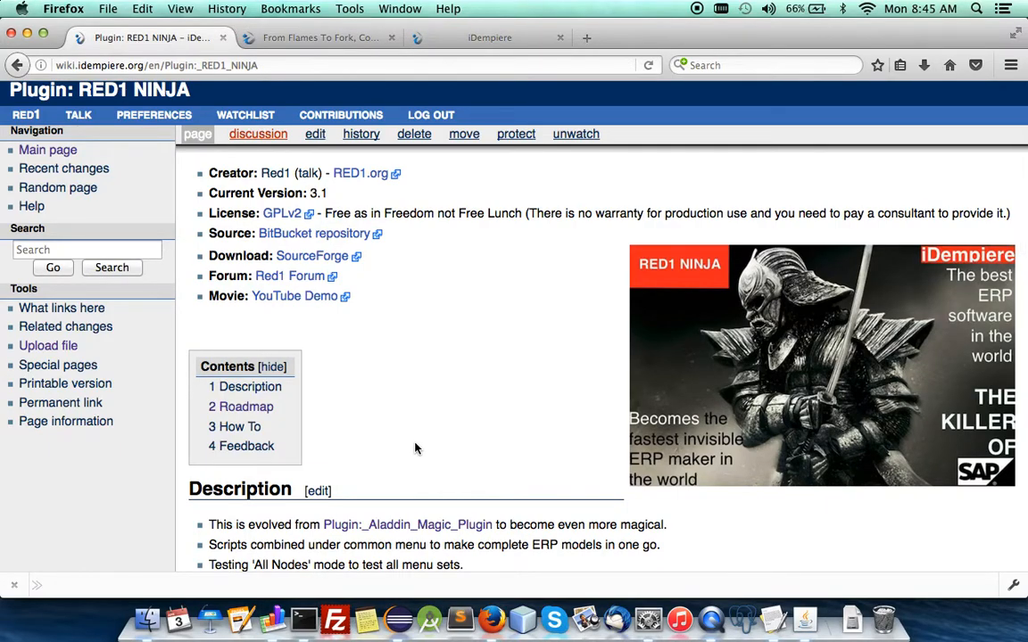
pyautogui.moveTo(271, 618)
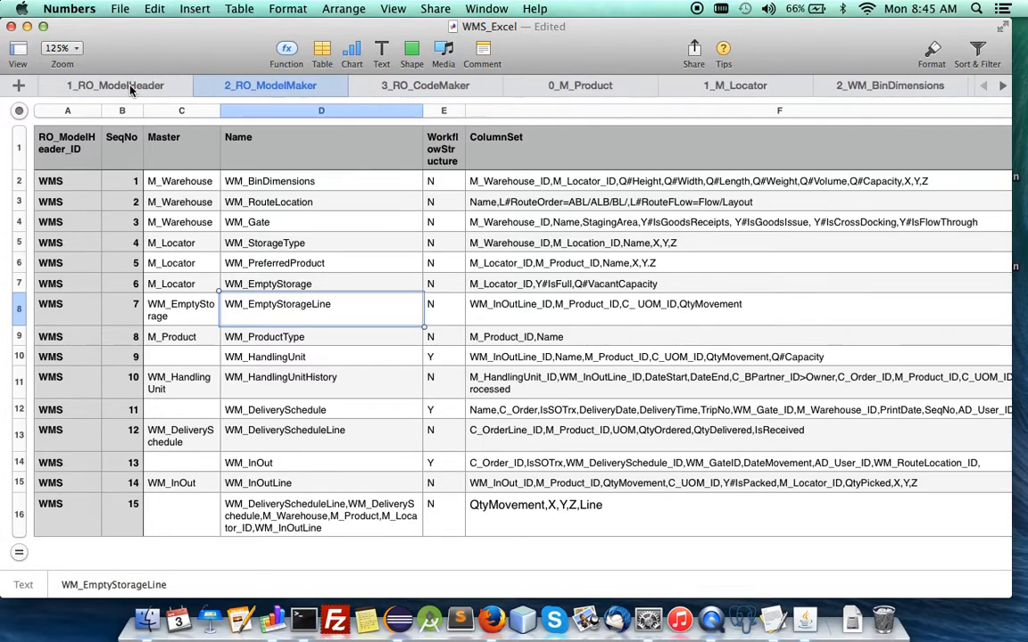
pyautogui.click(114, 86)
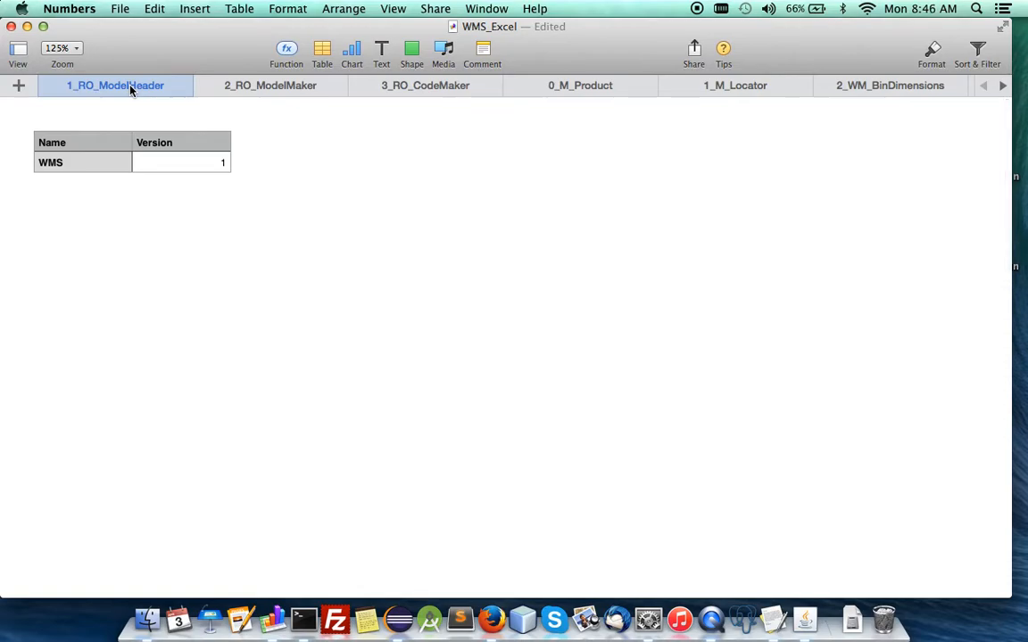
pyautogui.moveTo(119, 132)
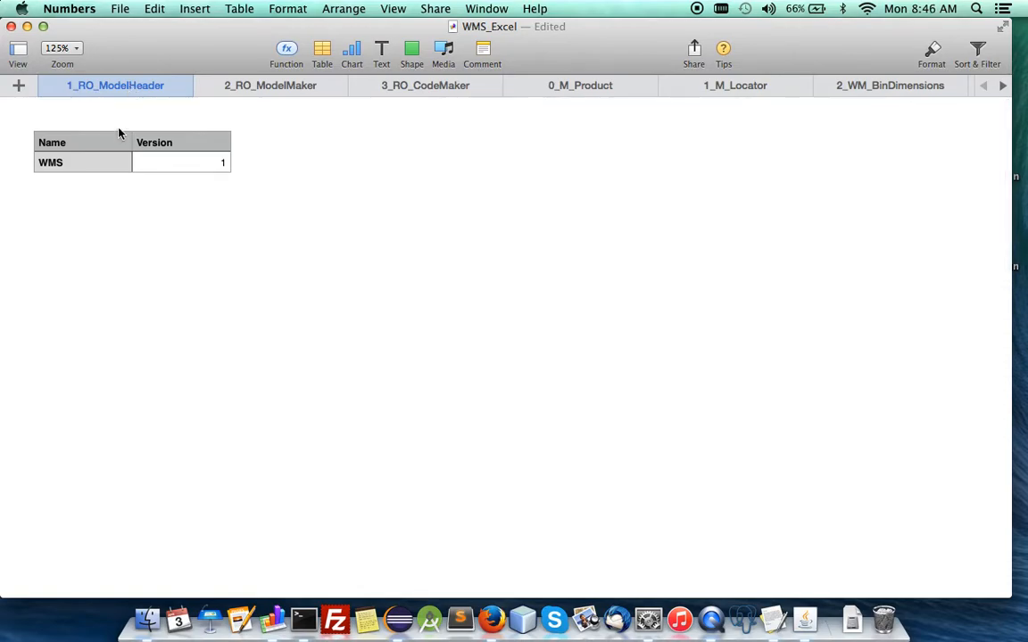
pyautogui.moveTo(86, 182)
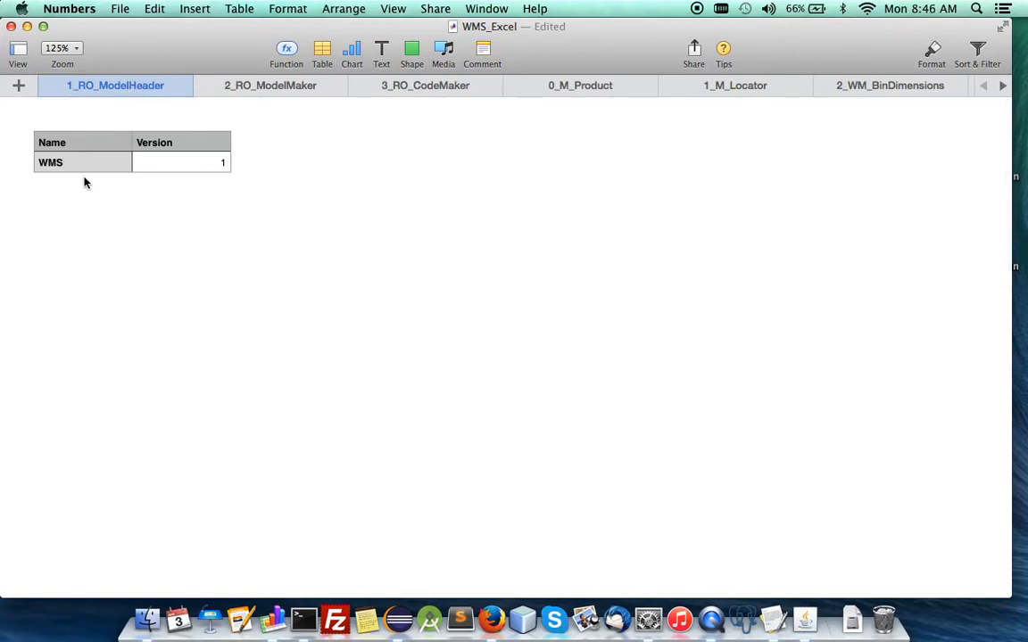
pyautogui.moveTo(257, 129)
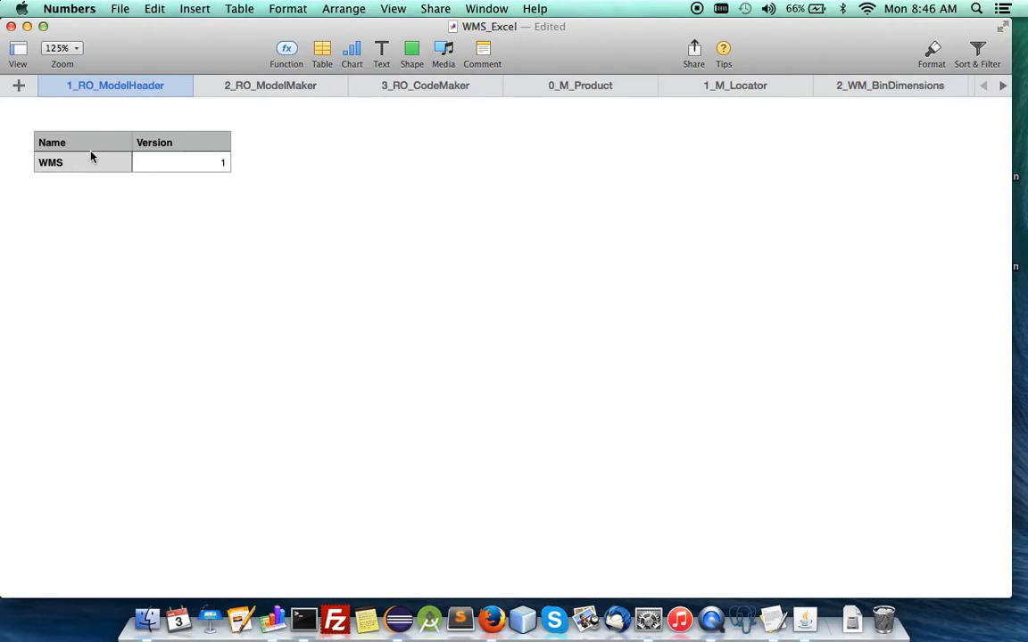
pyautogui.click(272, 86)
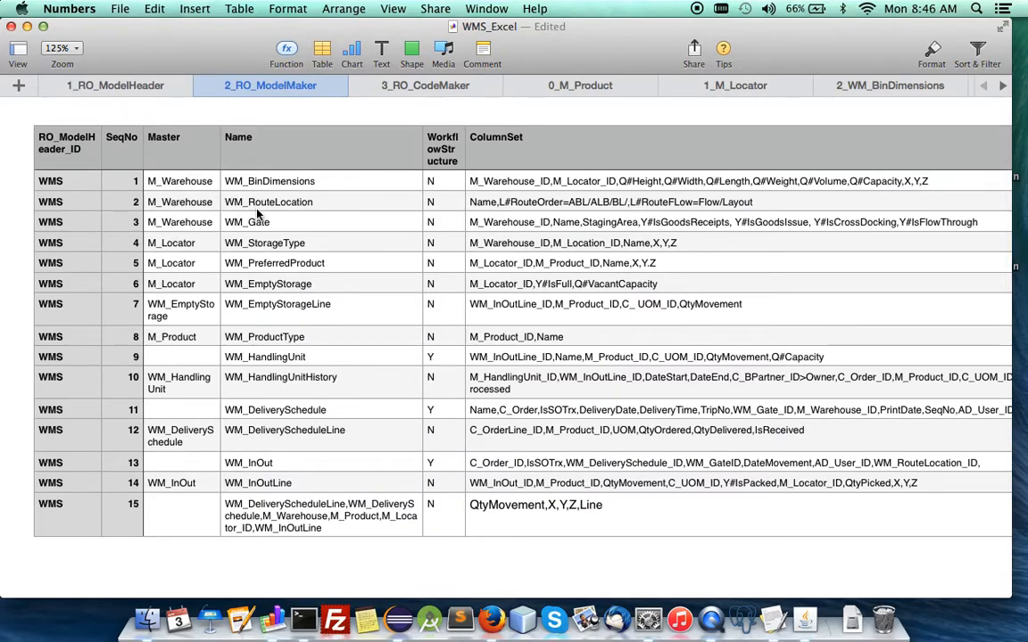
pyautogui.moveTo(303, 225)
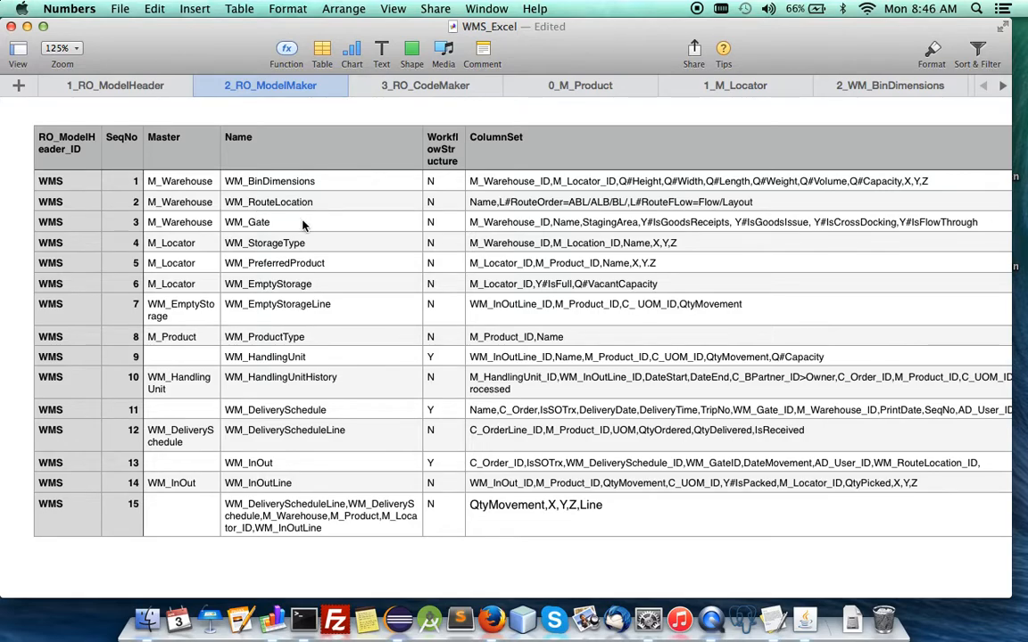
pyautogui.moveTo(203, 270)
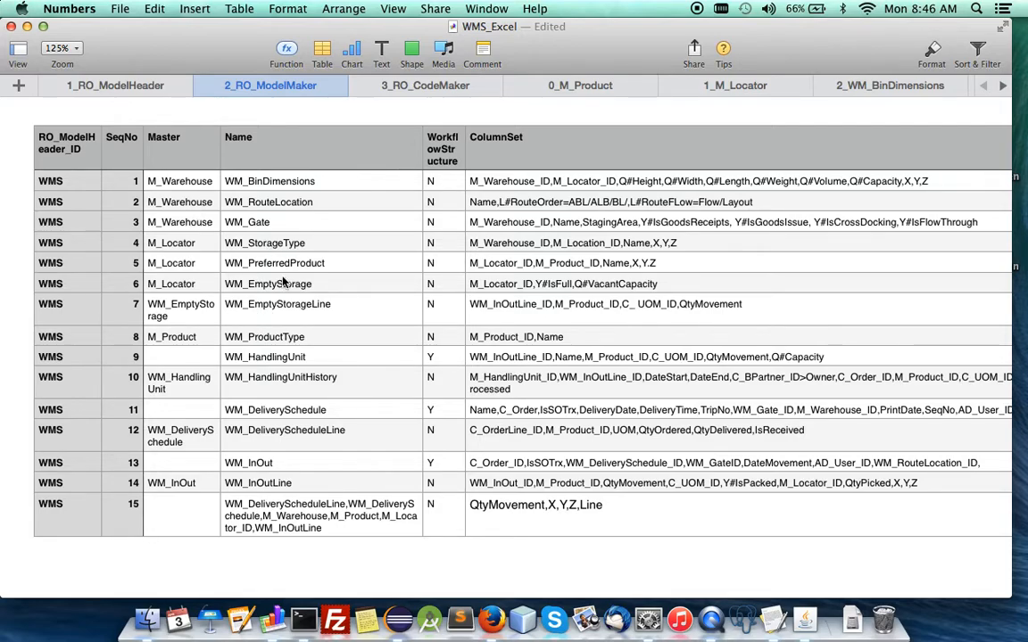
pyautogui.moveTo(253, 368)
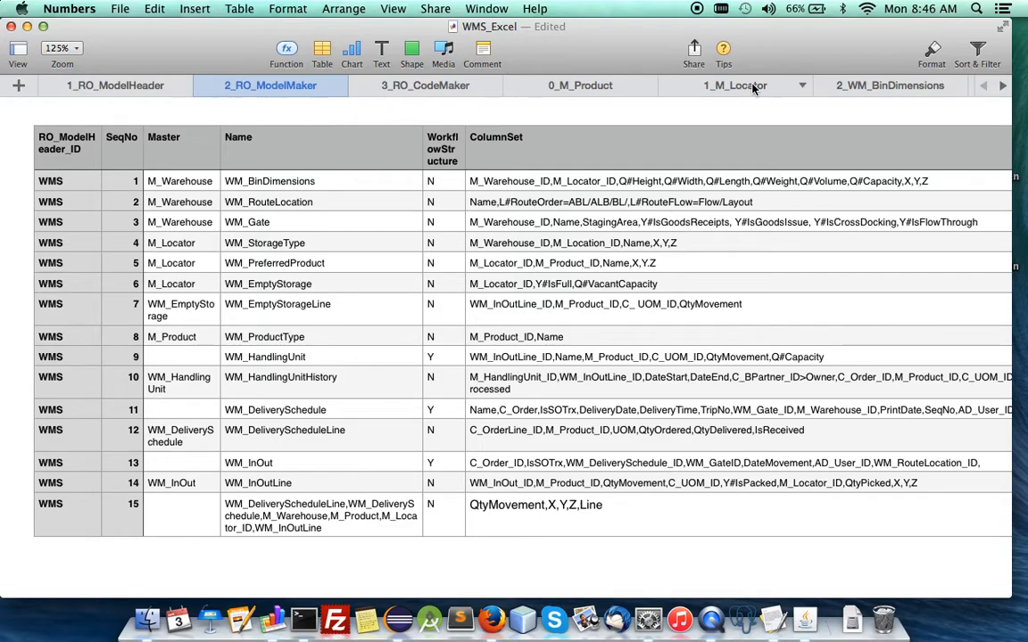
pyautogui.click(735, 85)
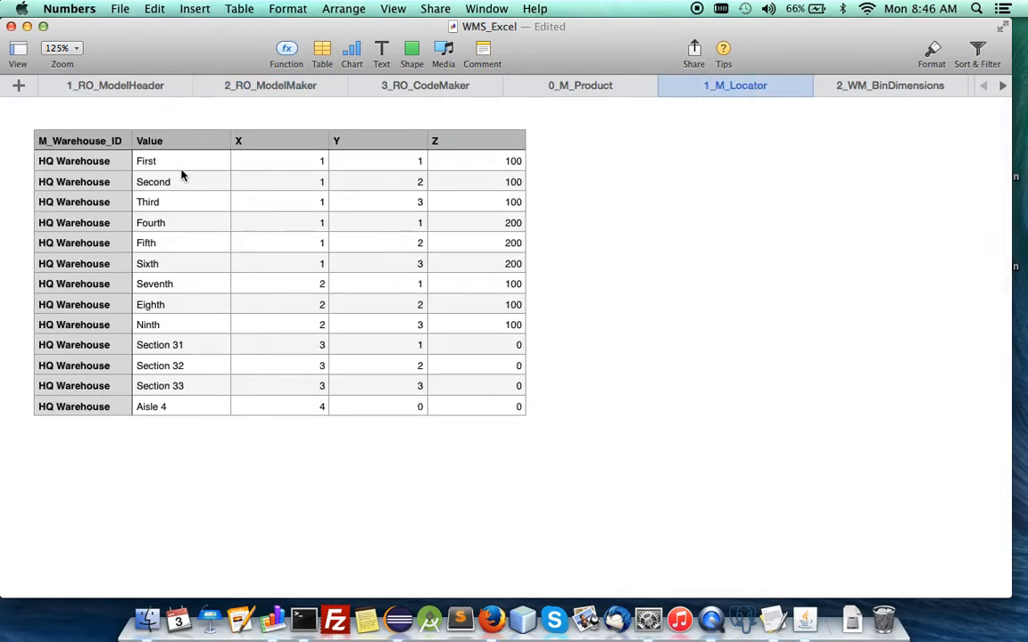
pyautogui.moveTo(294, 163)
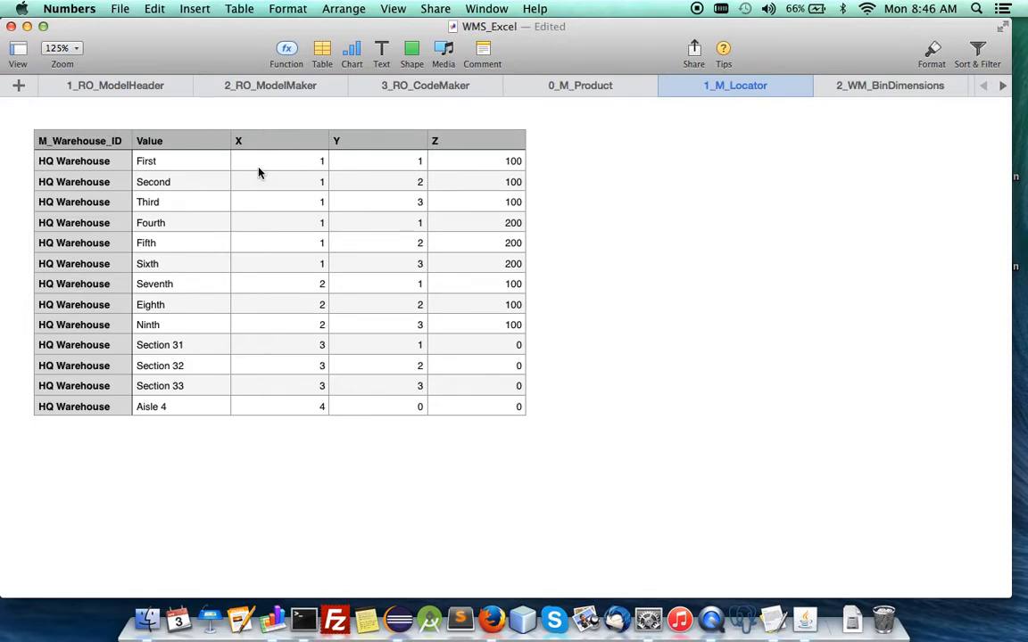
pyautogui.moveTo(182, 418)
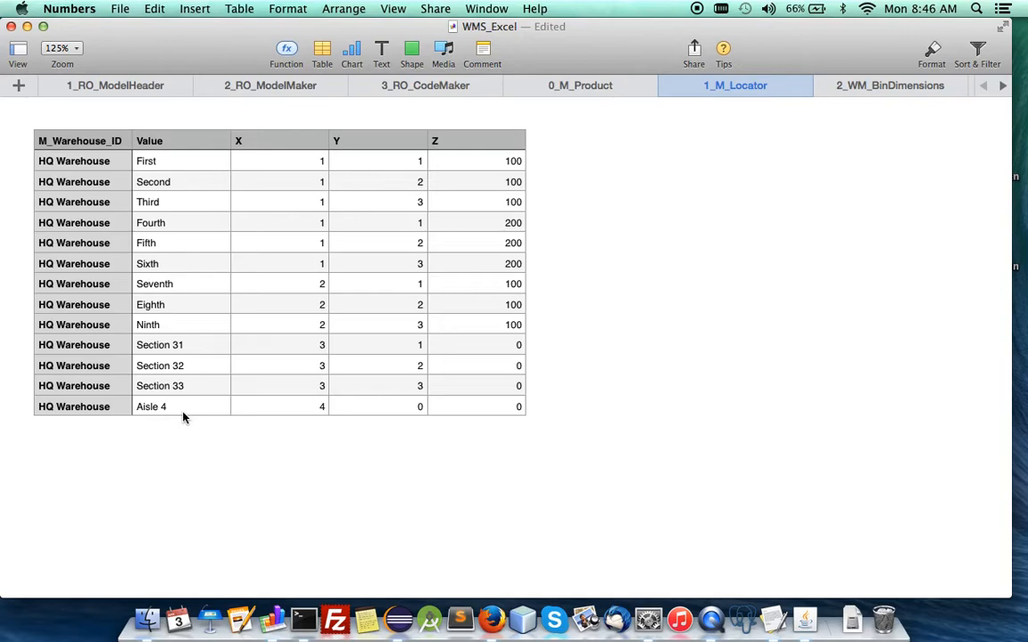
pyautogui.moveTo(180, 386)
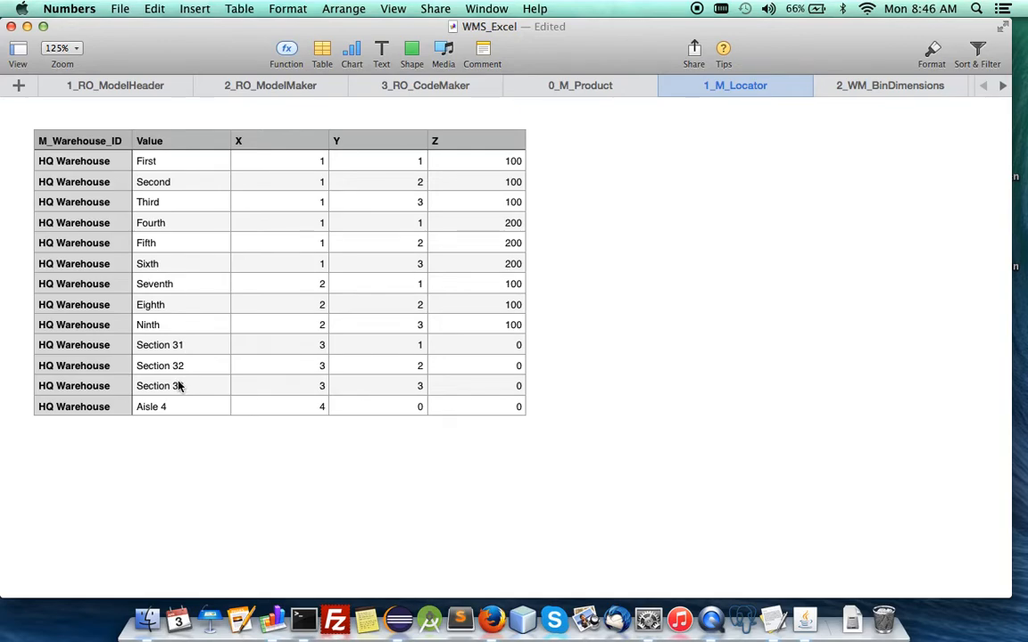
pyautogui.moveTo(508, 164)
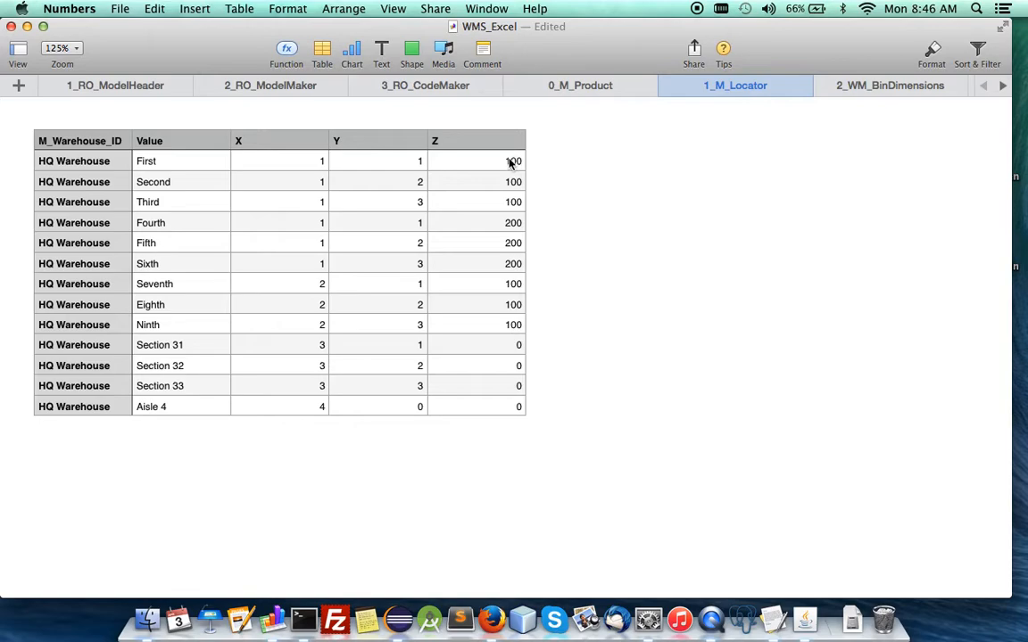
pyautogui.moveTo(137, 192)
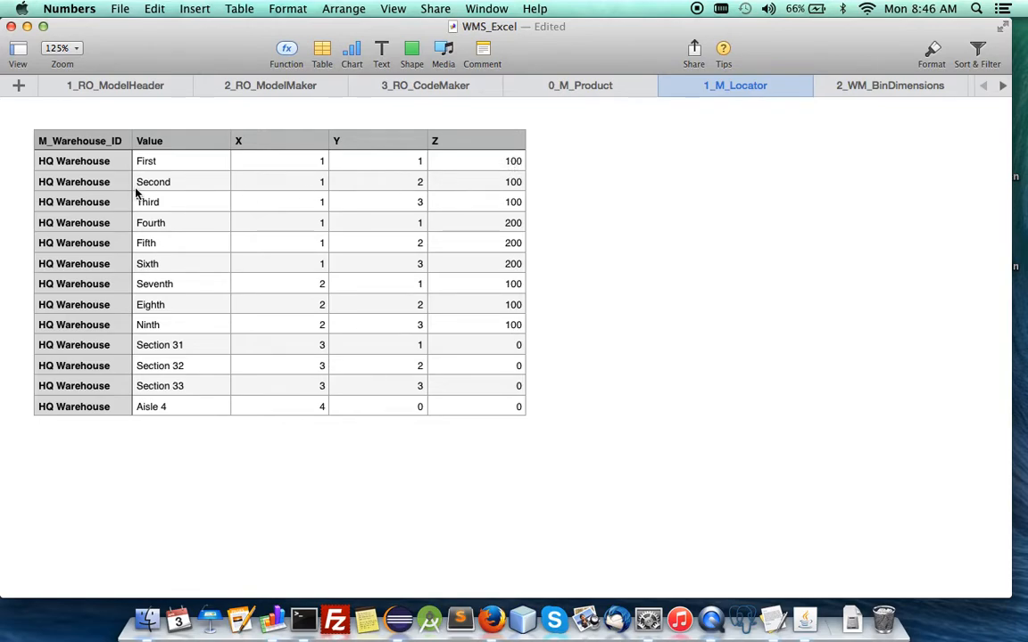
pyautogui.moveTo(499, 351)
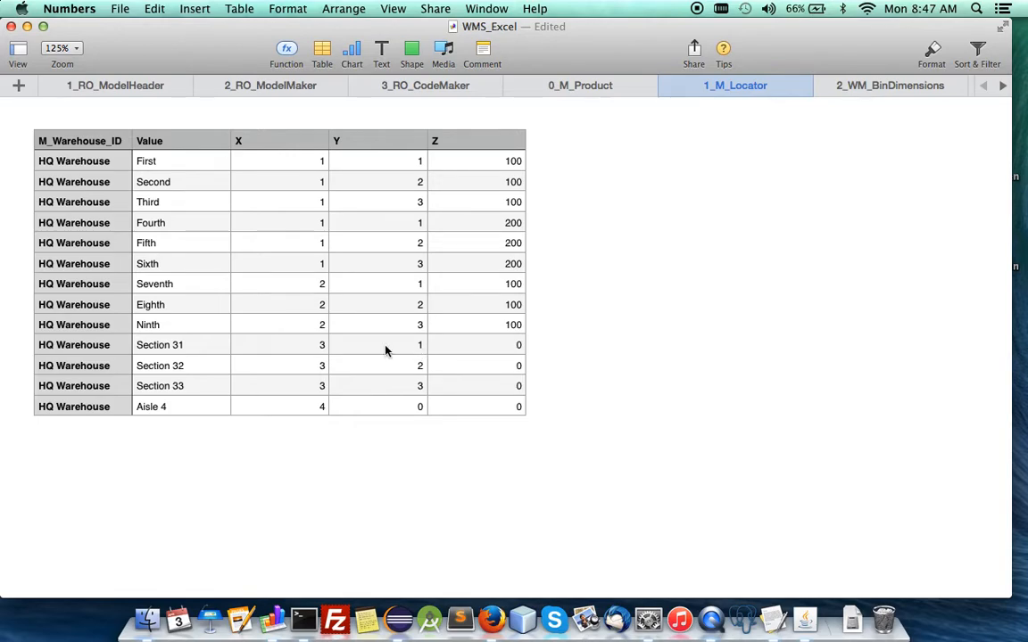
pyautogui.moveTo(182, 357)
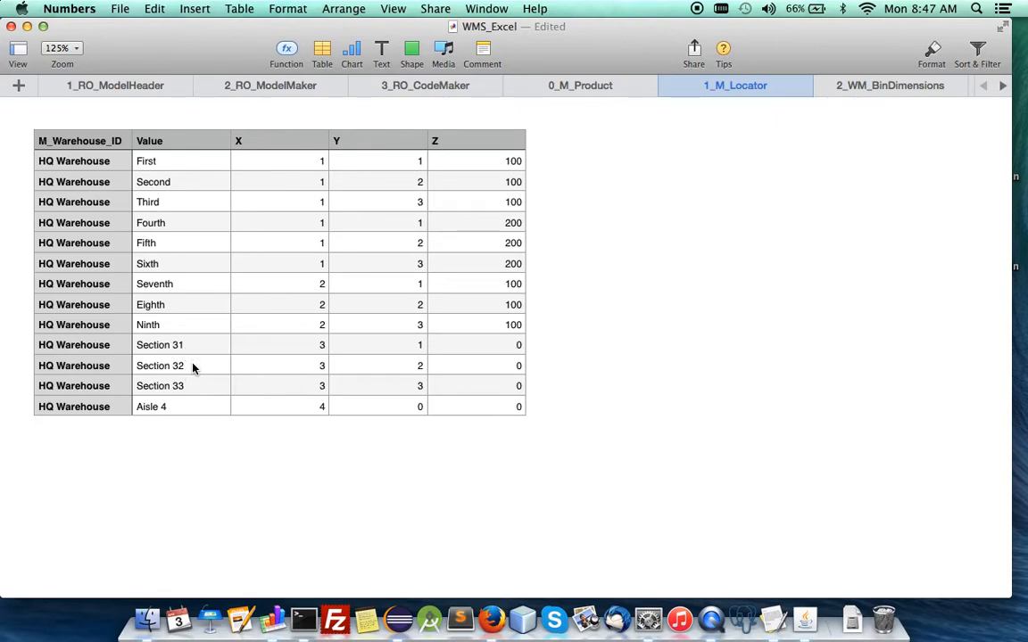
pyautogui.moveTo(180, 399)
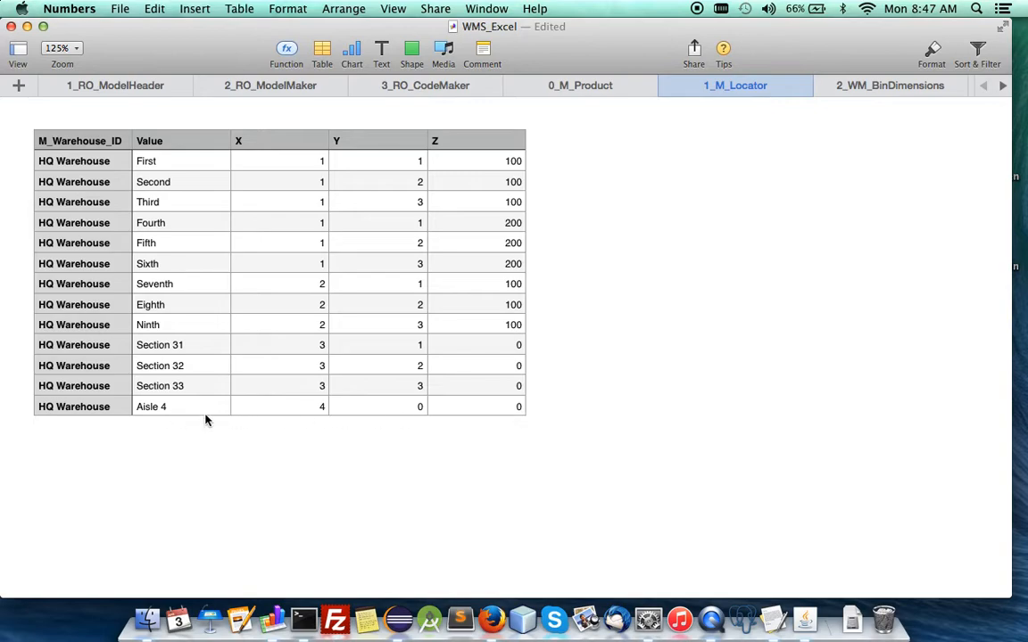
pyautogui.moveTo(179, 421)
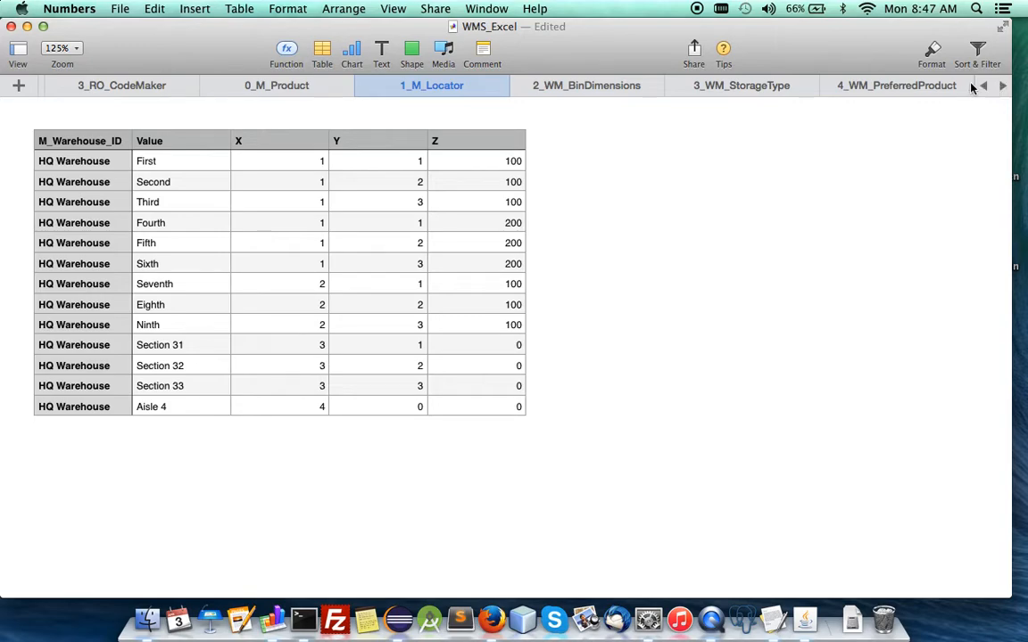
# Step: Enter HQ Transit as the warehouse for the Slow row on the 3_WM_StorageType sheet
pyautogui.click(896, 86)
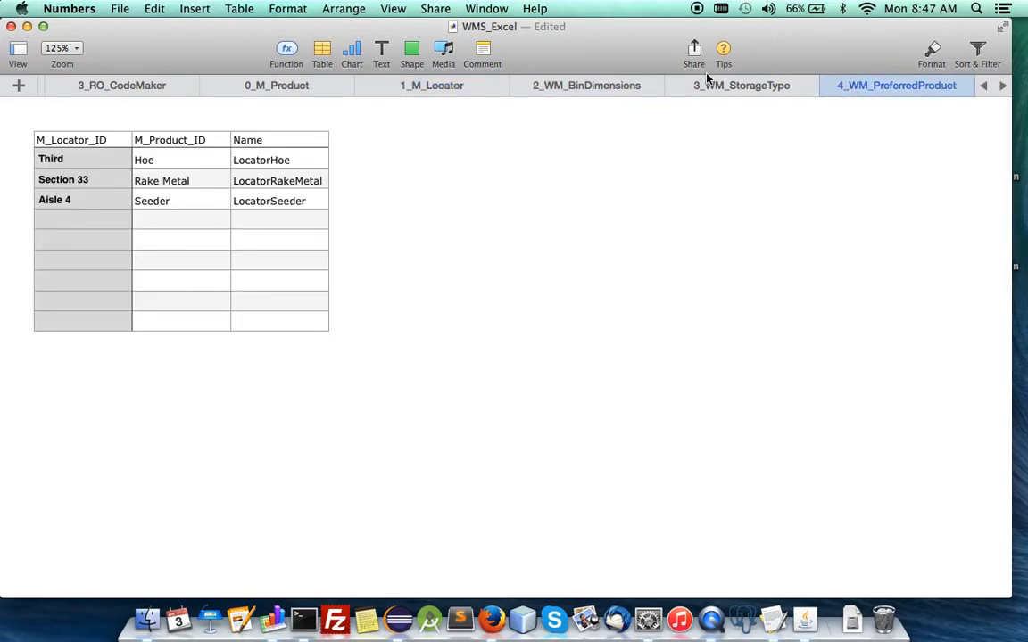
pyautogui.click(742, 86)
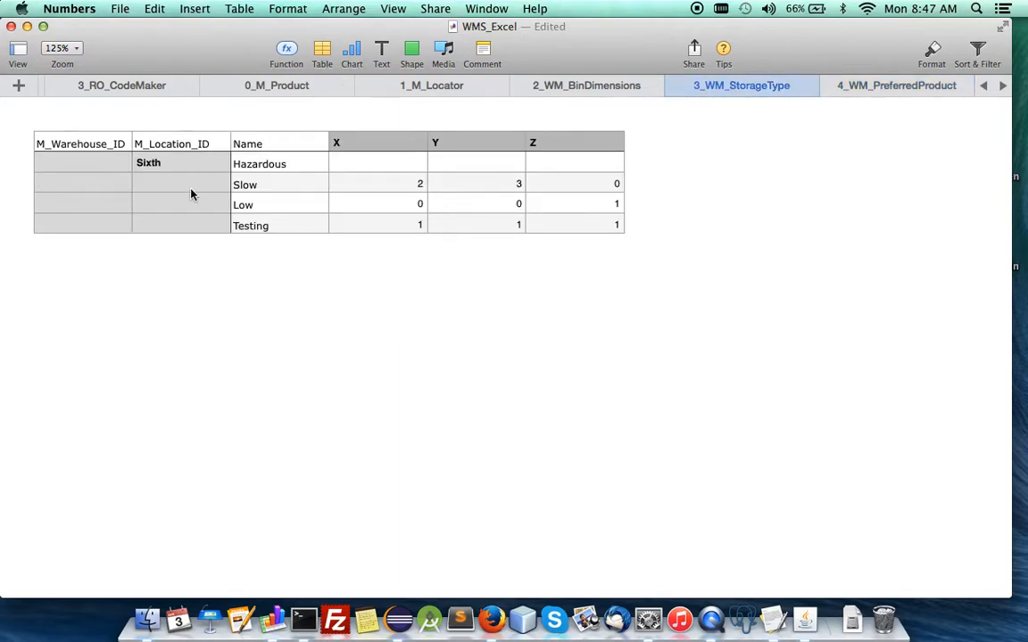
pyautogui.moveTo(264, 211)
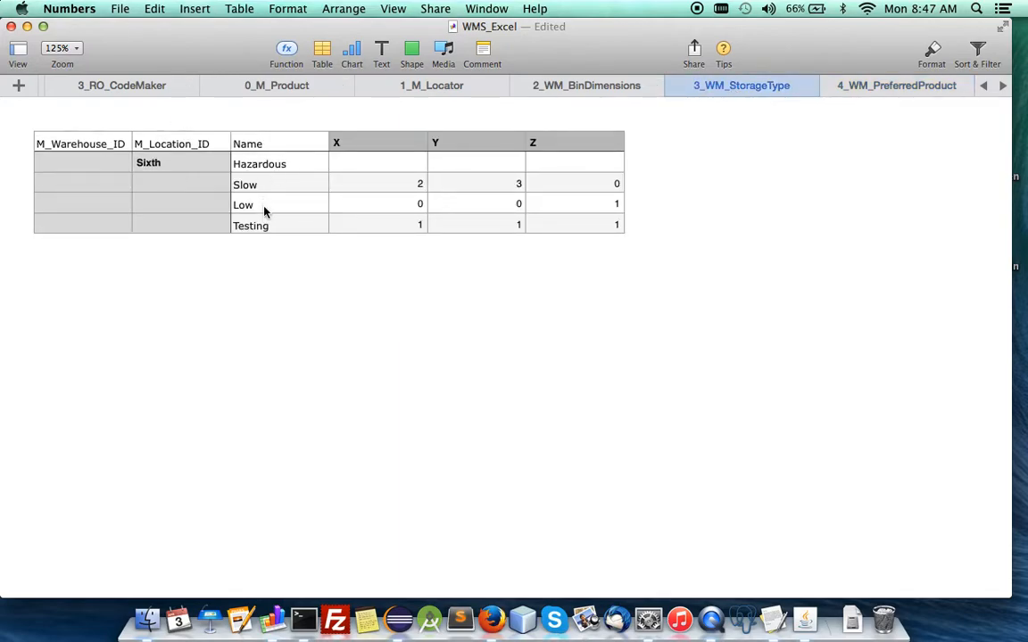
pyautogui.click(82, 223)
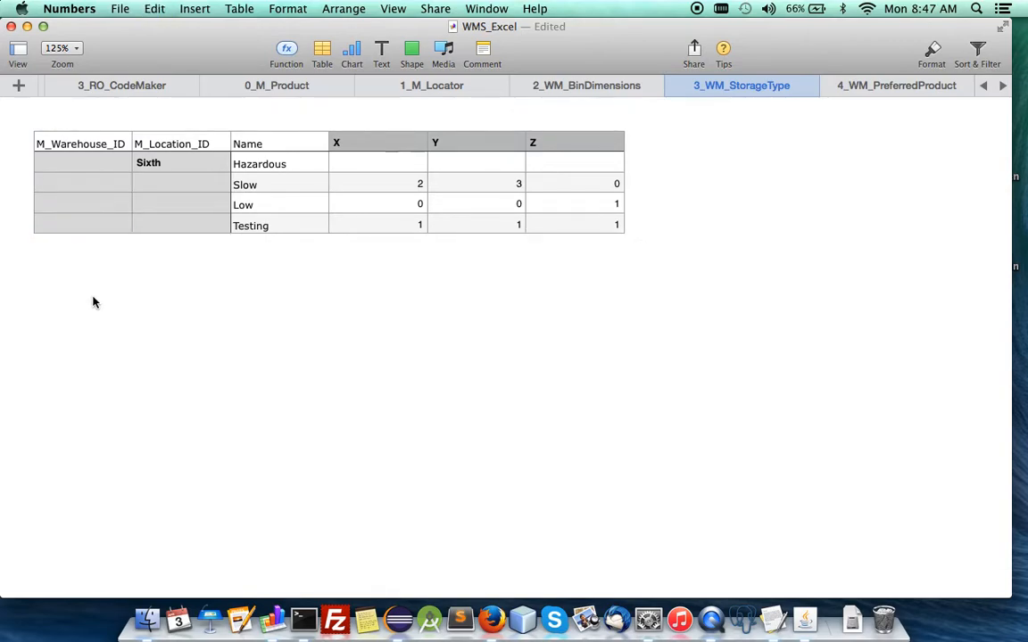
pyautogui.moveTo(208, 193)
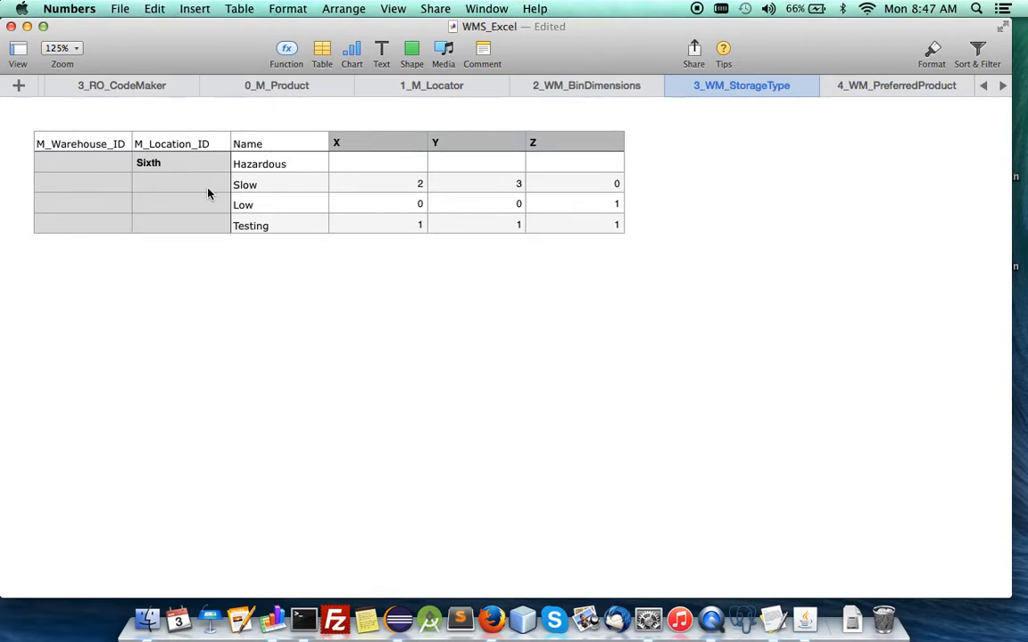
pyautogui.moveTo(171, 164)
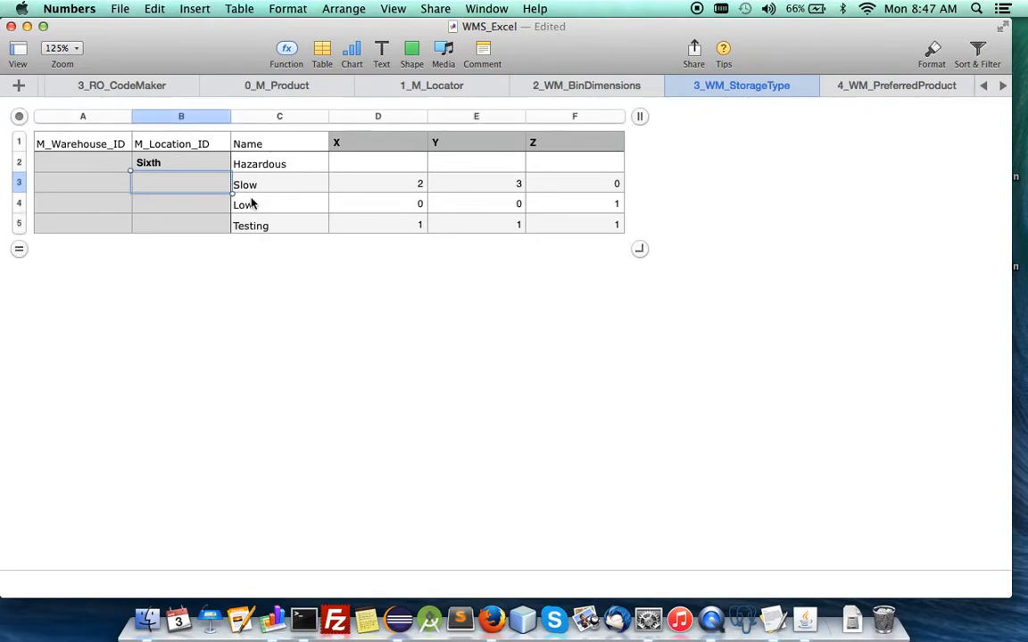
pyautogui.moveTo(389, 207)
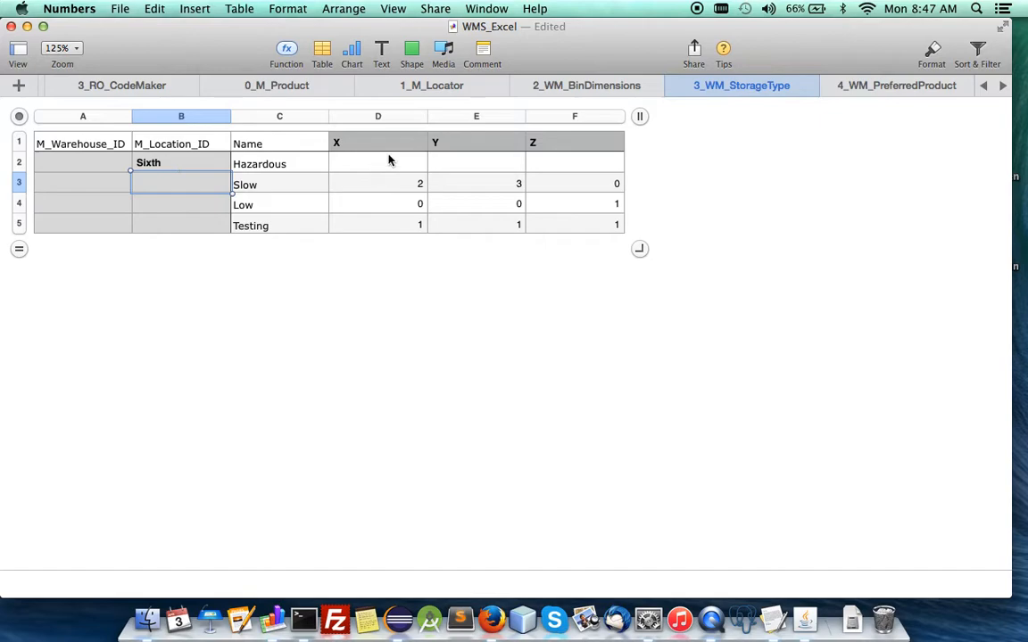
pyautogui.moveTo(366, 154)
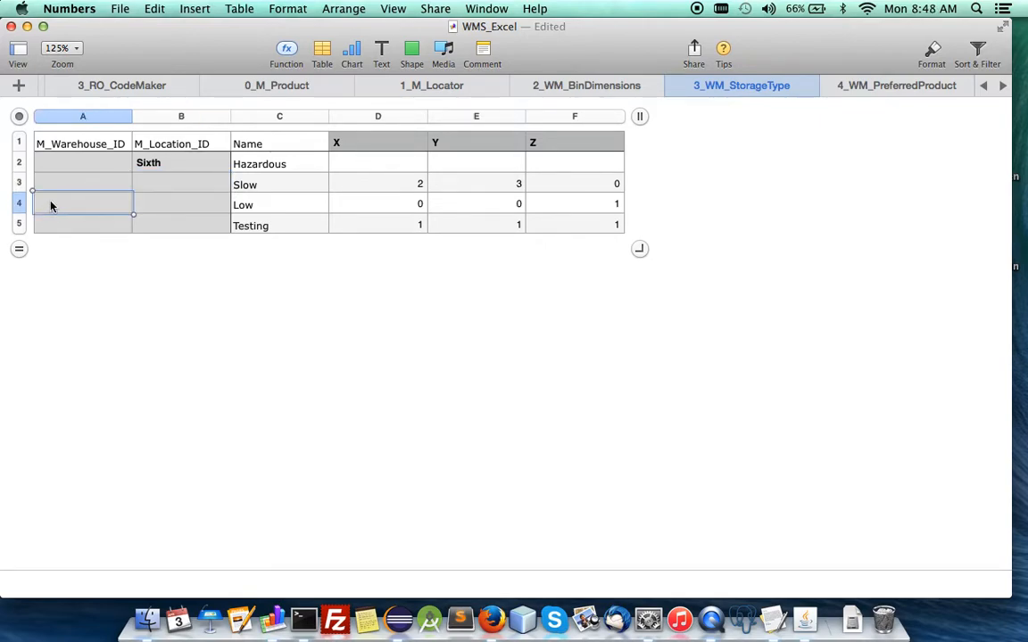
pyautogui.click(82, 181)
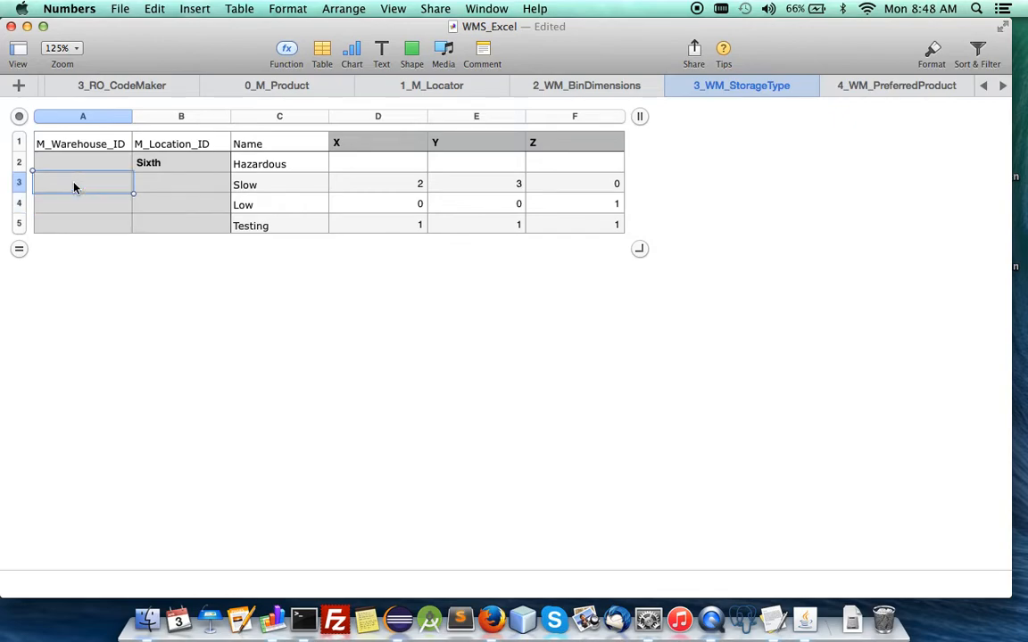
pyautogui.write('M_Ware')
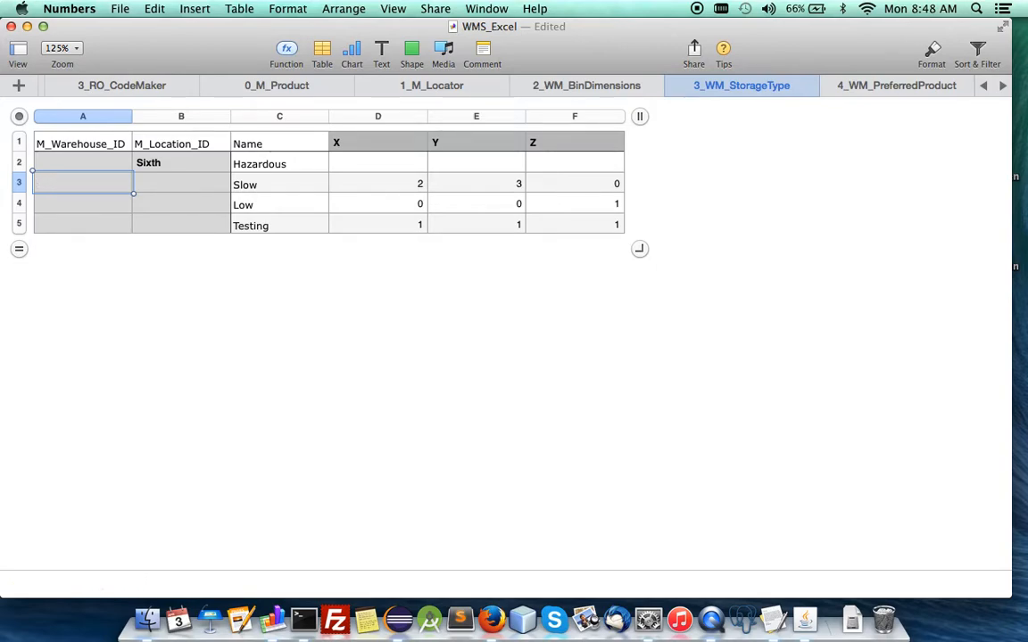
pyautogui.doubleClick(82, 182)
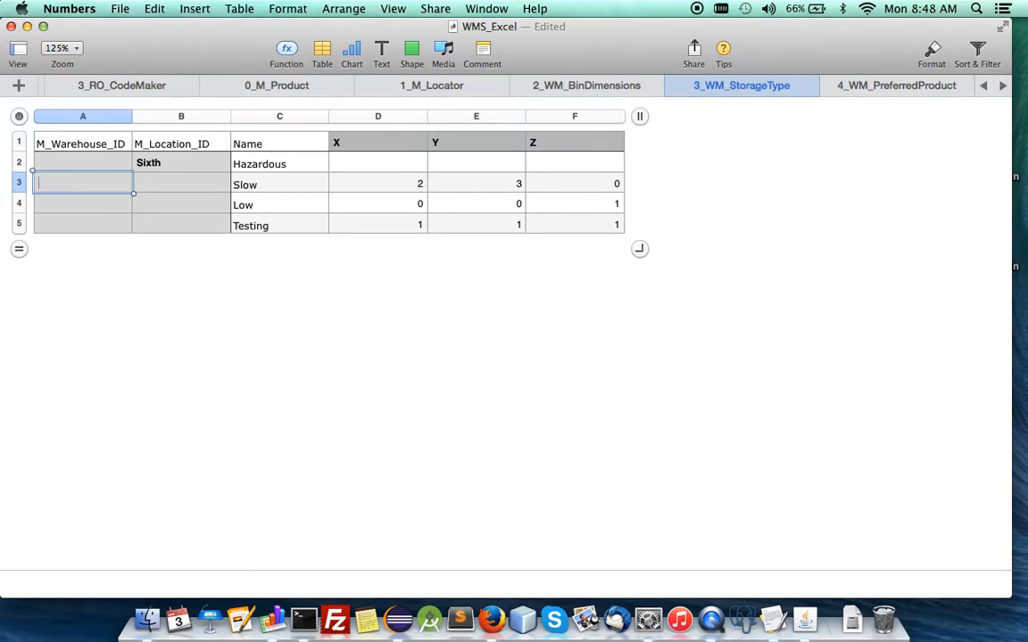
pyautogui.write('HQ Tran')
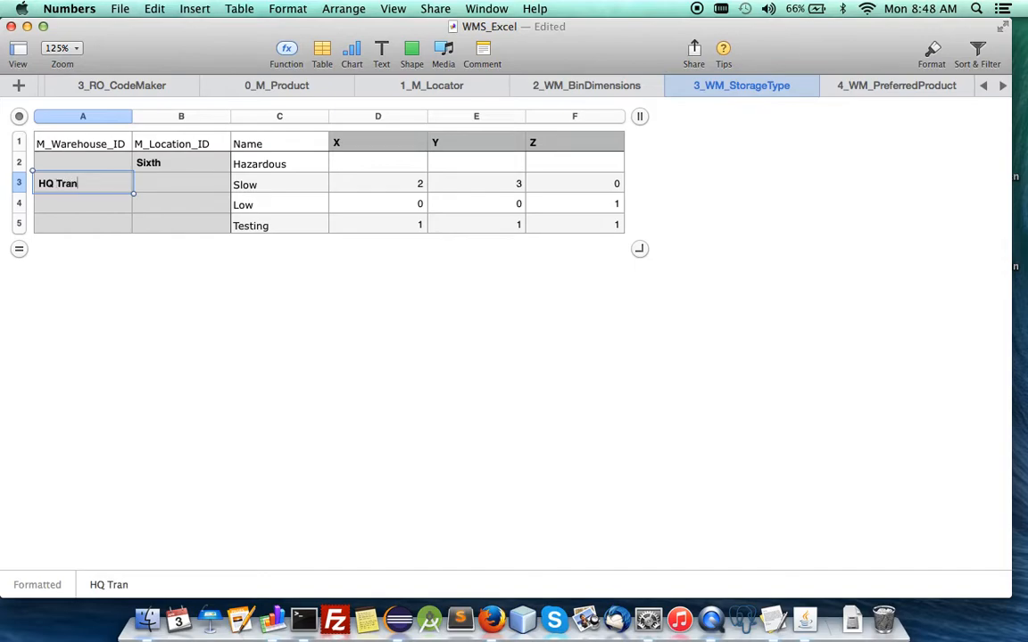
pyautogui.write('sit')
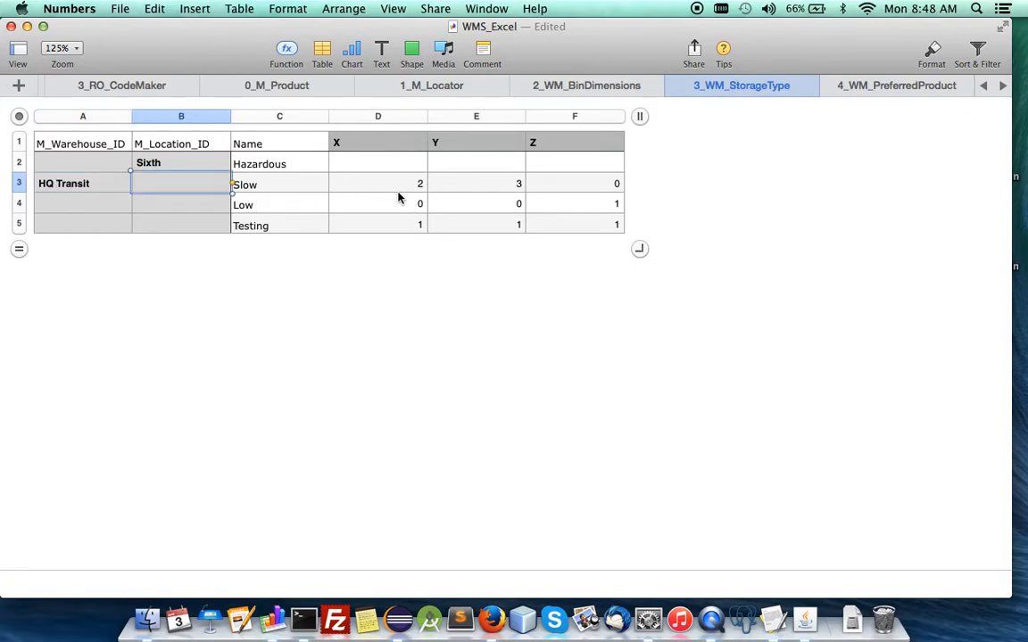
pyautogui.moveTo(484, 194)
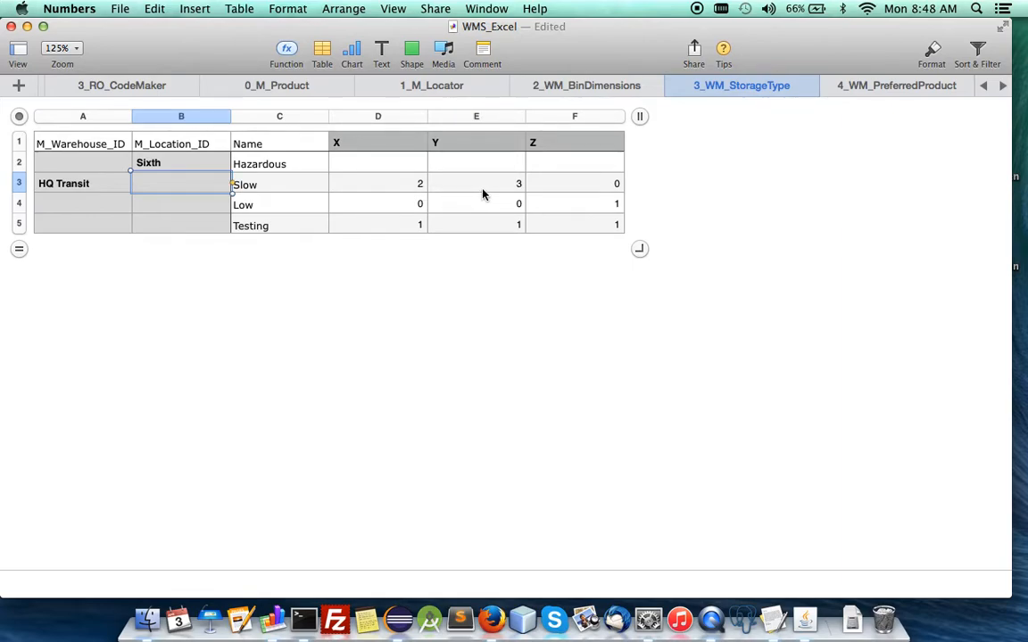
pyautogui.moveTo(548, 183)
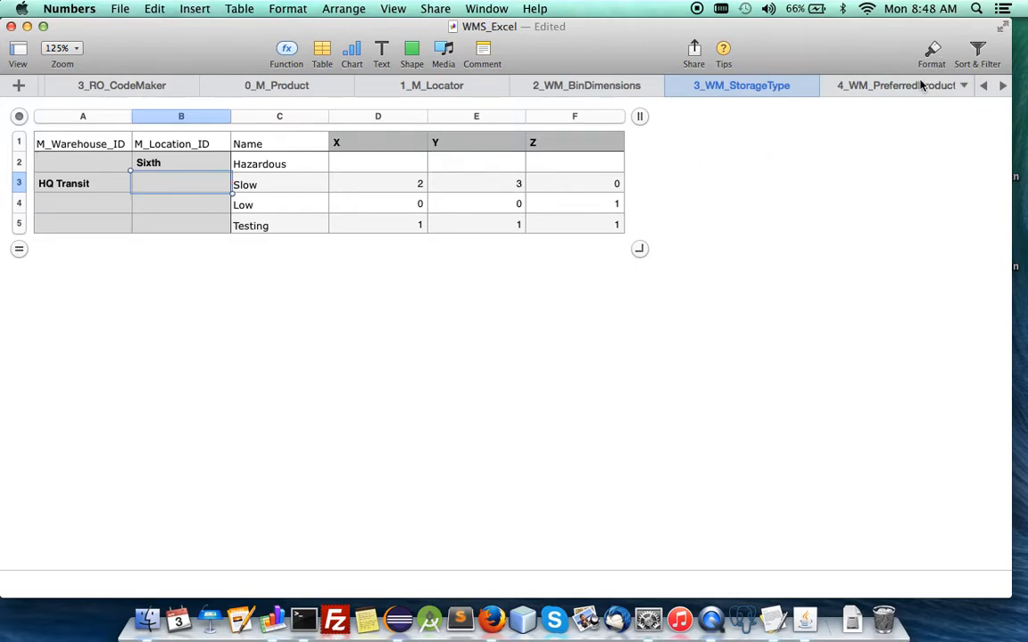
# Step: Browse the PreferredProduct, ProductType and InOutLine sheets
pyautogui.click(895, 85)
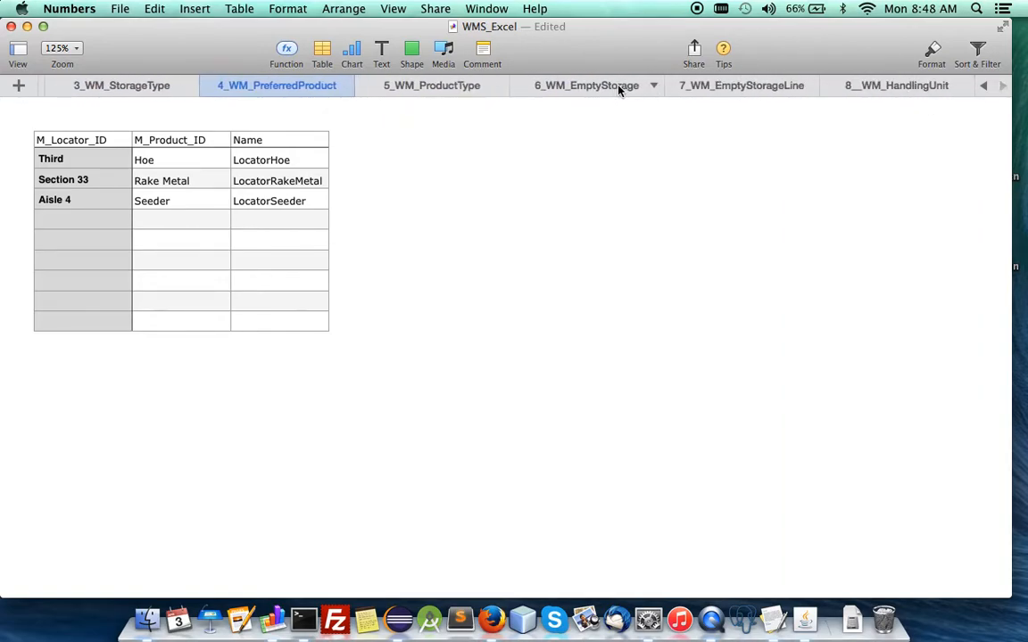
pyautogui.click(432, 85)
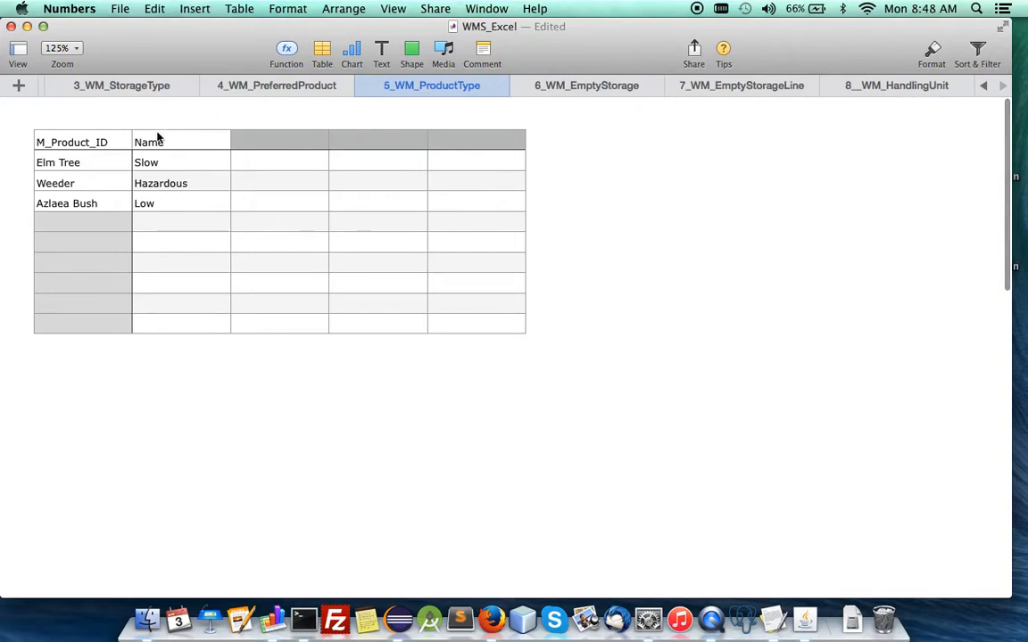
pyautogui.click(896, 85)
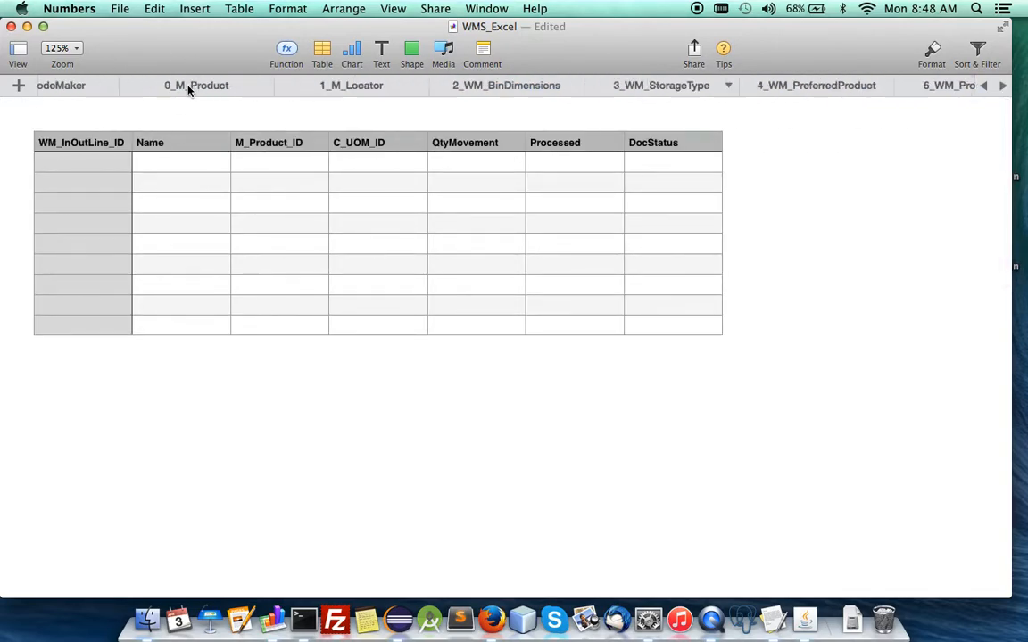
# Step: Delete the extra row 16 from the 2_RO_ModelMaker sheet so WM_InOutLine is last
pyautogui.click(270, 85)
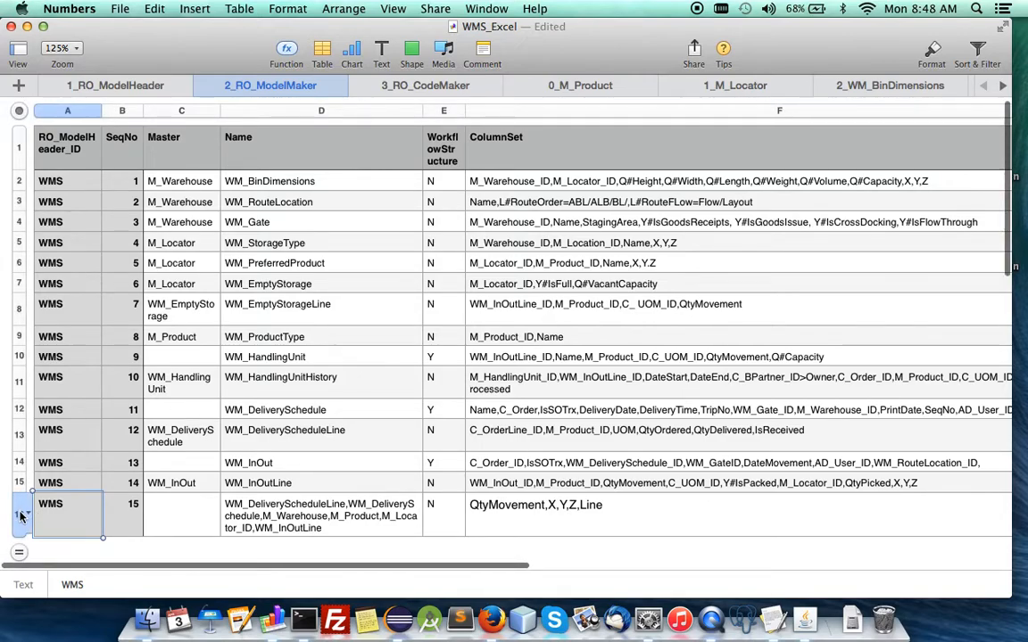
pyautogui.rightClick(22, 516)
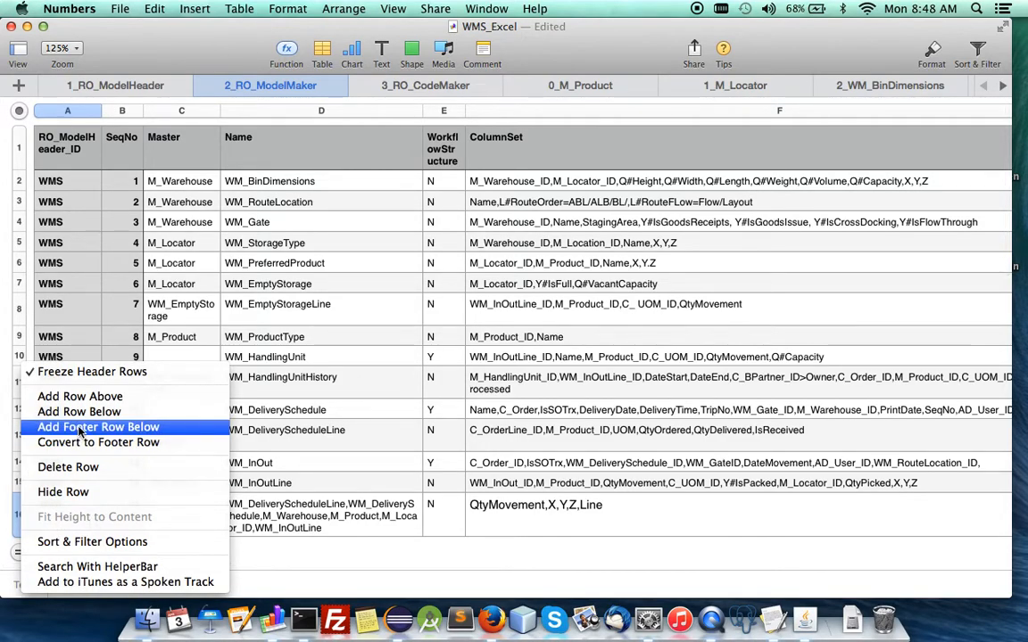
pyautogui.click(98, 427)
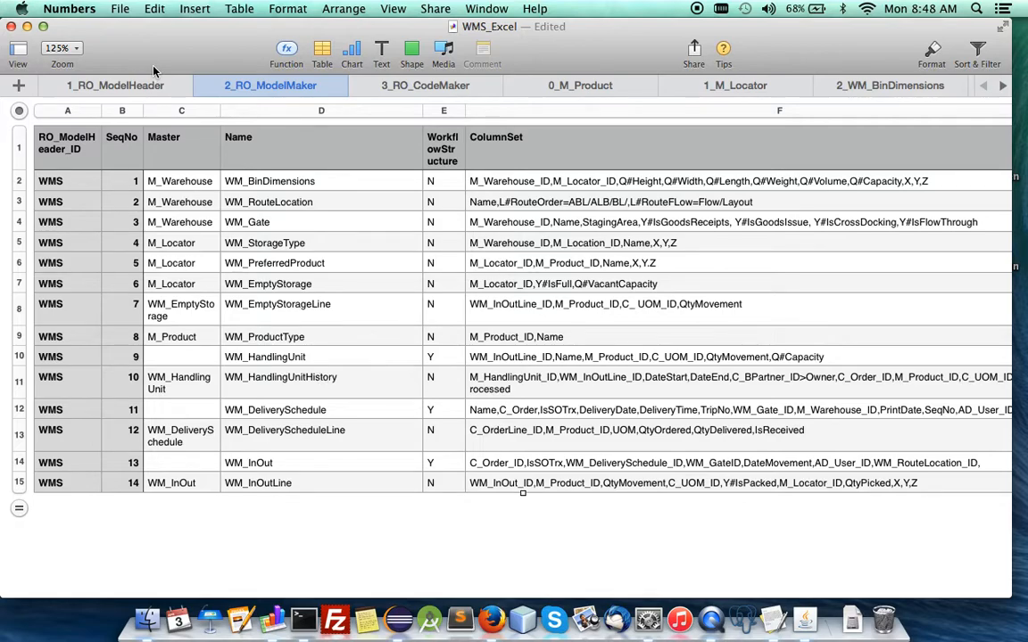
pyautogui.click(120, 7)
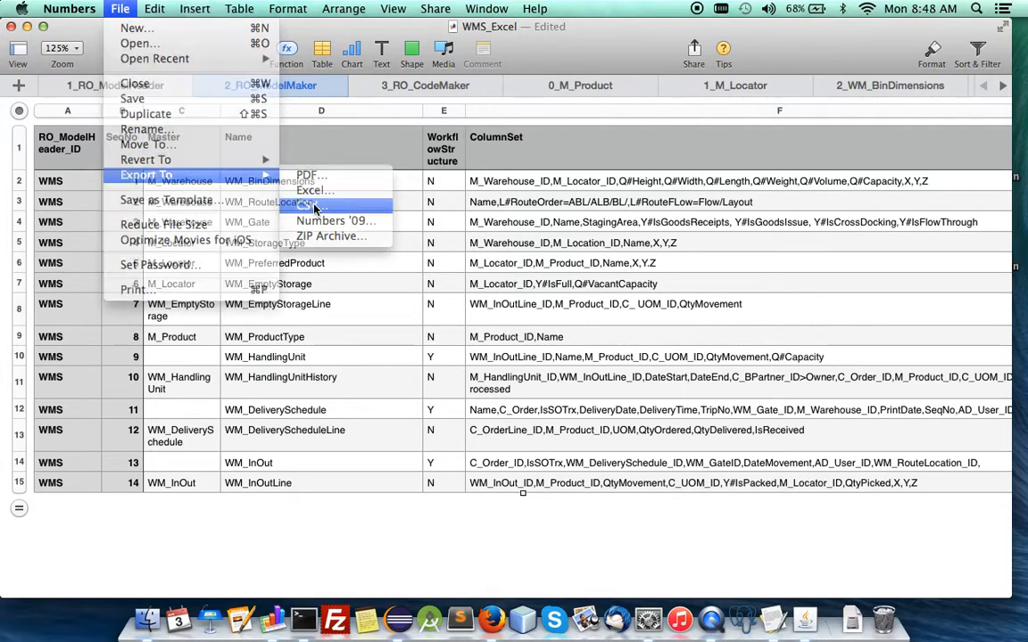
# Step: Export the workbook as CSV to WMS_Excel on the Desktop, replacing the earlier export
pyautogui.click(318, 206)
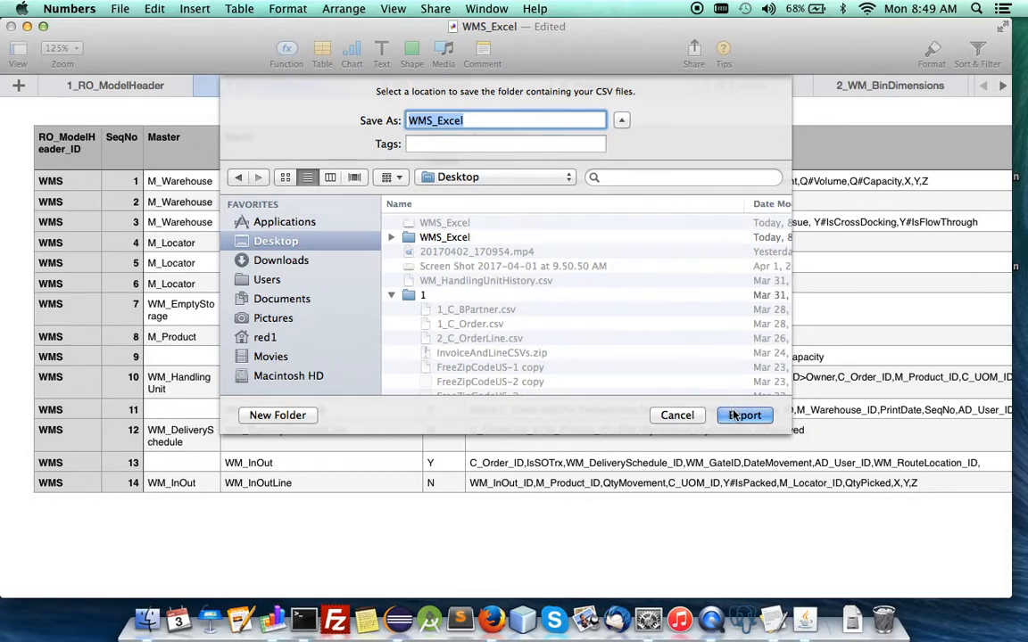
pyautogui.click(744, 414)
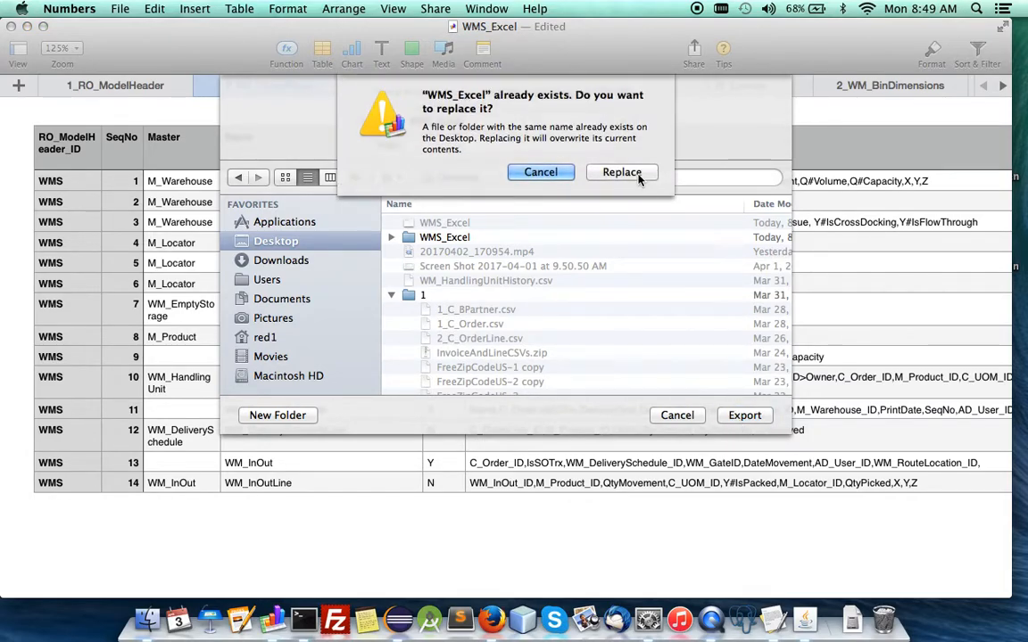
pyautogui.click(621, 171)
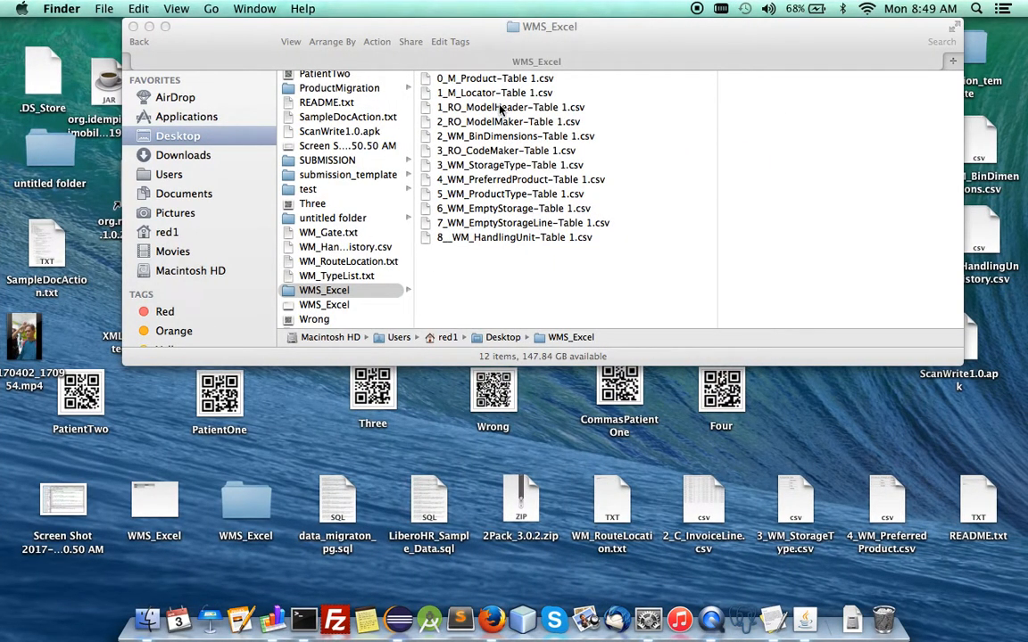
# Step: Rename the ModelHeader, ModelMaker and CodeMaker CSVs to drop the '-Table 1' suffix
pyautogui.click(510, 107)
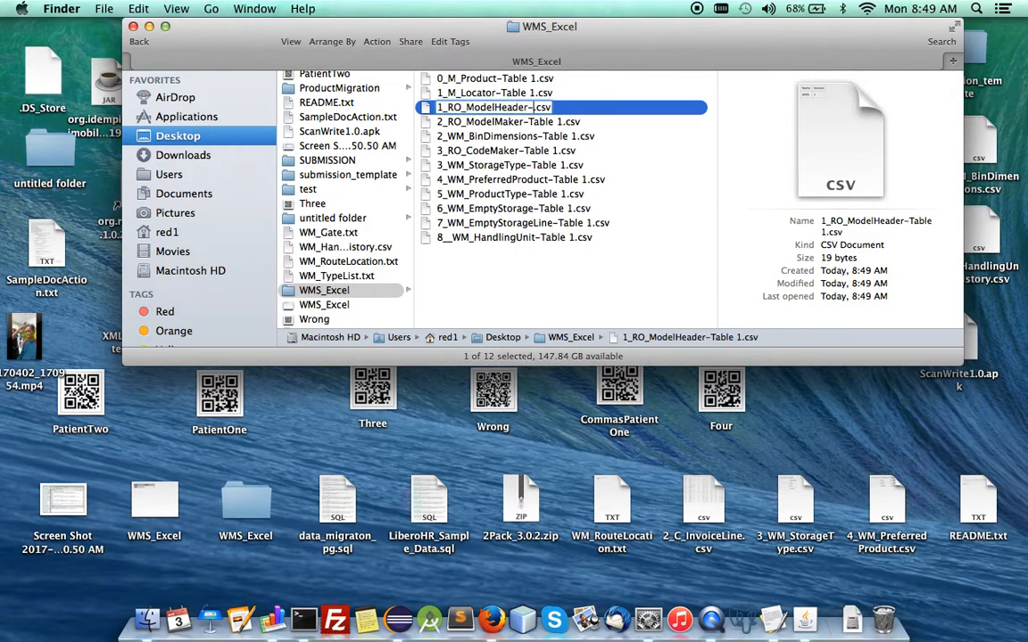
pyautogui.click(507, 121)
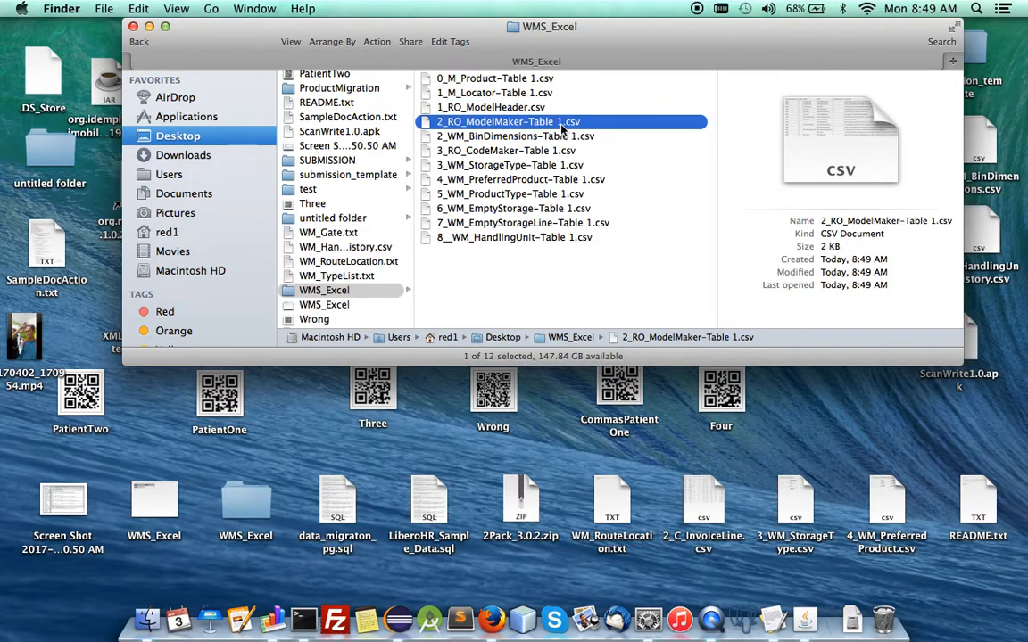
pyautogui.click(508, 122)
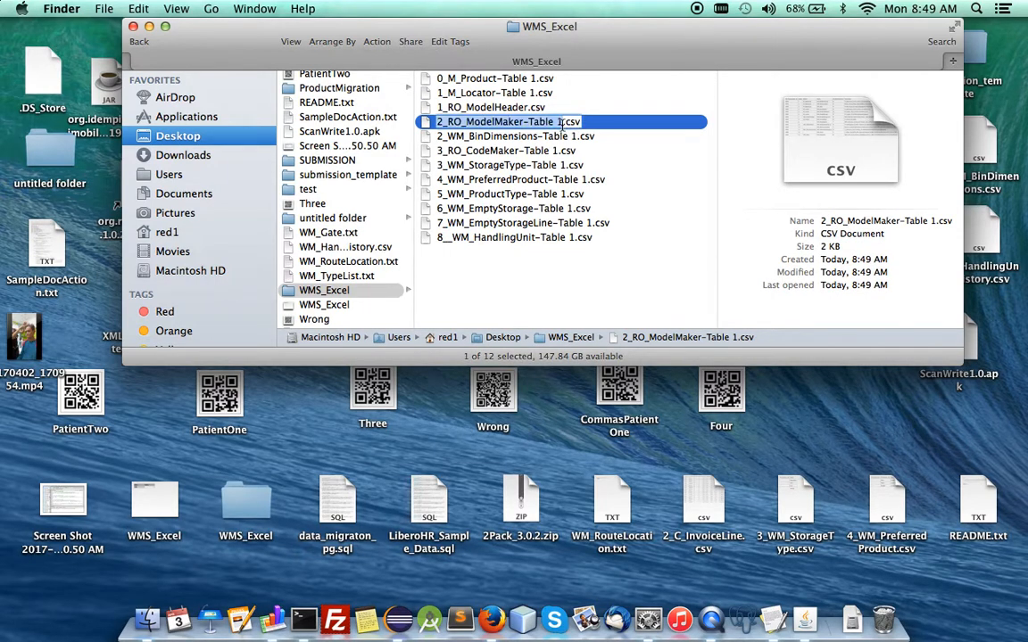
pyautogui.doubleClick(499, 121)
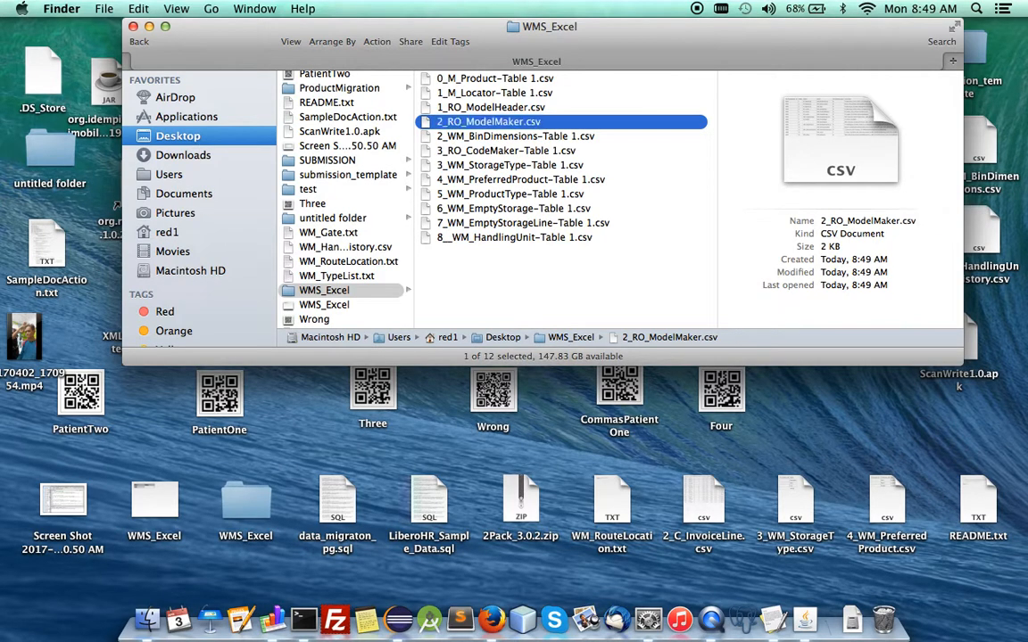
pyautogui.click(514, 136)
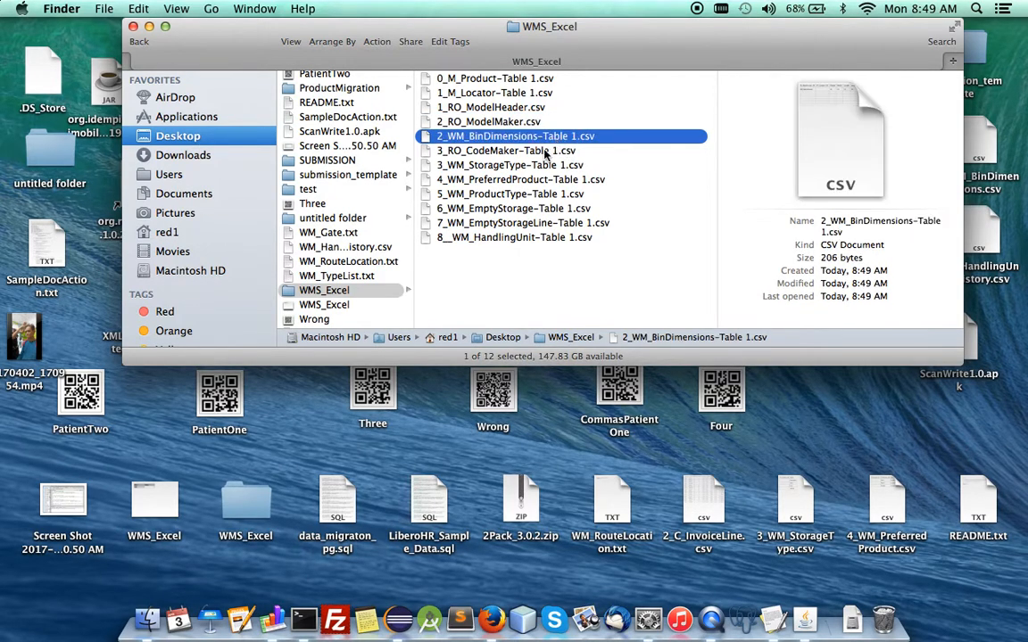
pyautogui.click(506, 150)
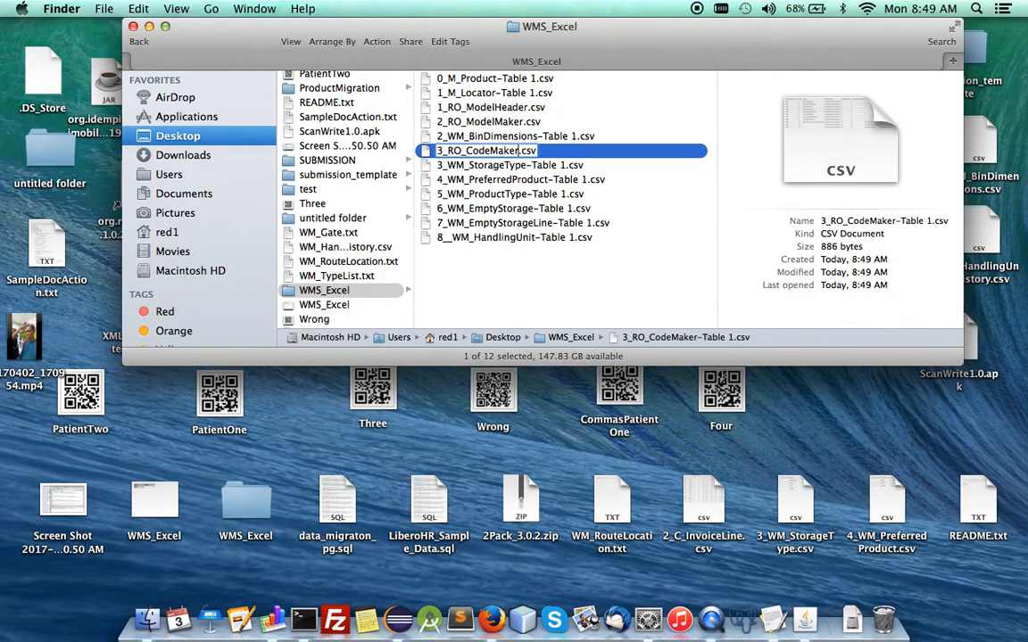
pyautogui.click(490, 107)
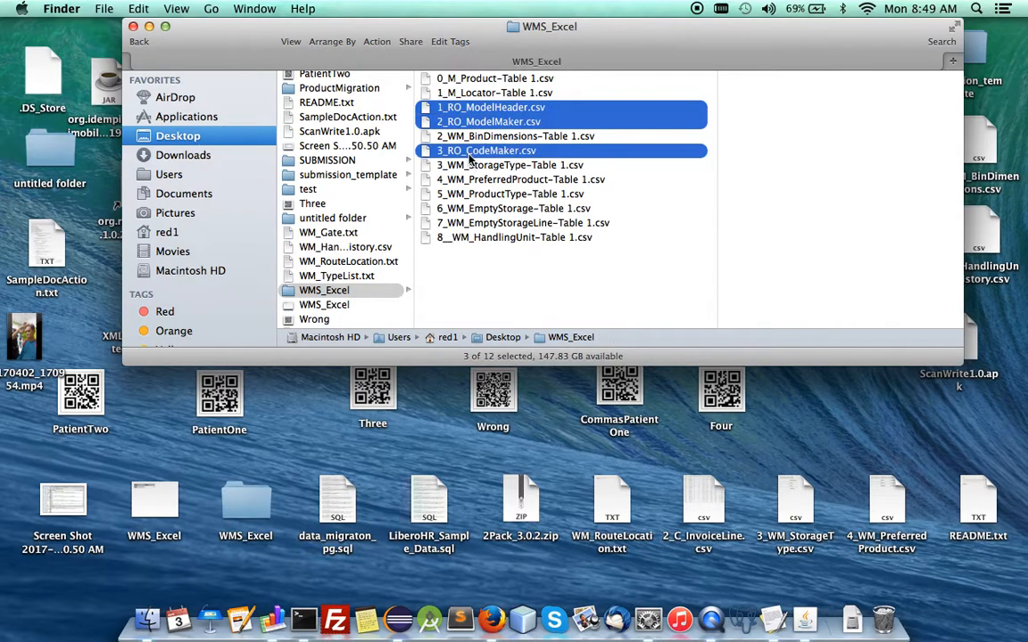
# Step: Compress the three renamed CSV files into one archive
pyautogui.rightClick(485, 150)
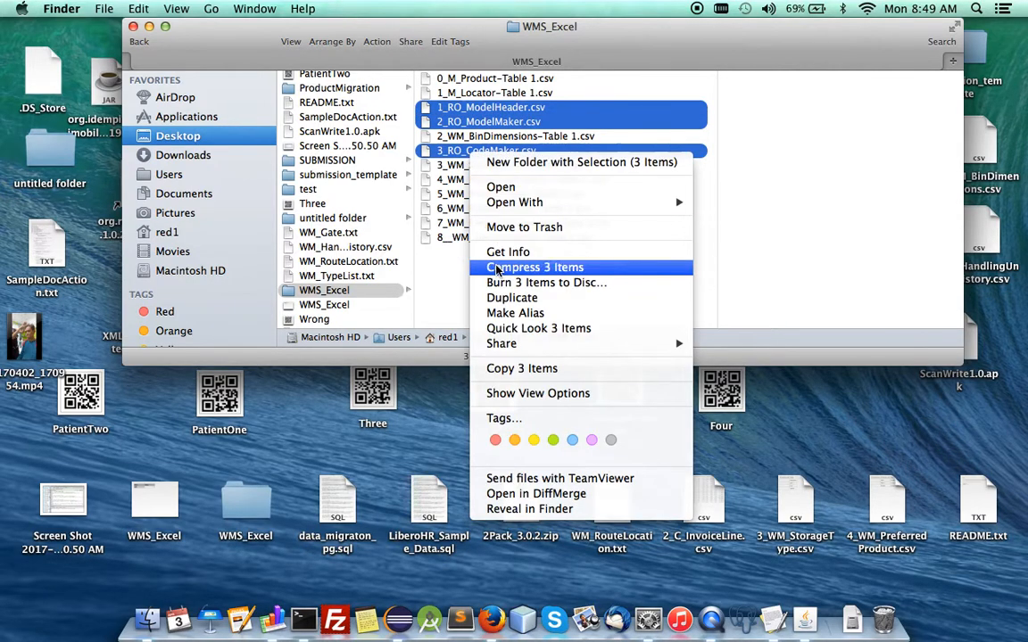
pyautogui.click(534, 268)
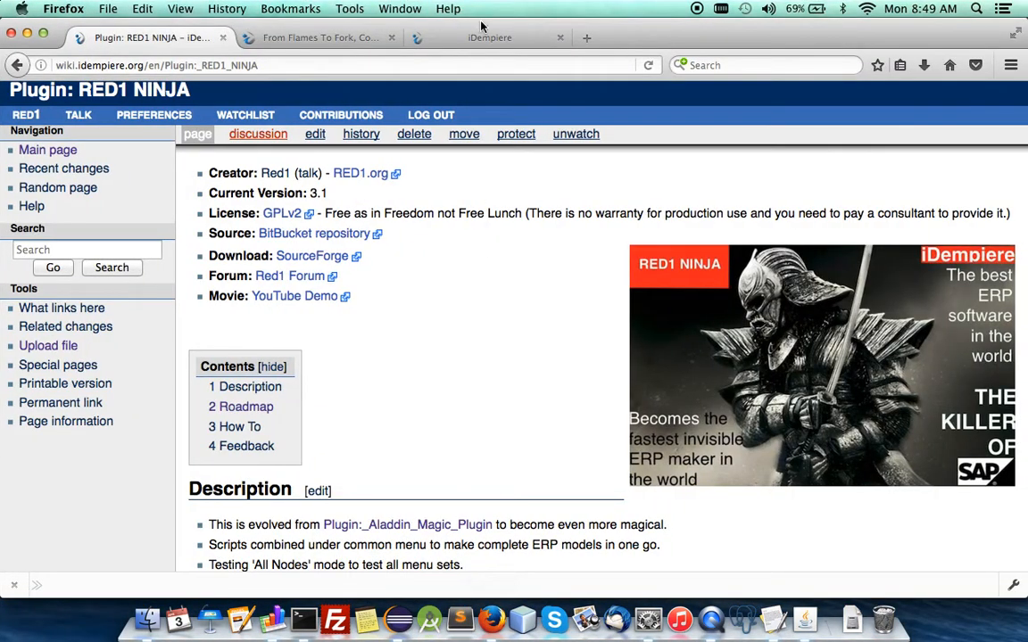
# Step: Delete all four Model Maker records of the WMS module in iDempiere
pyautogui.click(489, 37)
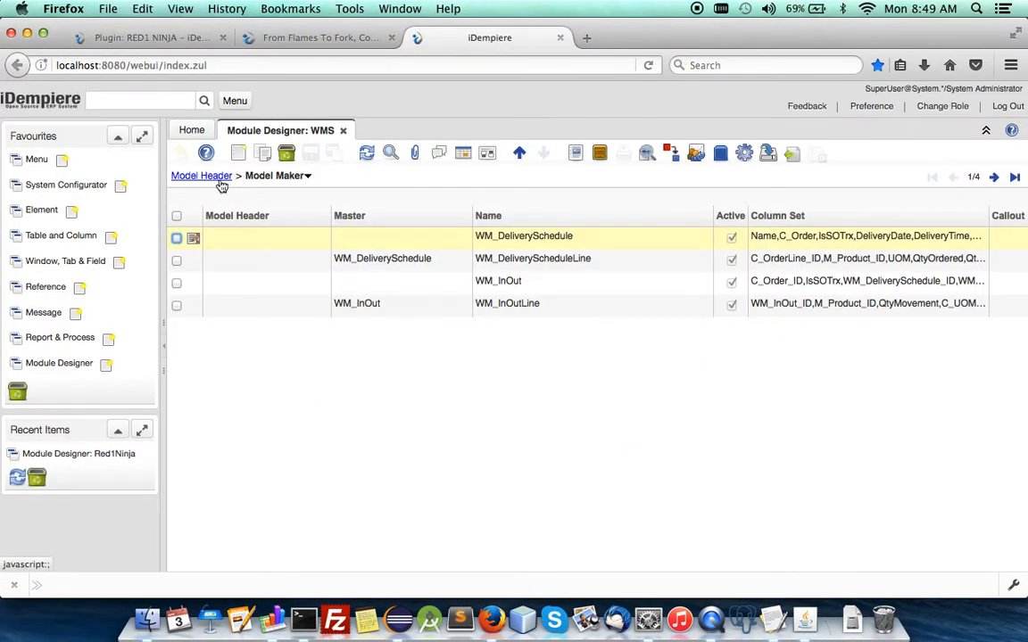
pyautogui.click(199, 175)
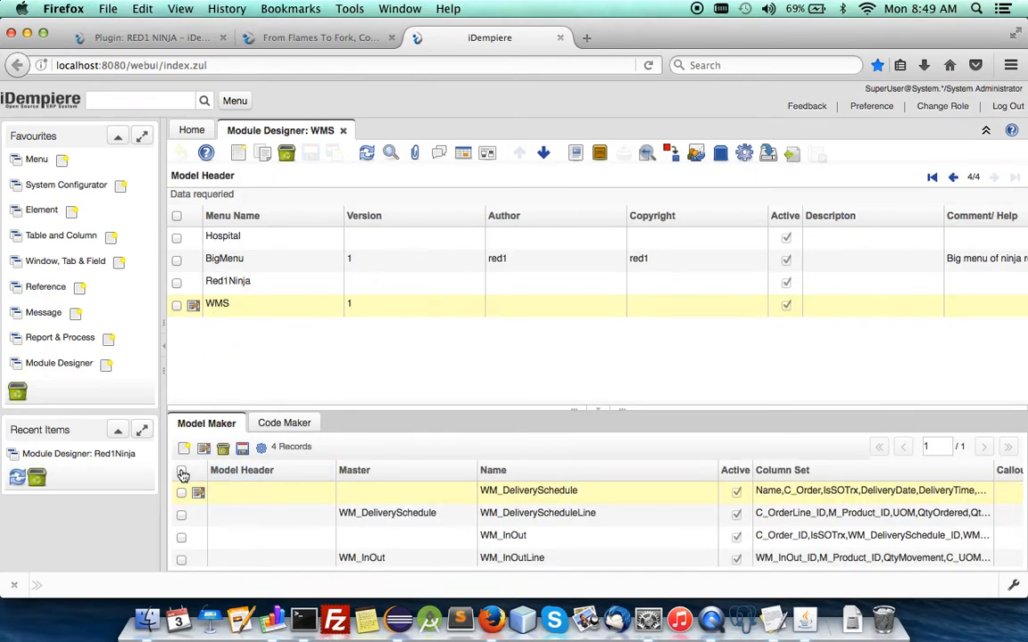
pyautogui.click(182, 471)
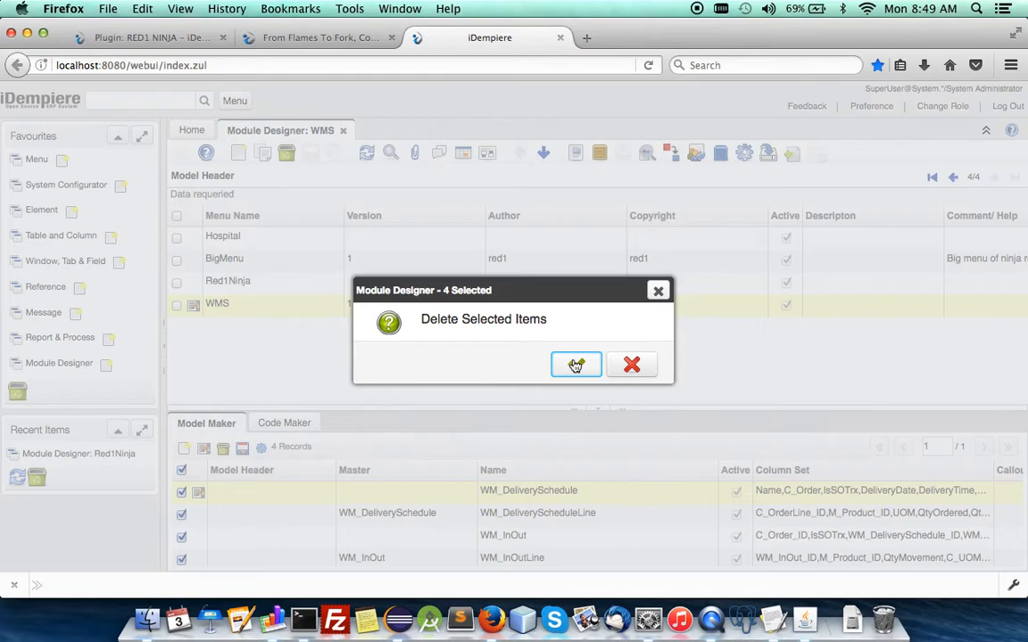
pyautogui.click(574, 364)
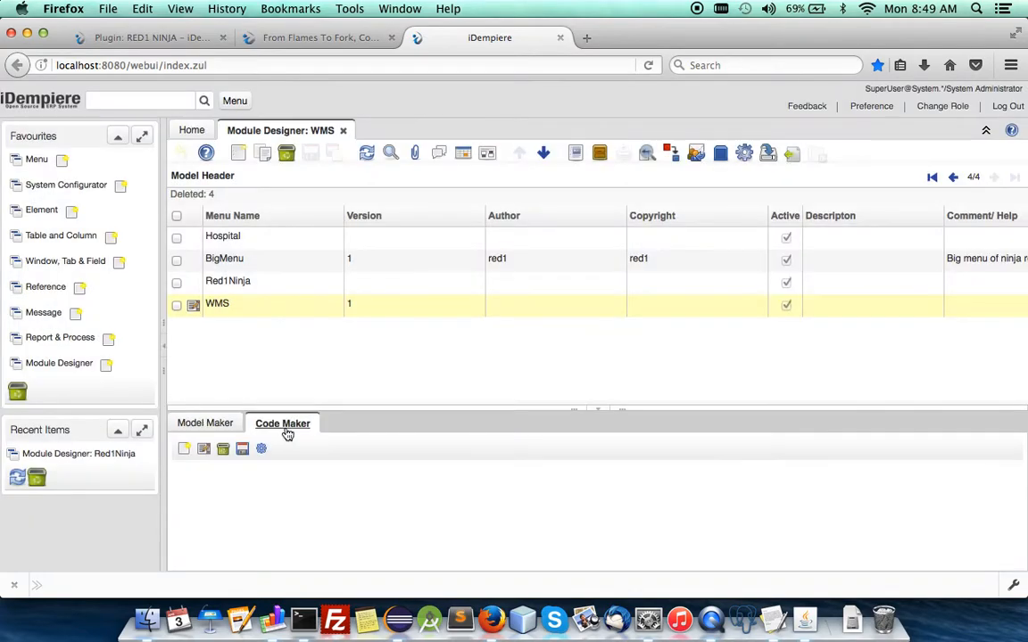
# Step: Delete the twelve Code Maker records, then delete the WMS module header record
pyautogui.click(282, 423)
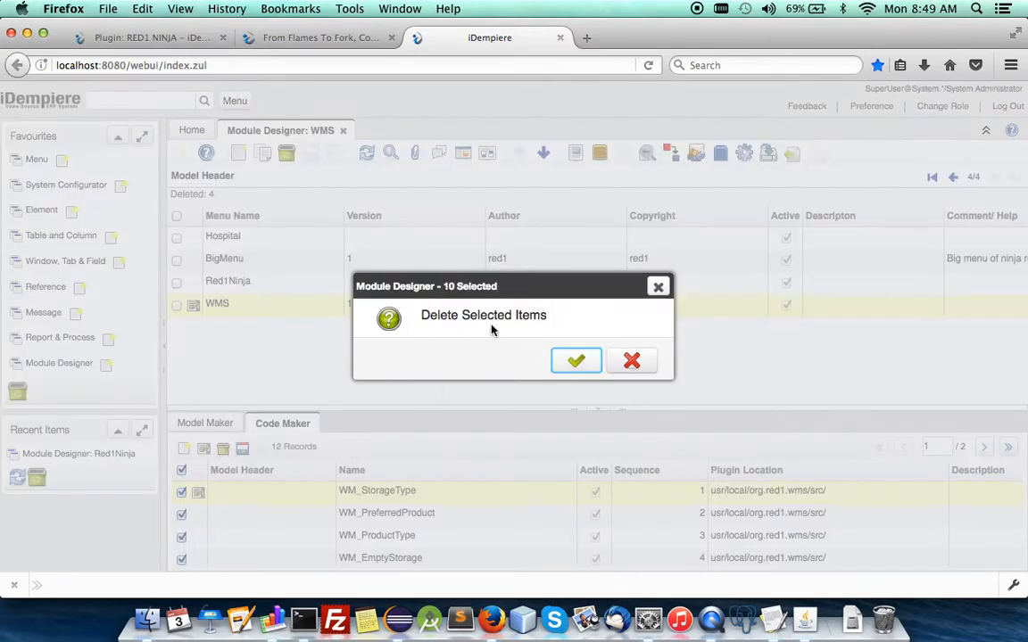
pyautogui.click(575, 360)
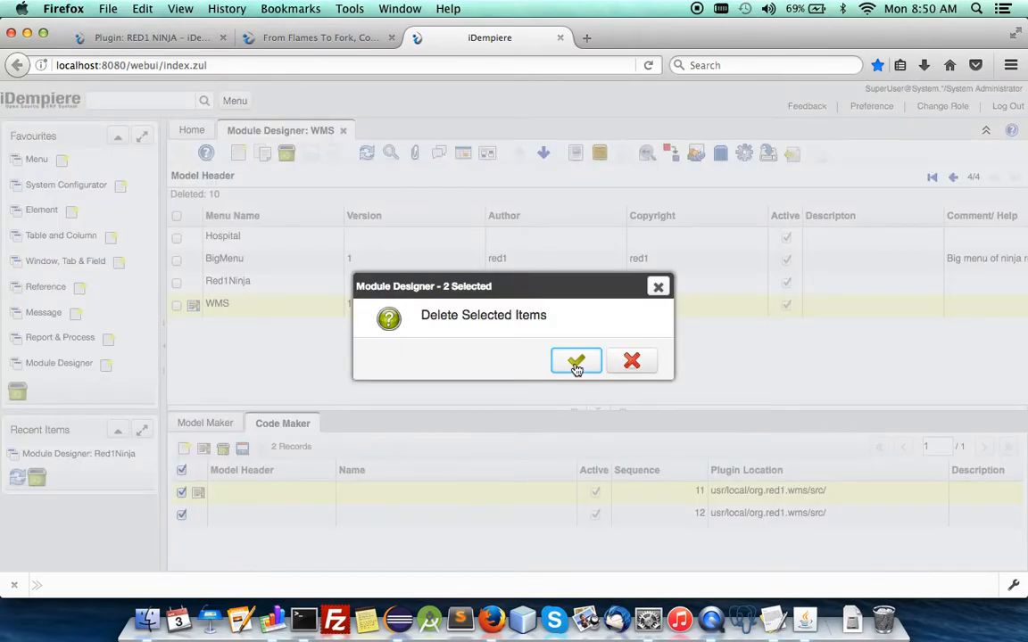
pyautogui.click(575, 361)
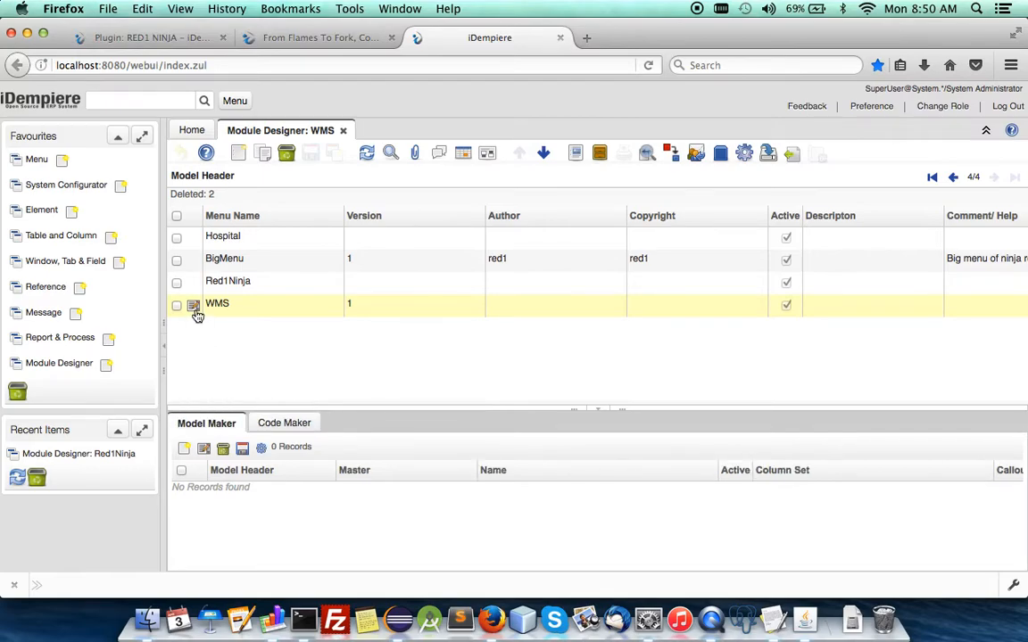
pyautogui.click(366, 153)
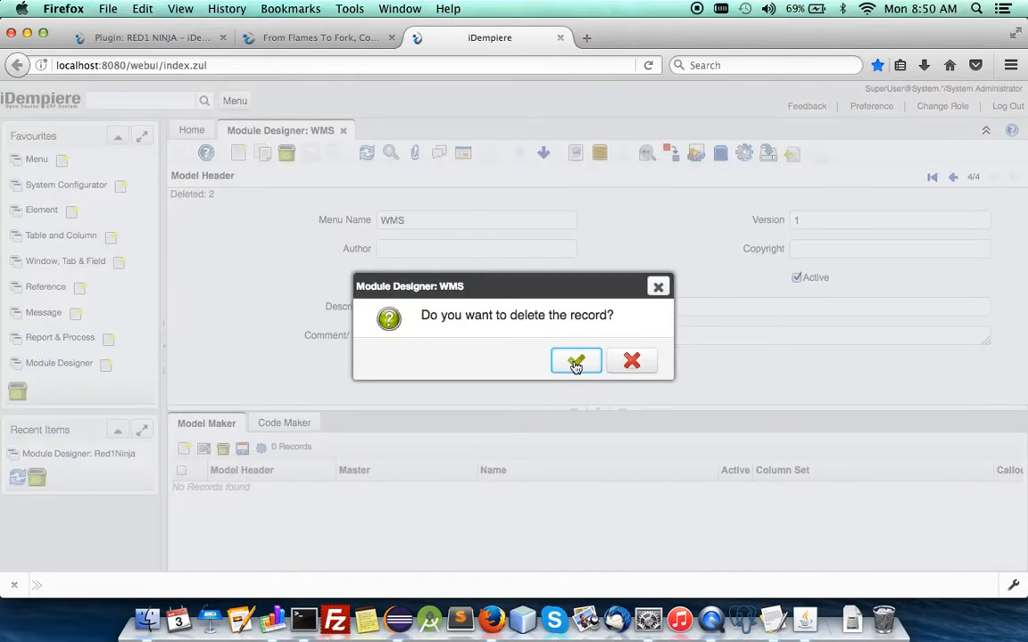
pyautogui.click(577, 360)
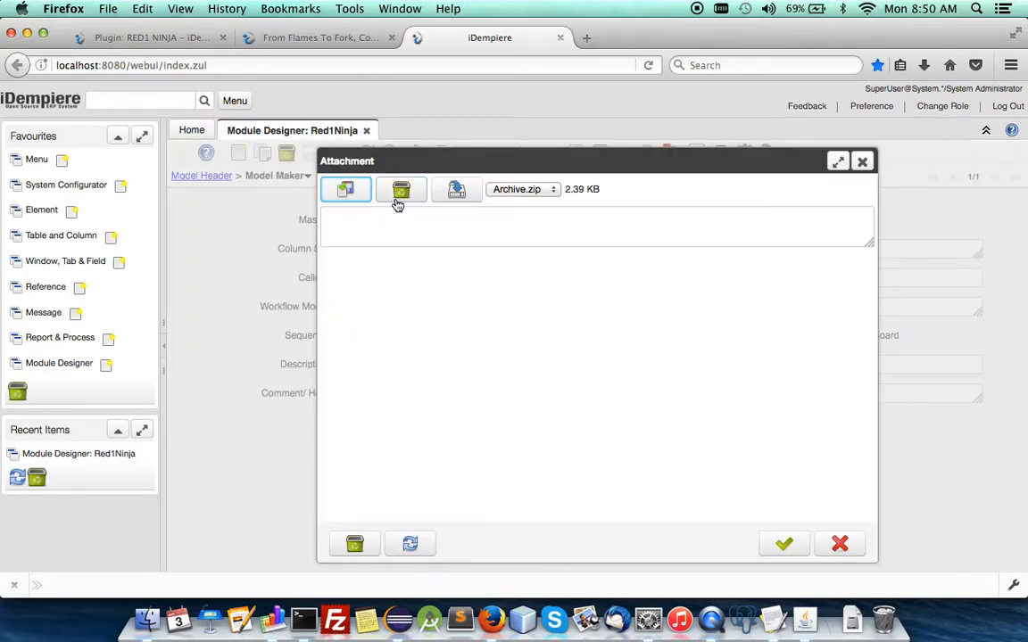
# Step: Replace Red1Ninja's Archive.zip attachment with the new one and run Generate Module
pyautogui.click(400, 189)
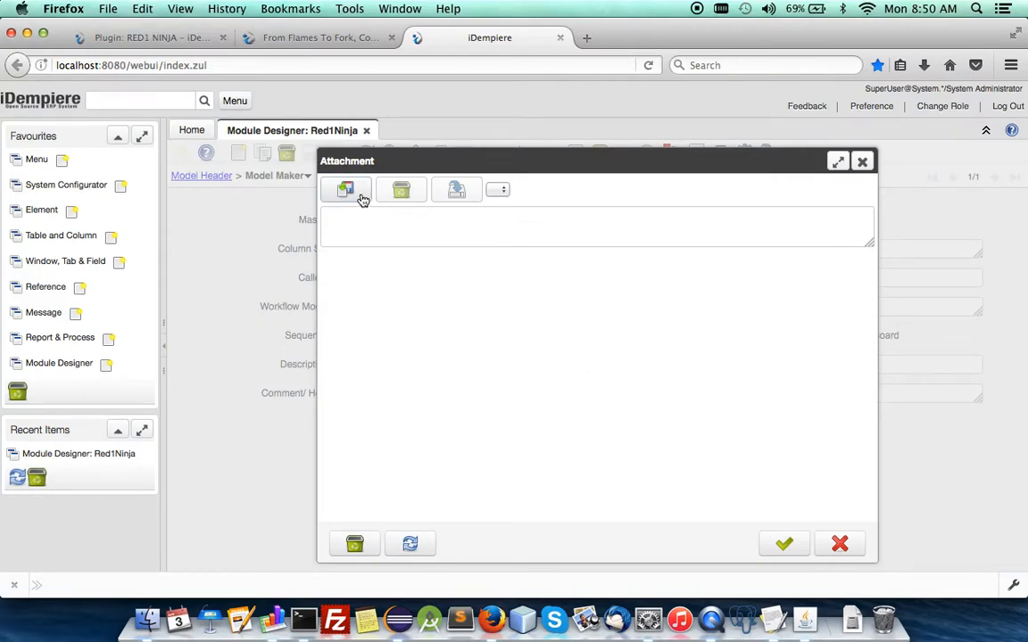
pyautogui.click(346, 189)
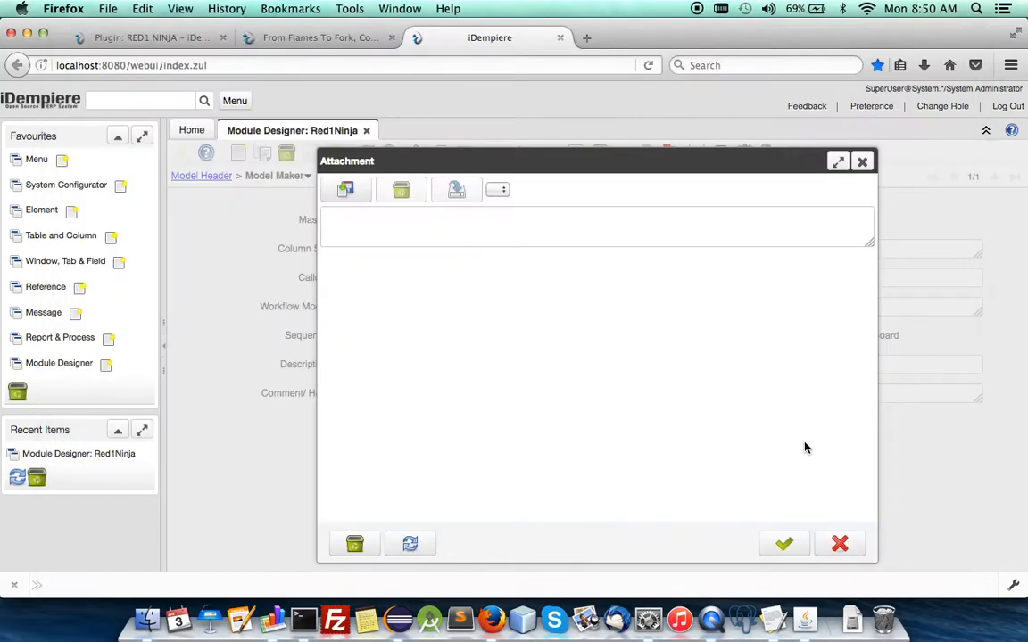
pyautogui.click(838, 543)
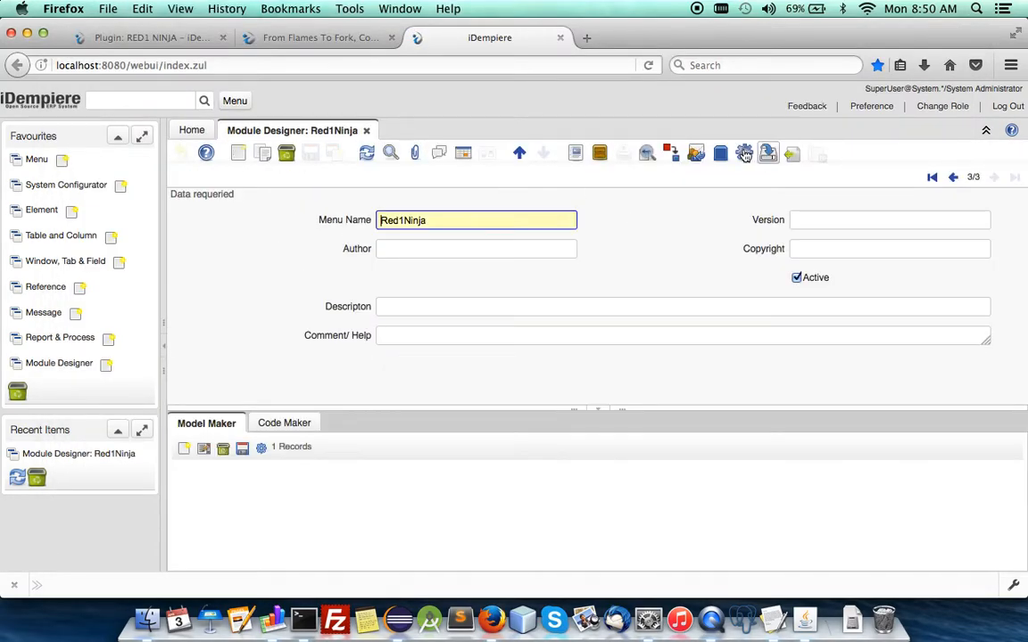
pyautogui.click(742, 153)
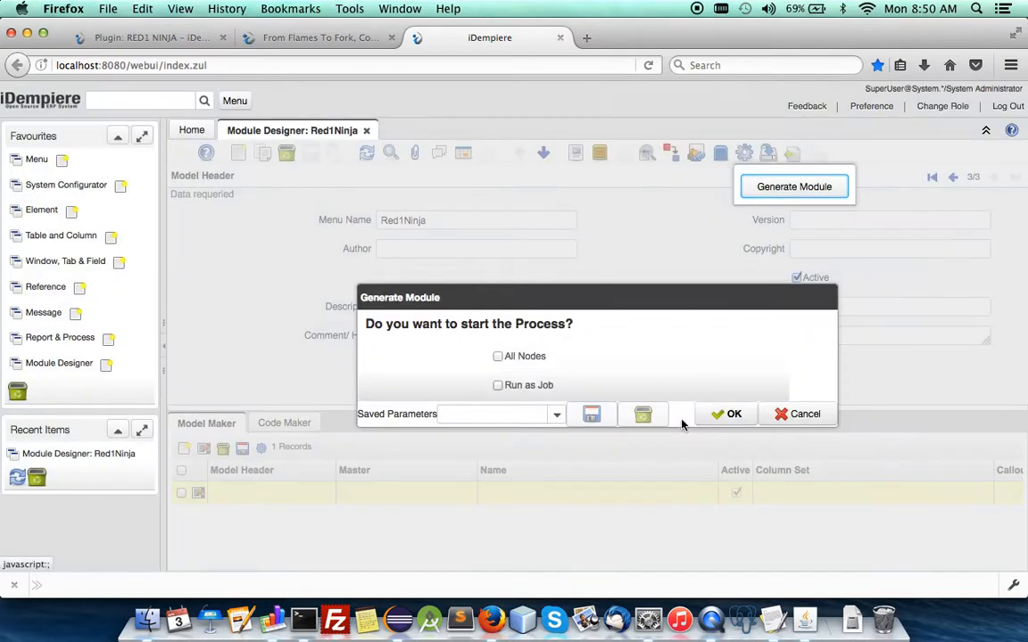
pyautogui.click(207, 617)
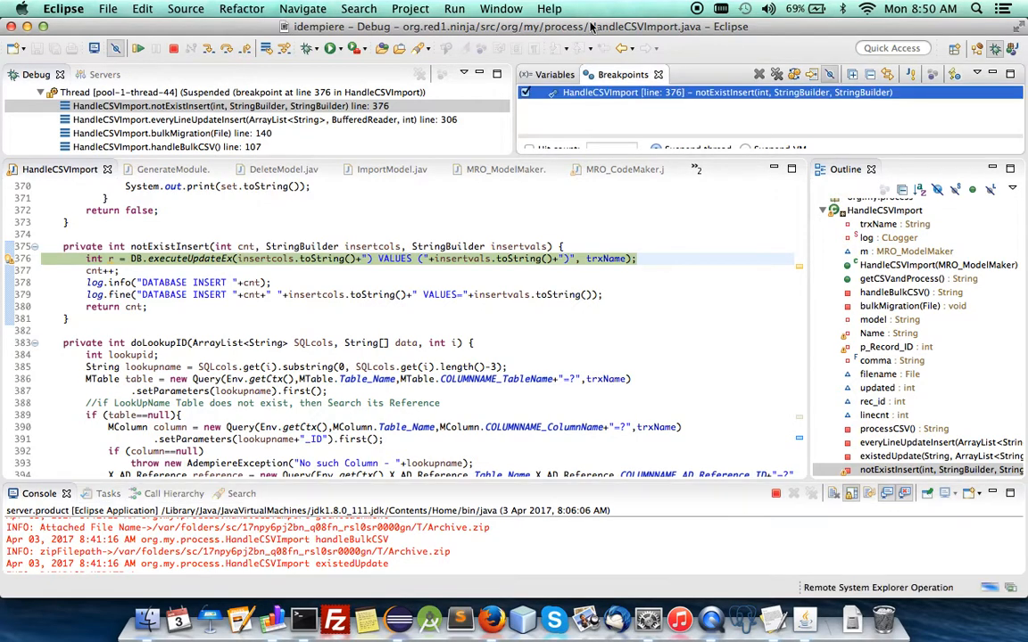
# Step: Resume the debugger past the HandleCSVImport breakpoint so generation finishes
pyautogui.click(140, 48)
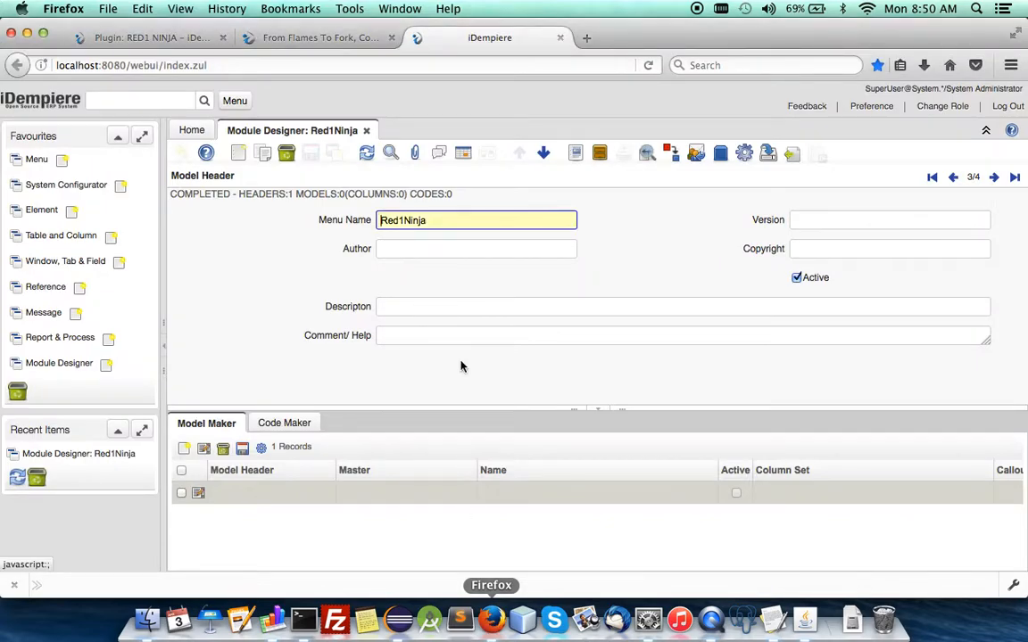
pyautogui.moveTo(846, 123)
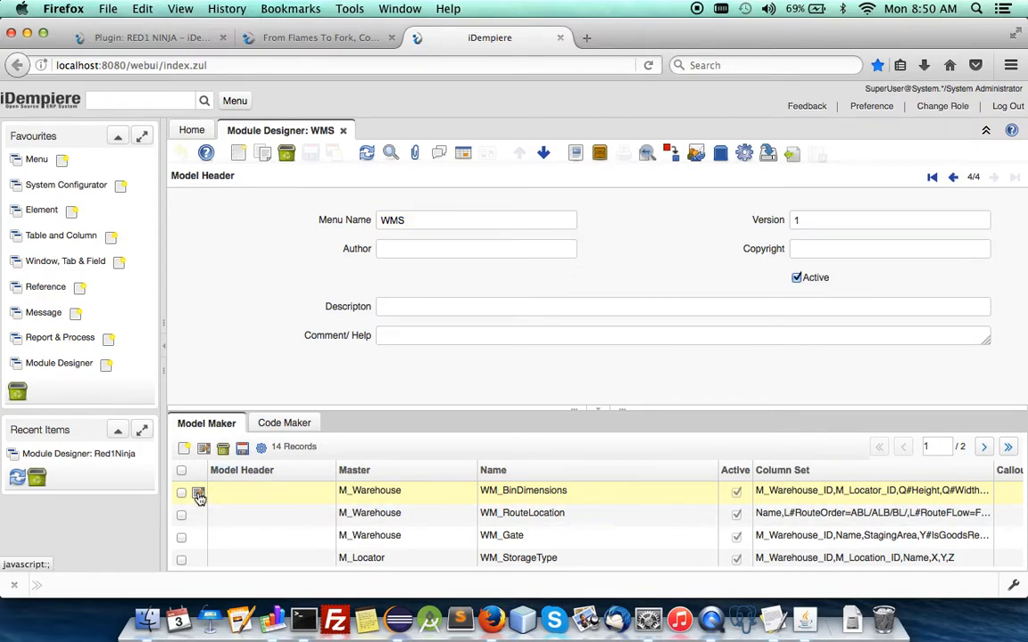
# Step: Check the WM_BinDimensions model record, then delete all eleven Code Maker records
pyautogui.click(198, 492)
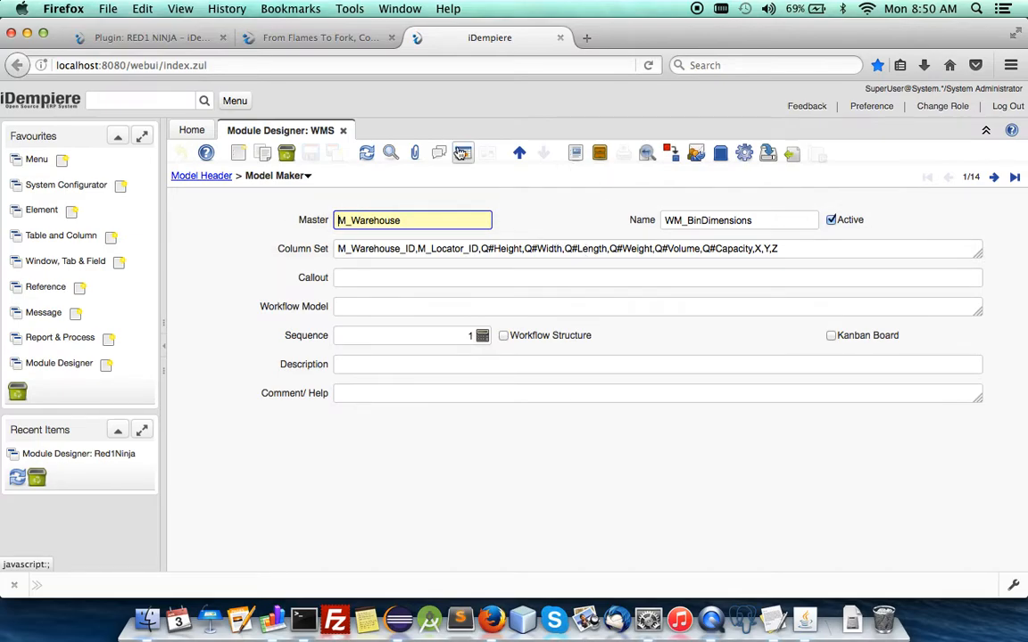
pyautogui.click(462, 153)
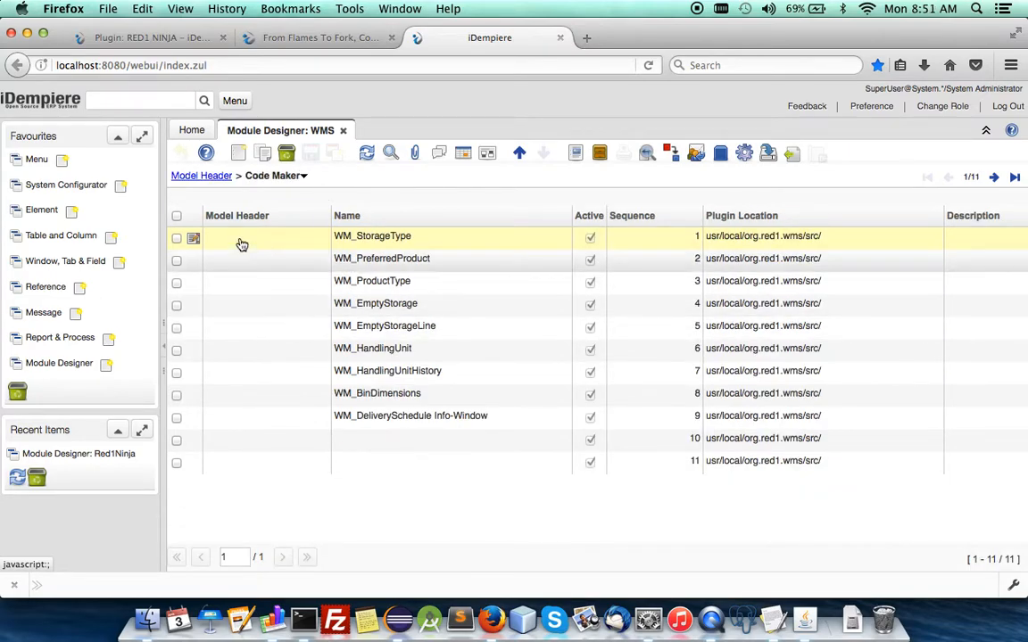
pyautogui.click(176, 214)
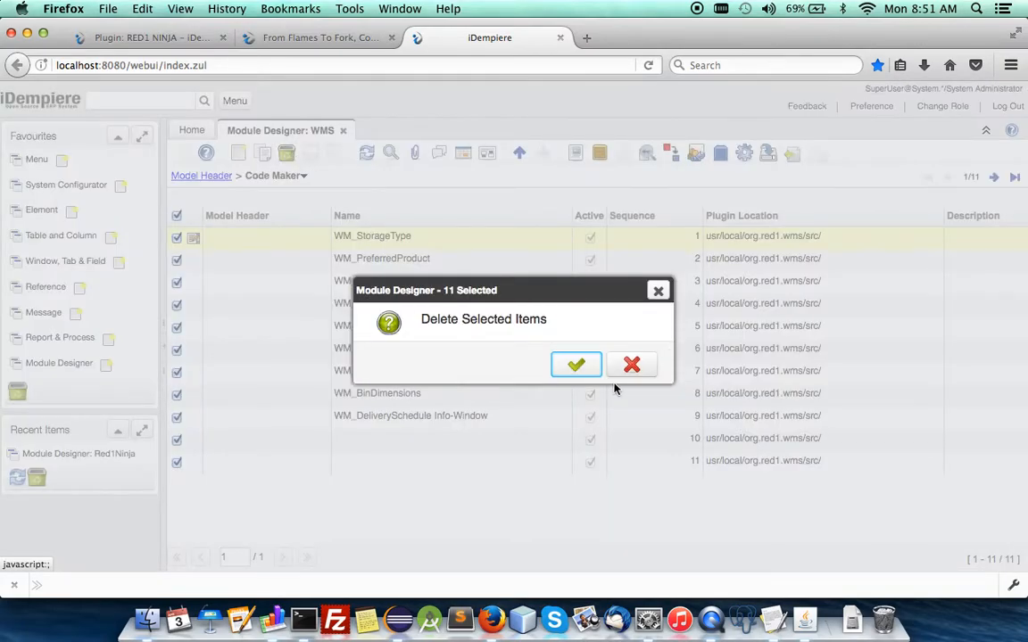
pyautogui.click(574, 364)
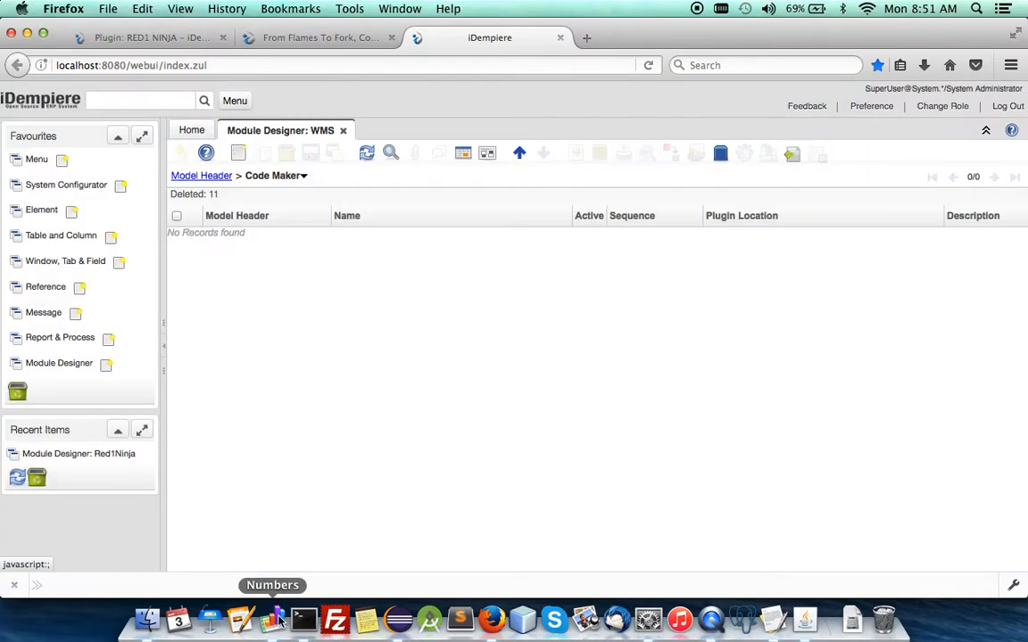
pyautogui.click(271, 617)
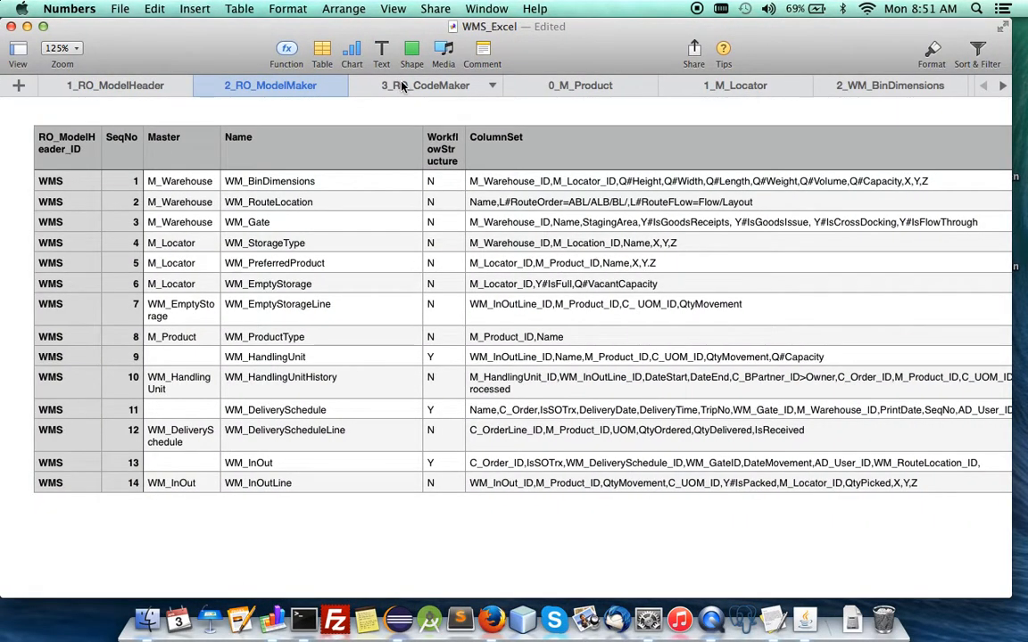
pyautogui.click(424, 85)
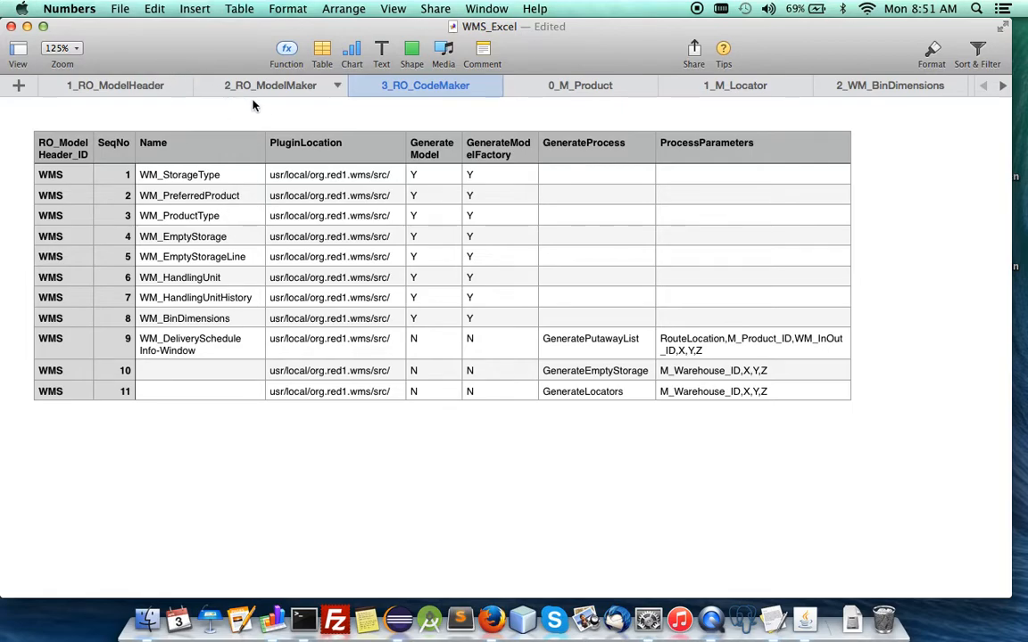
pyautogui.click(269, 86)
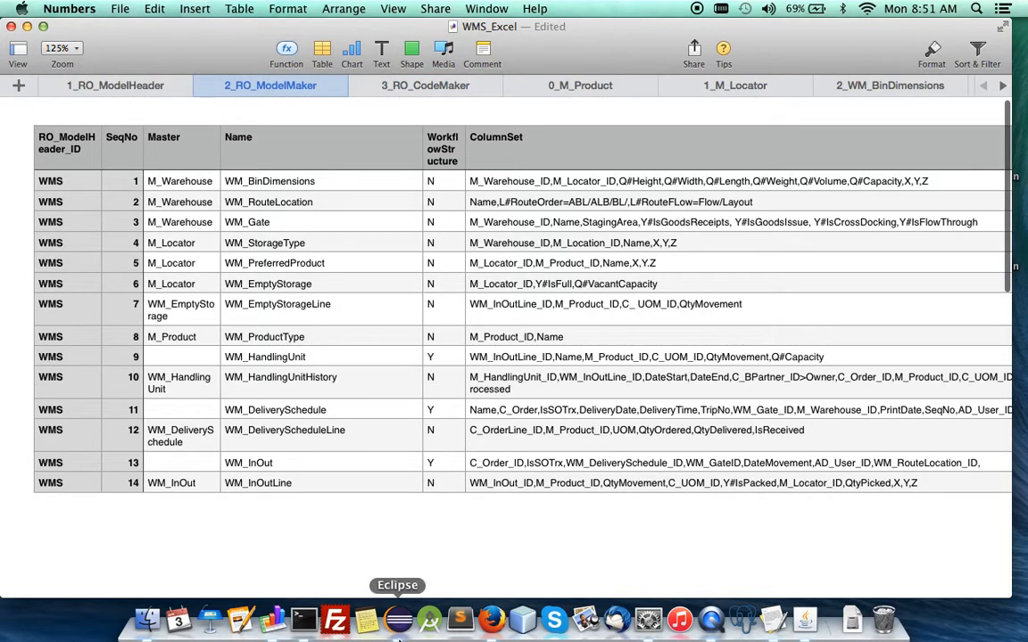
pyautogui.moveTo(492, 619)
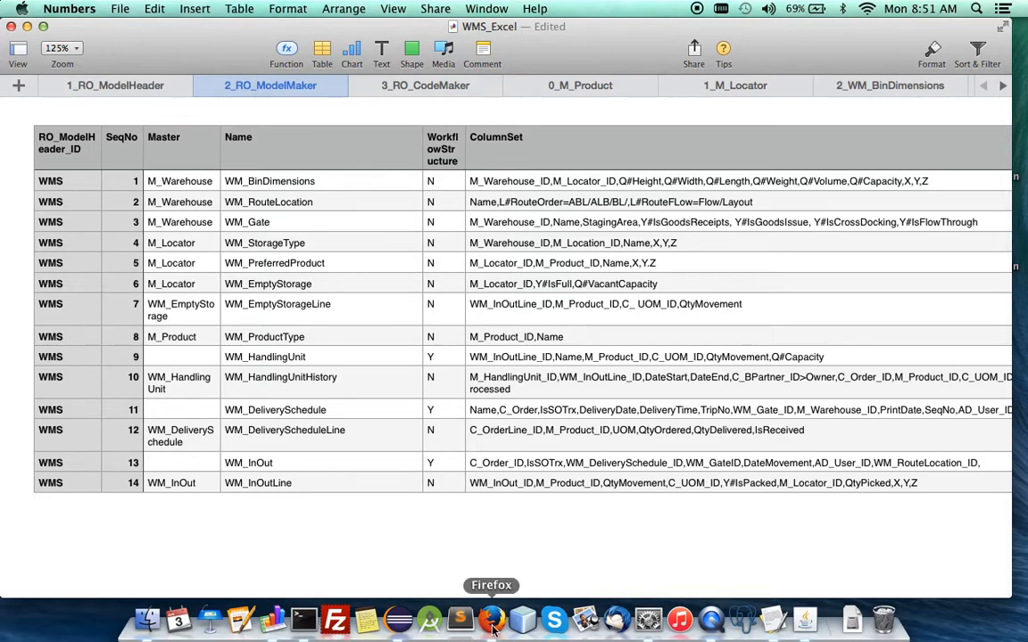
# Step: Run Generate Module on the WMS model header and return to the Numbers model-maker sheet
pyautogui.click(491, 617)
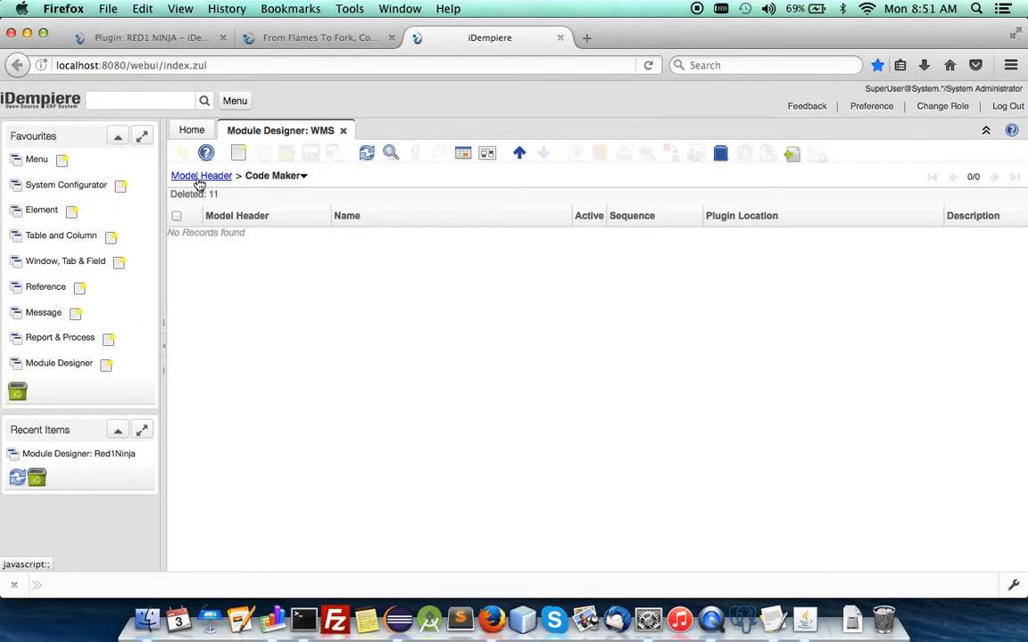
pyautogui.click(199, 175)
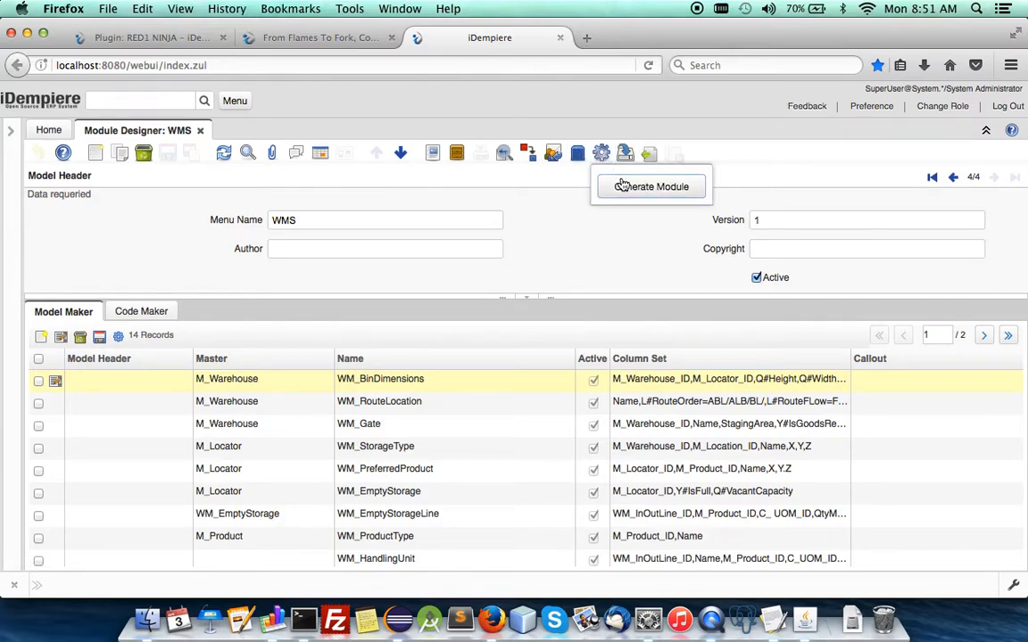
pyautogui.click(651, 188)
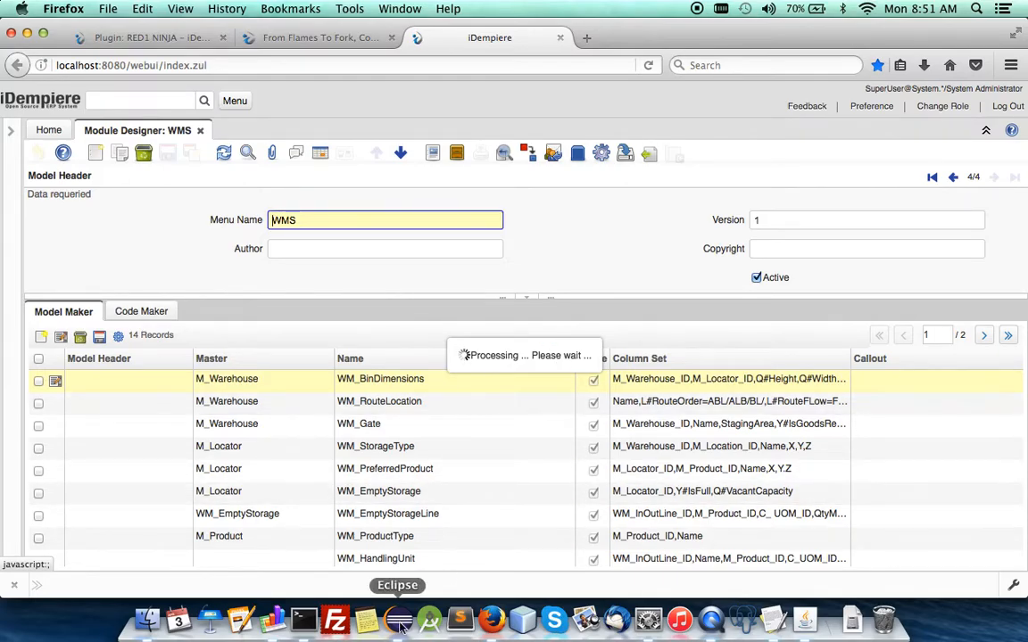
pyautogui.click(396, 617)
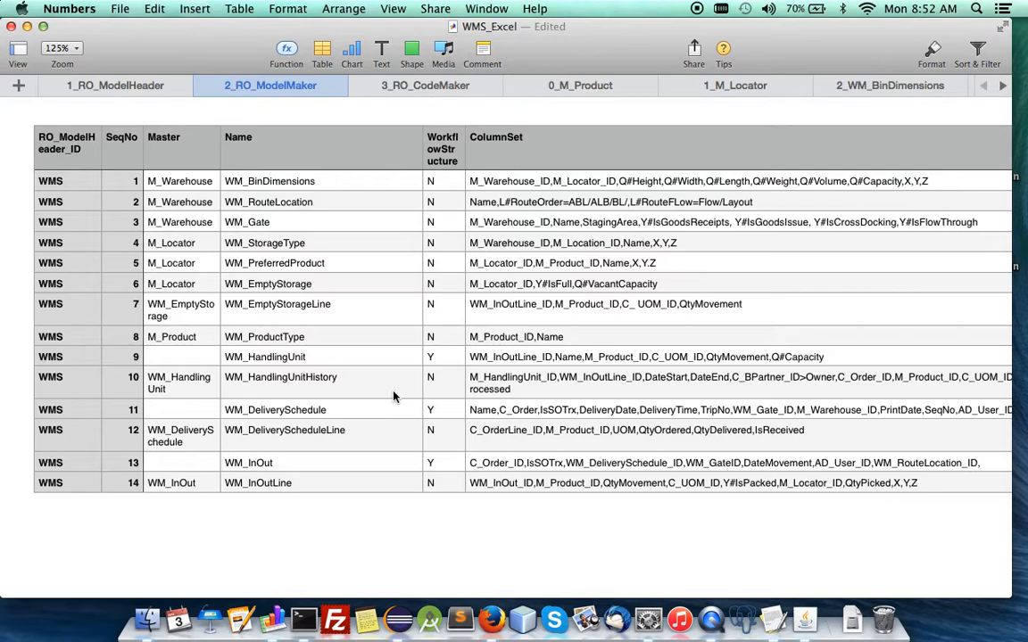
pyautogui.moveTo(928, 182)
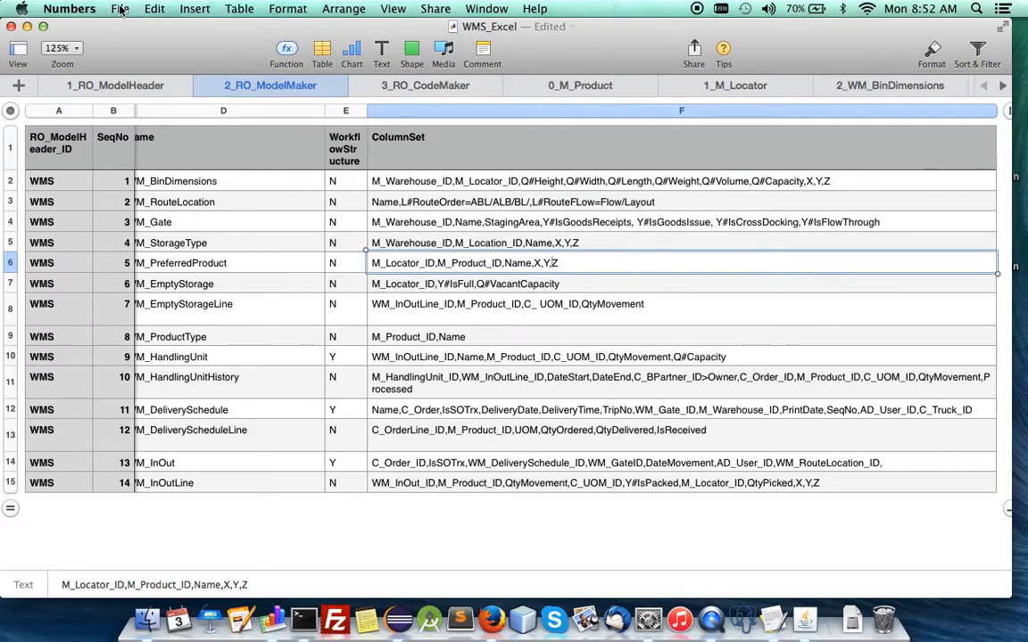
# Step: Export the WMS workbook as per-sheet CSV files into the WMS_Excel folder
pyautogui.click(120, 7)
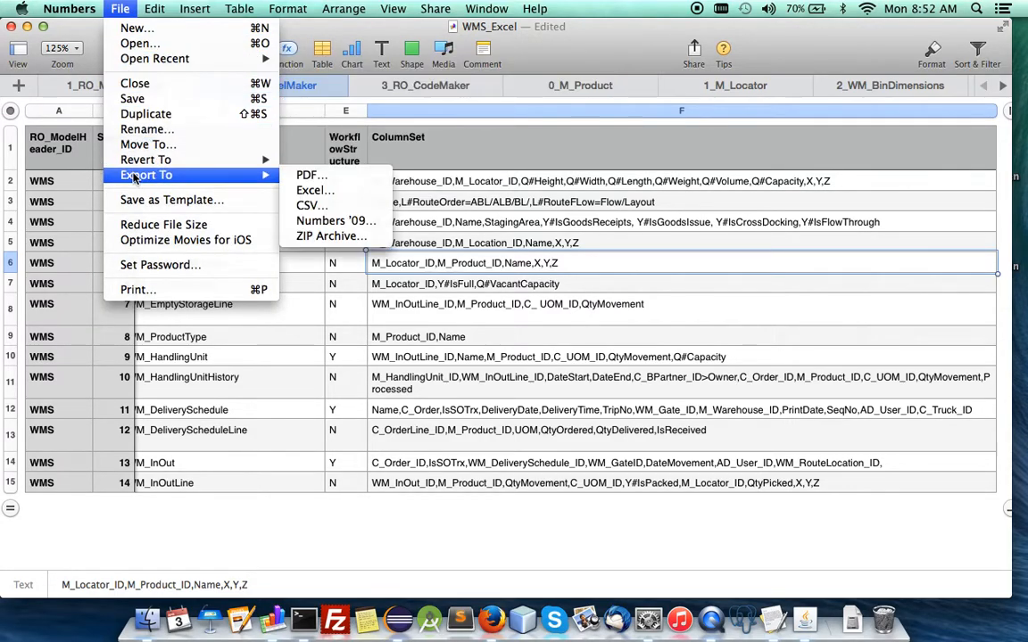
pyautogui.moveTo(310, 205)
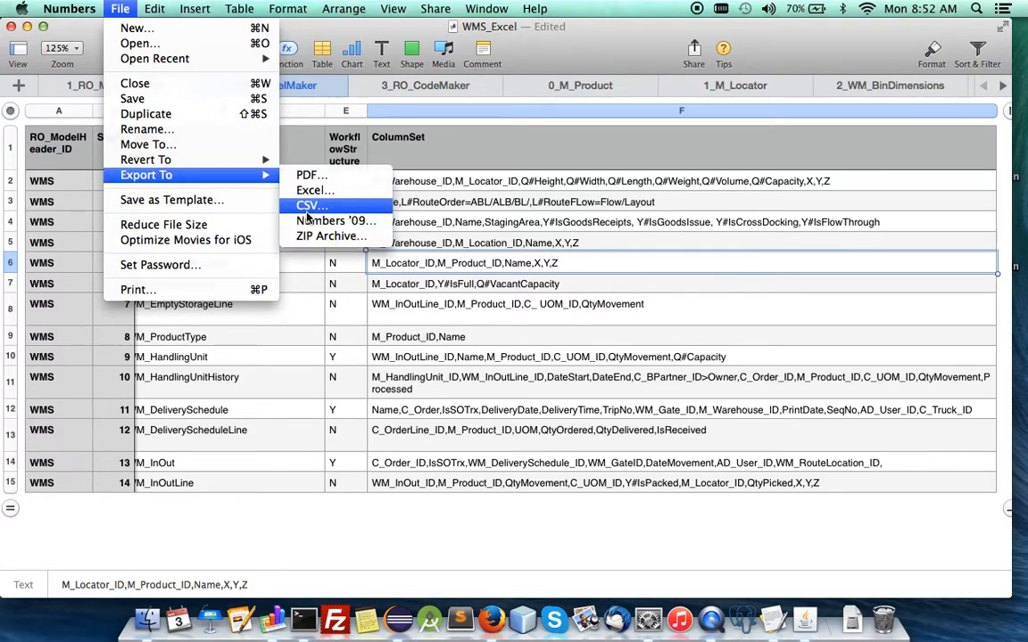
pyautogui.click(311, 206)
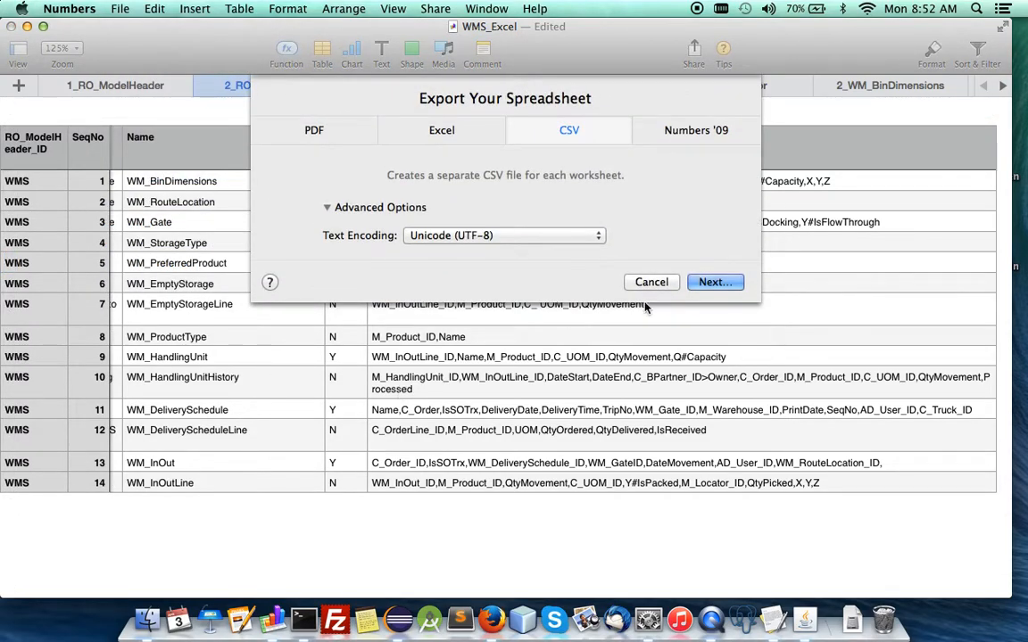
pyautogui.click(652, 282)
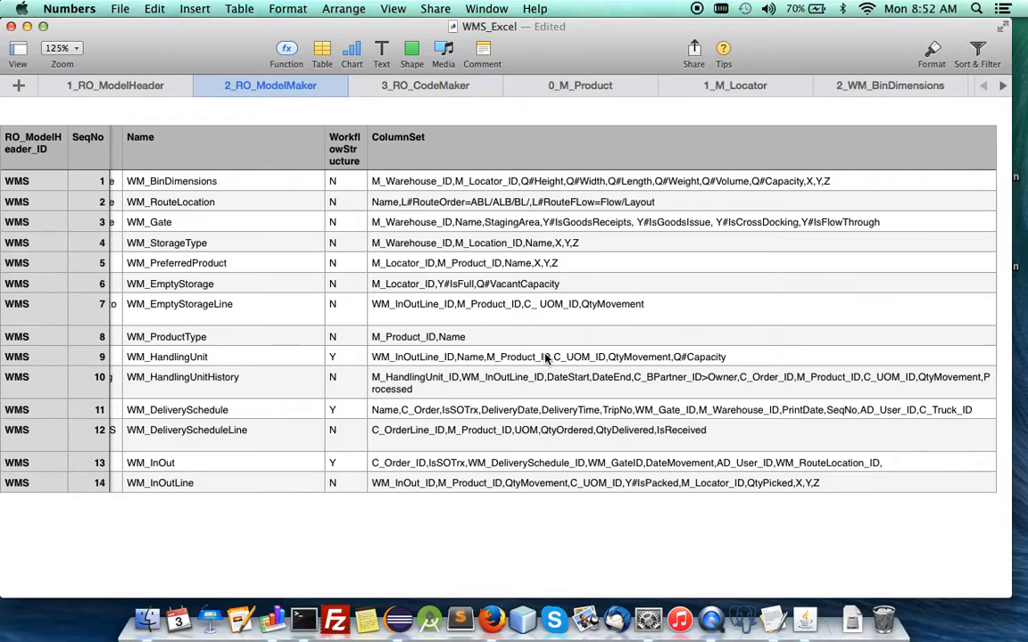
pyautogui.moveTo(598, 346)
pyautogui.write(',z')
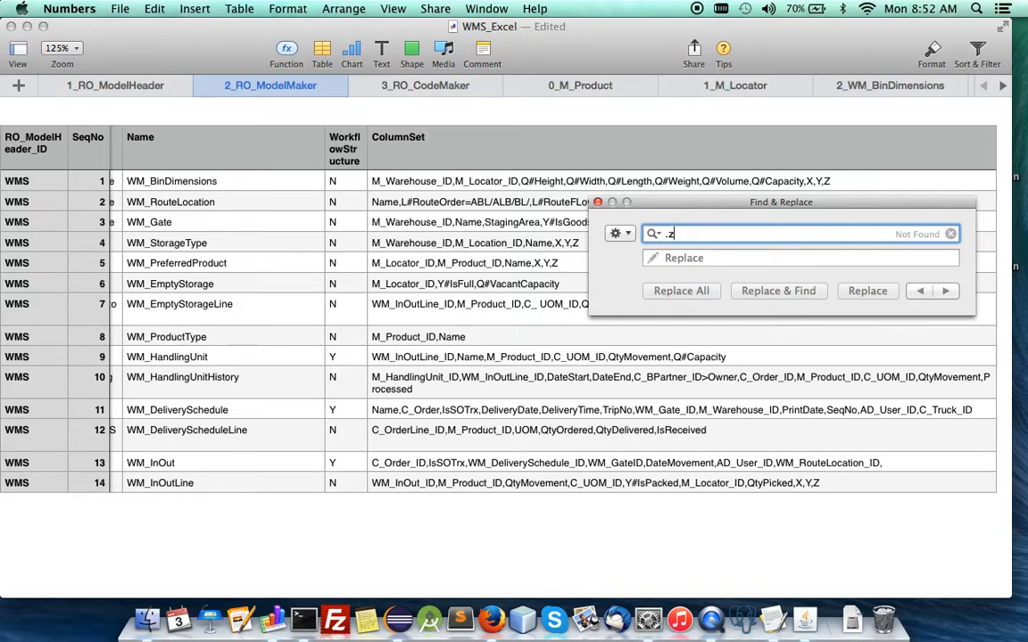
pyautogui.click(424, 85)
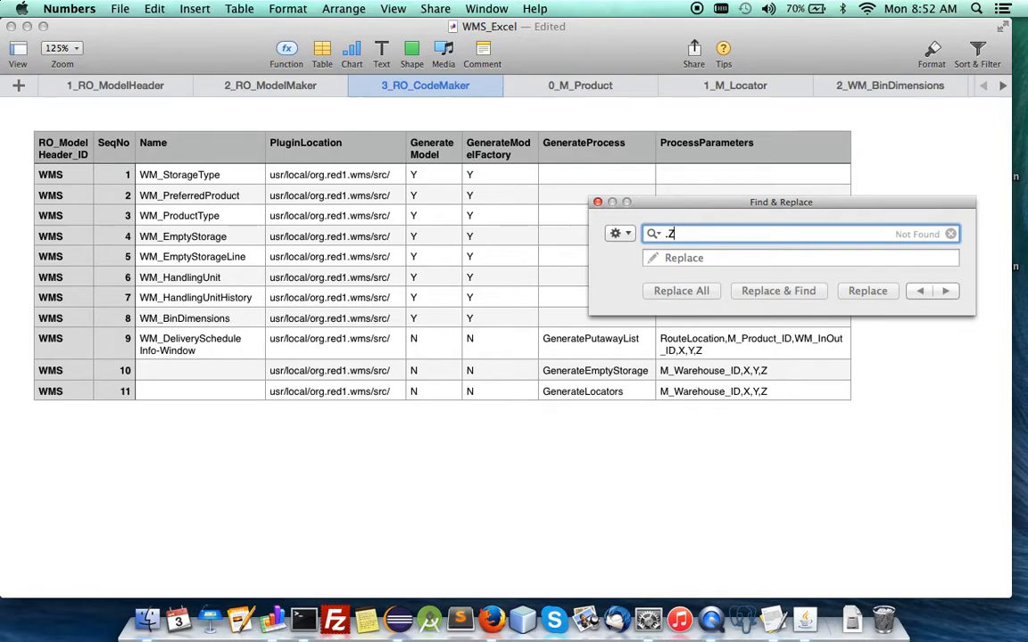
pyautogui.click(949, 233)
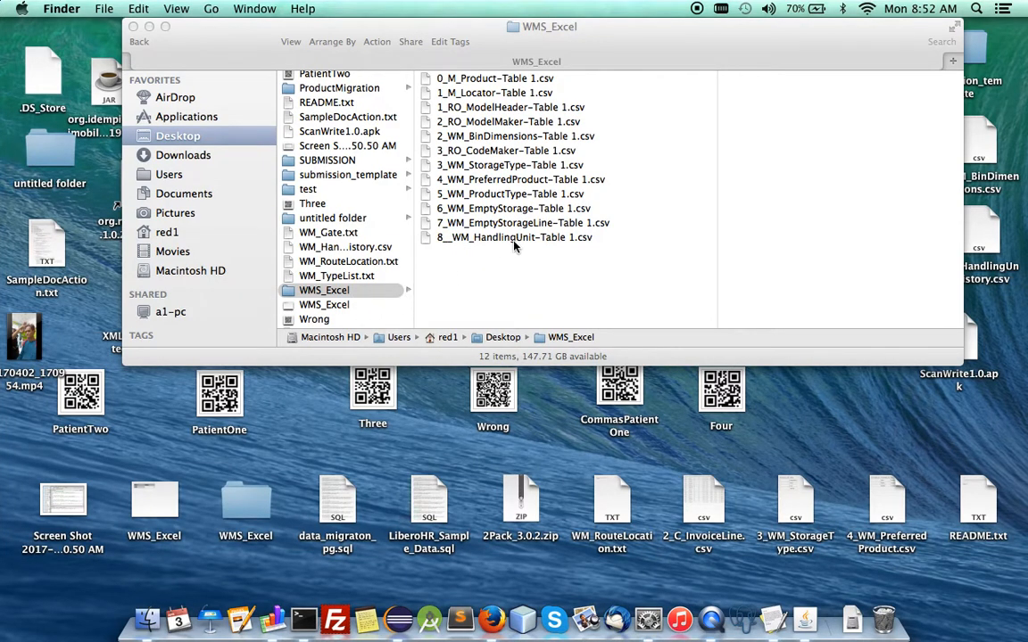
# Step: Rename the ModelMaker and CodeMaker CSVs to drop the '-Table 1' suffix
pyautogui.click(510, 107)
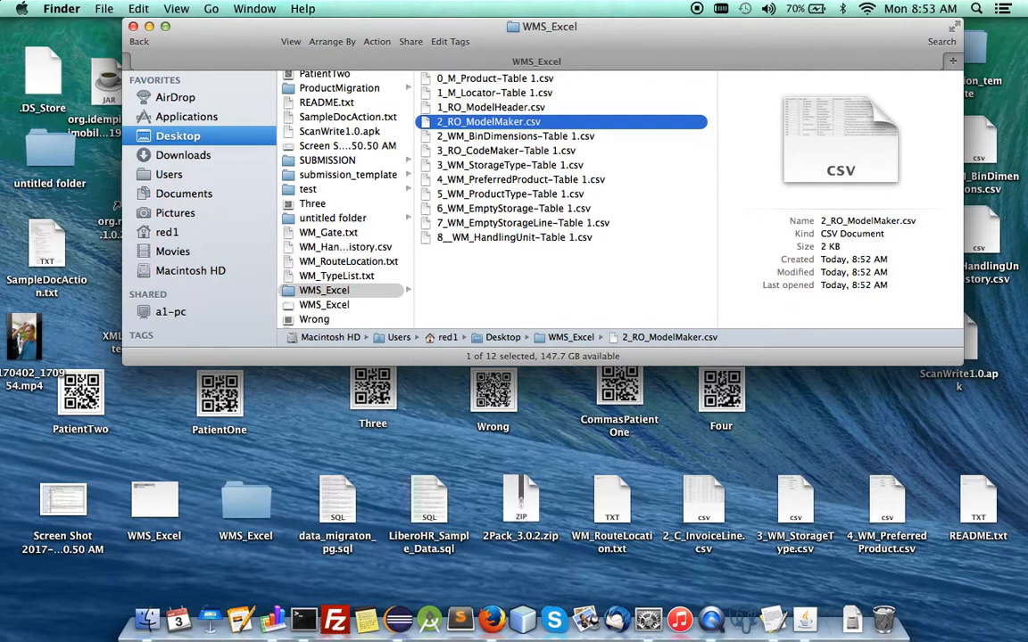
pyautogui.click(506, 150)
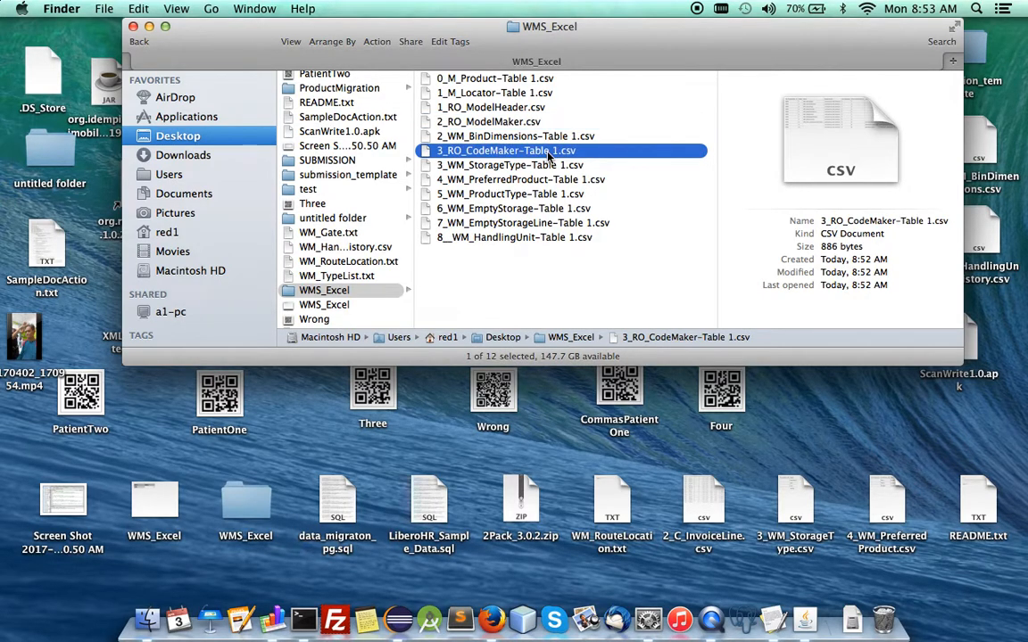
pyautogui.click(507, 150)
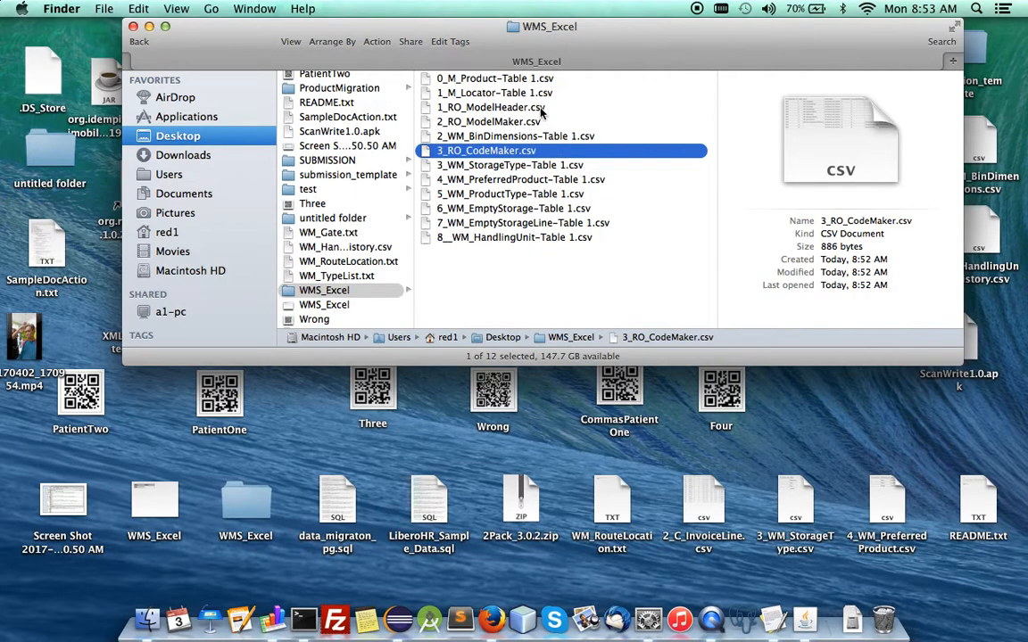
# Step: Select the ModelHeader, ModelMaker and CodeMaker CSVs and compress them into Archive.zip
pyautogui.click(494, 107)
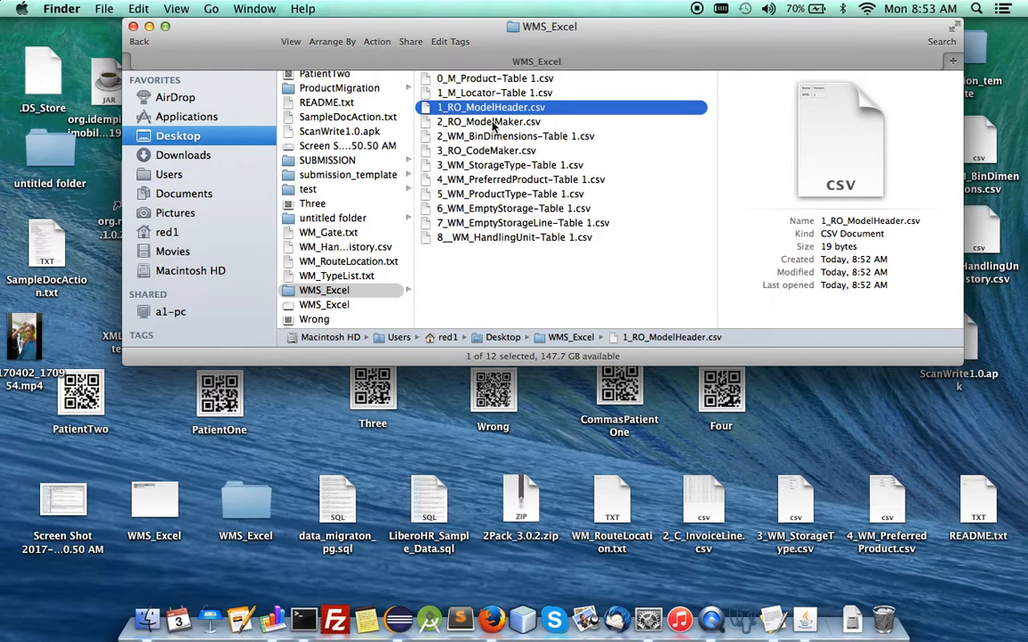
pyautogui.click(488, 121)
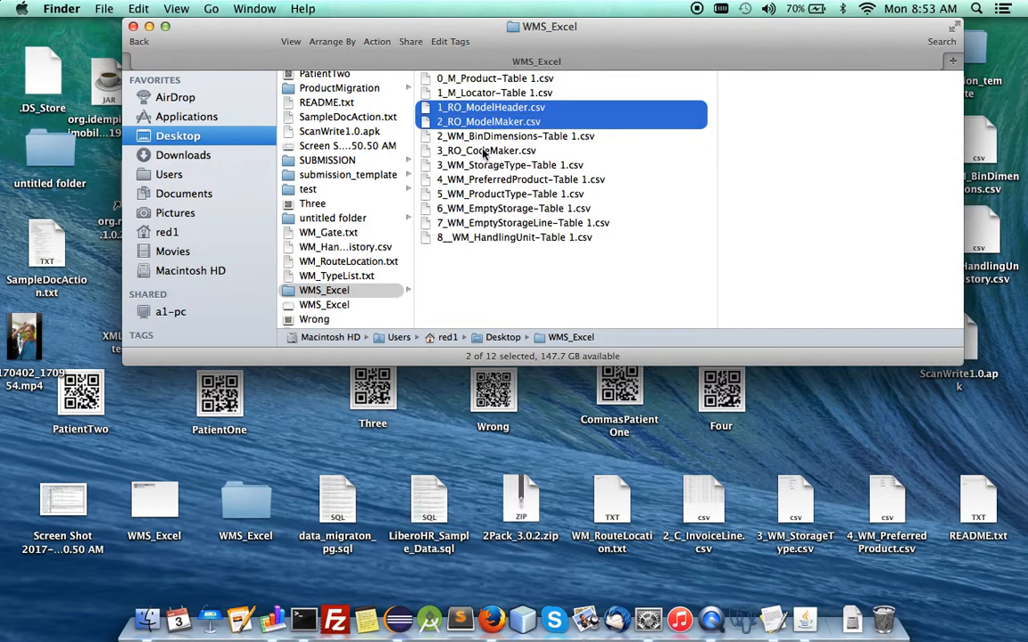
pyautogui.rightClick(485, 150)
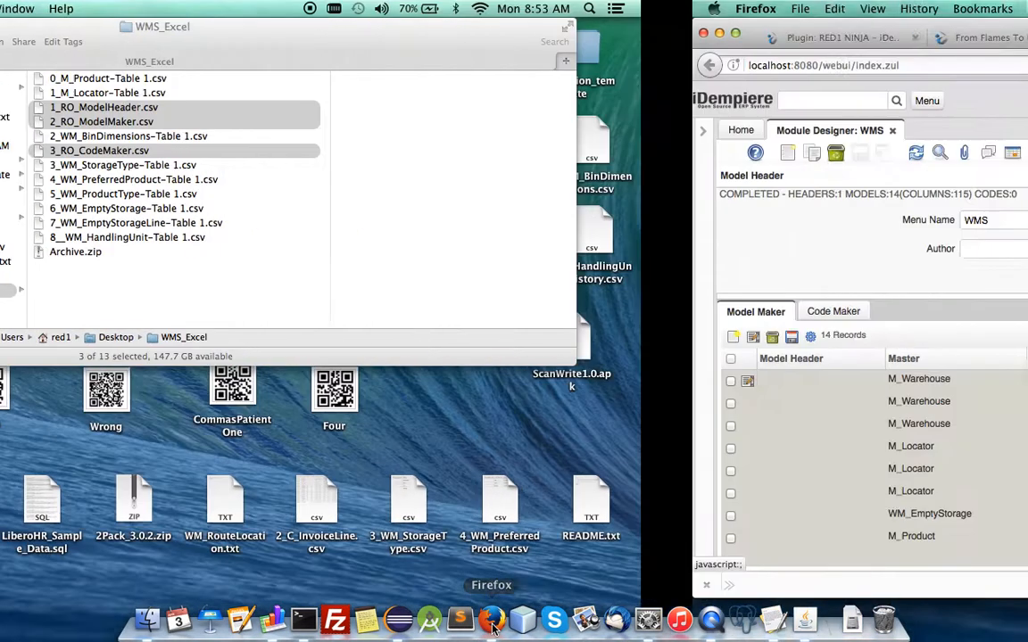
# Step: Delete all fourteen WMS model records across both pages, confirming each deletion
pyautogui.click(491, 619)
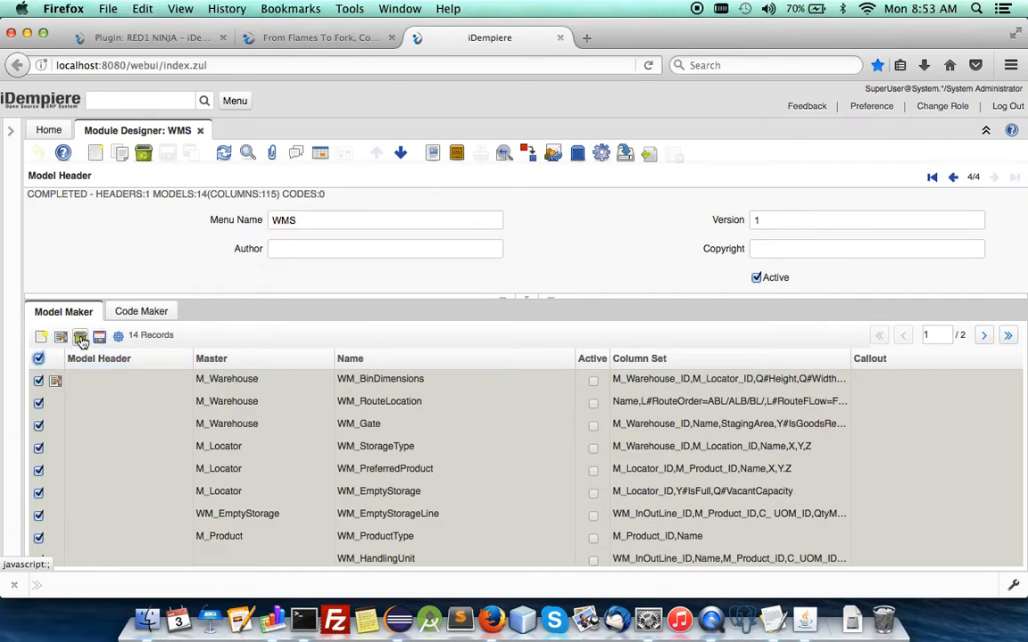
pyautogui.click(100, 336)
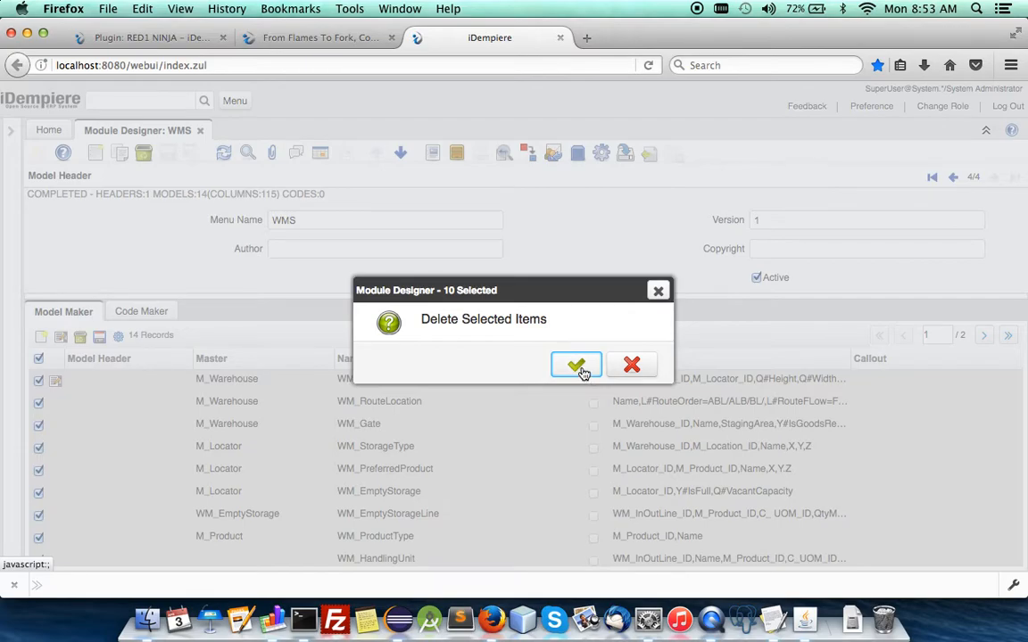
pyautogui.click(575, 364)
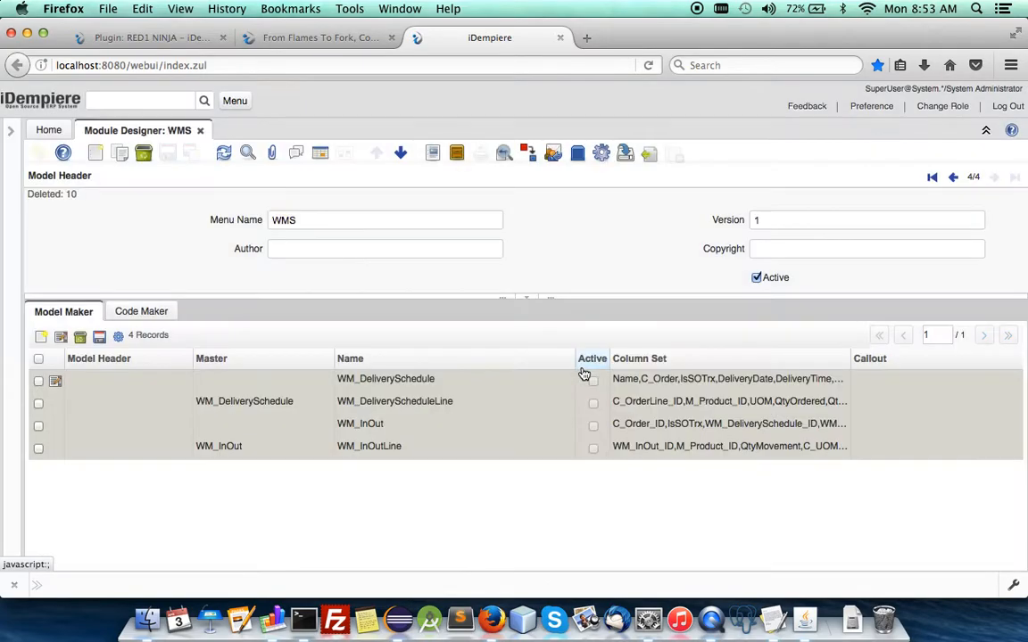
pyautogui.click(386, 219)
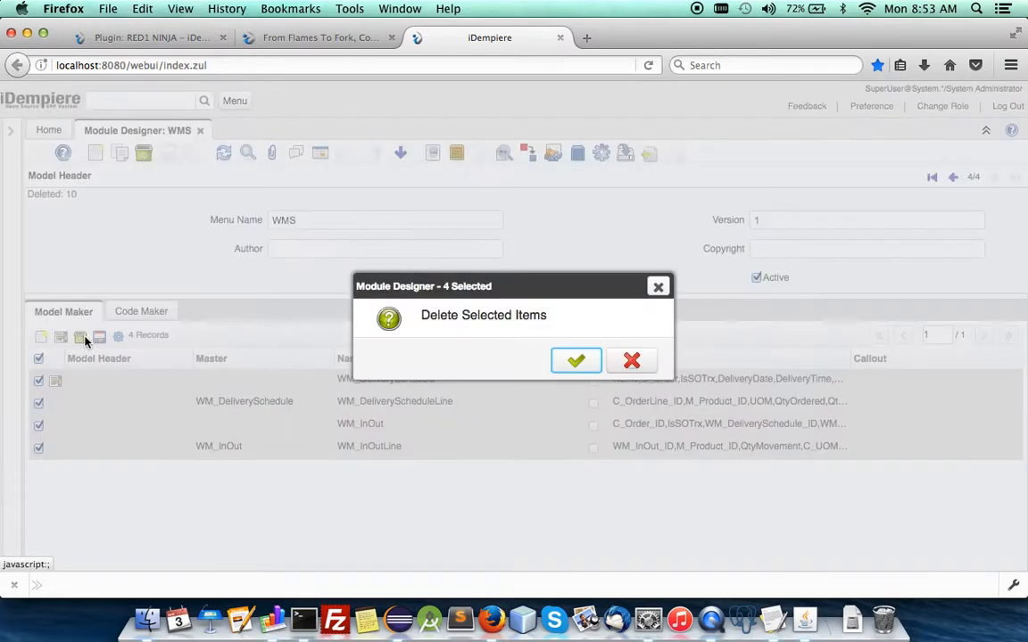
pyautogui.click(574, 360)
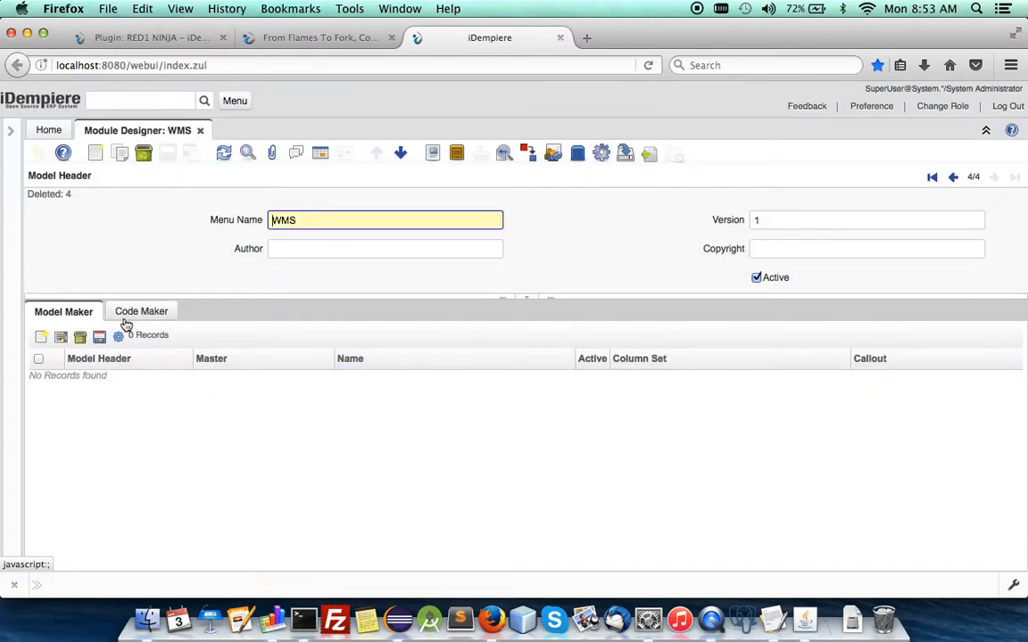
# Step: Check the WMS code entries, then move to the Red1Ninja header's Model Maker record
pyautogui.click(139, 310)
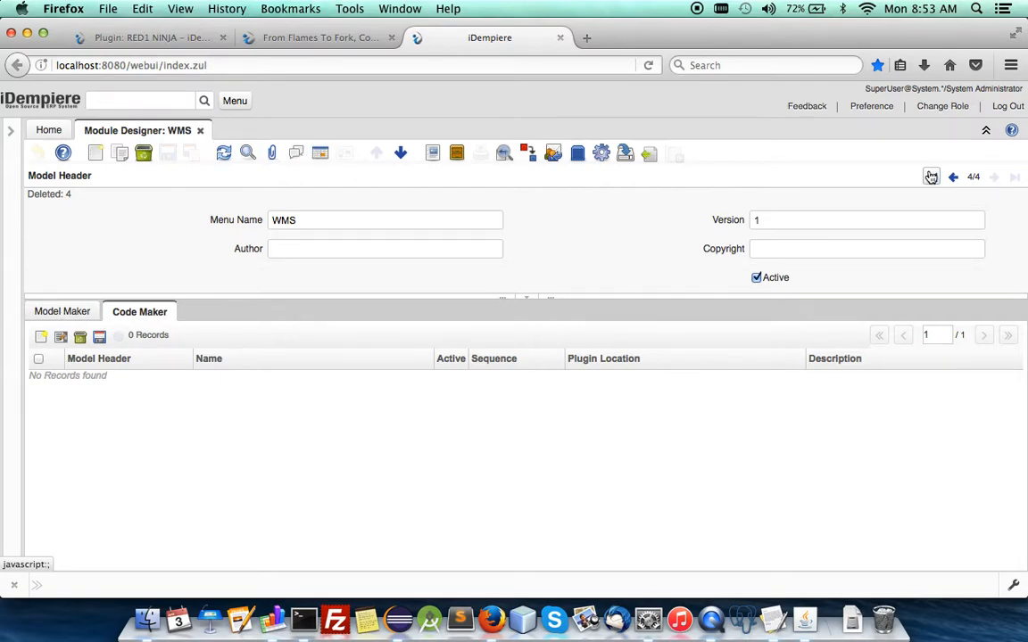
pyautogui.click(953, 176)
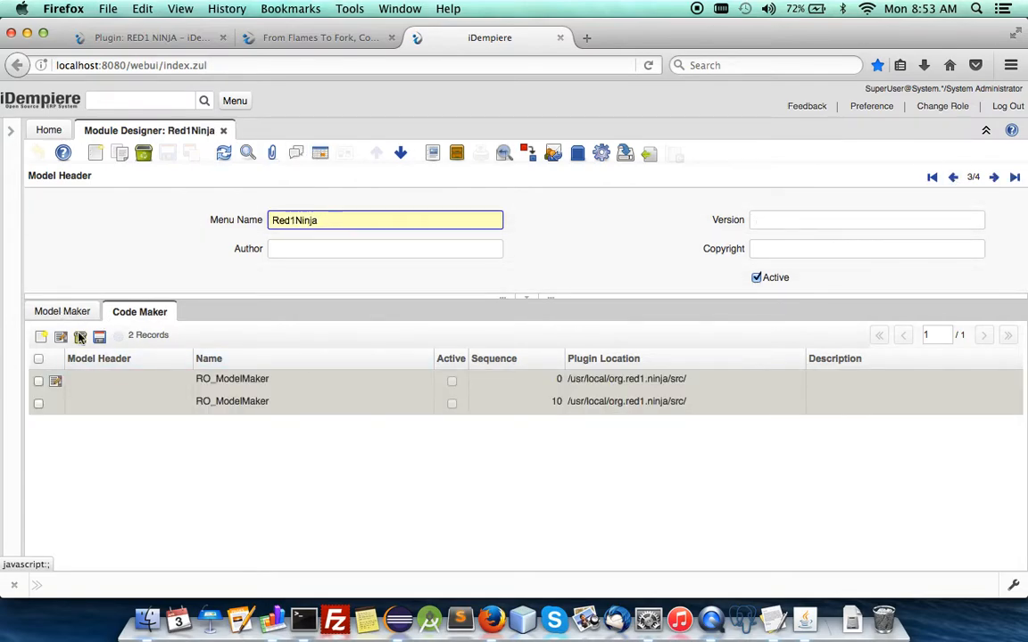
pyautogui.click(64, 311)
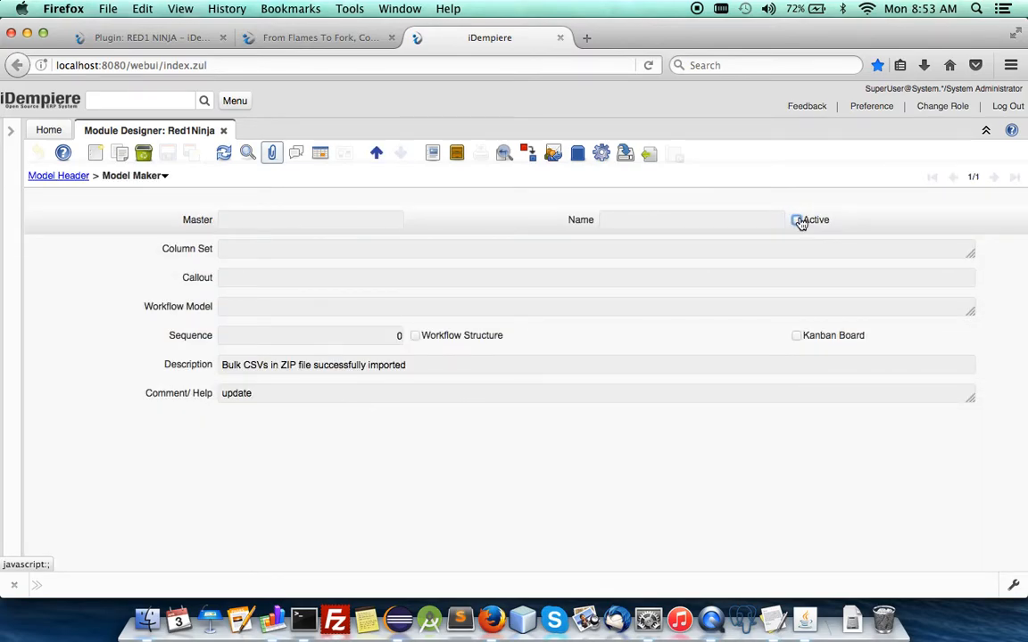
# Step: Replace the Red1Ninja record's attachment with the refreshed Archive.zip
pyautogui.click(796, 220)
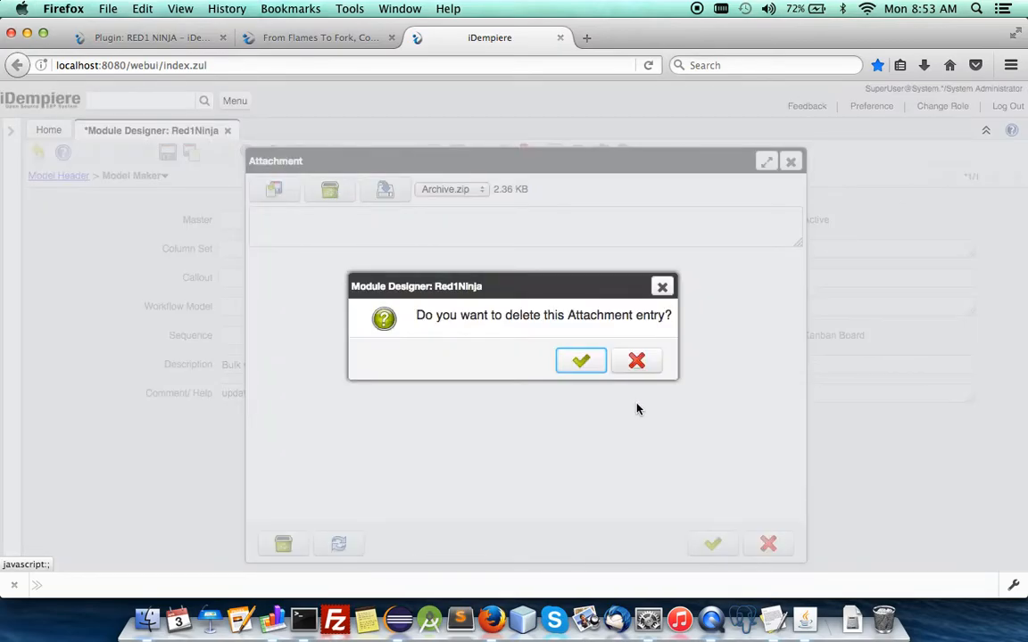
pyautogui.click(580, 360)
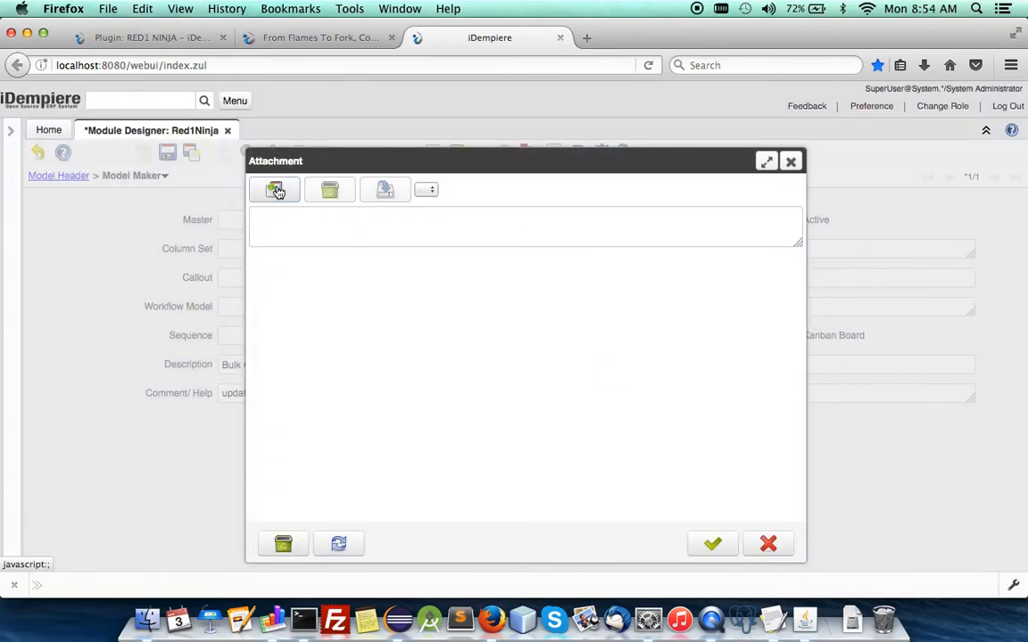
pyautogui.click(275, 189)
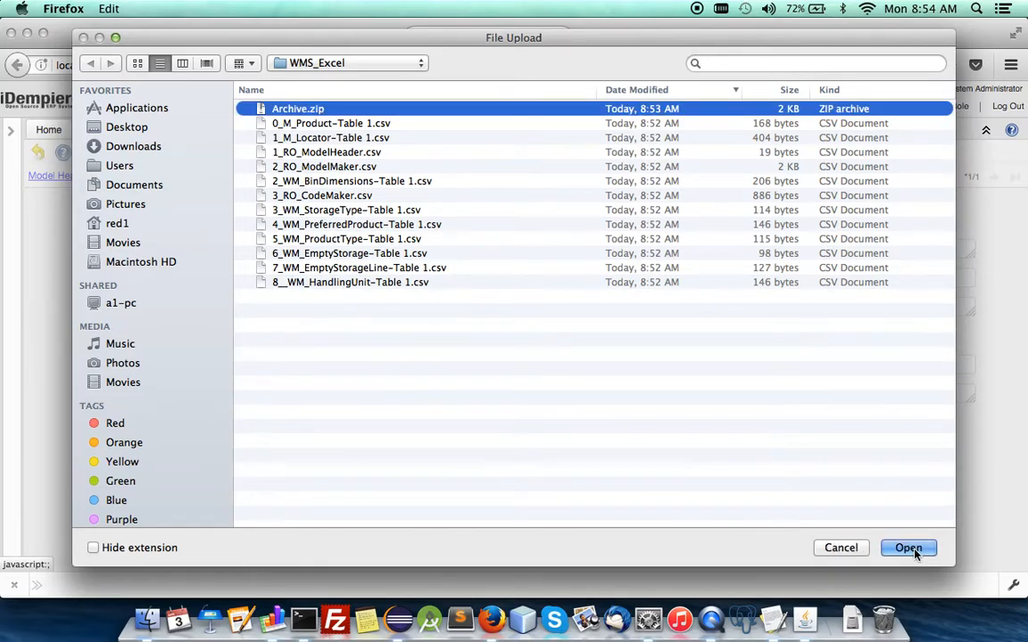
pyautogui.click(906, 548)
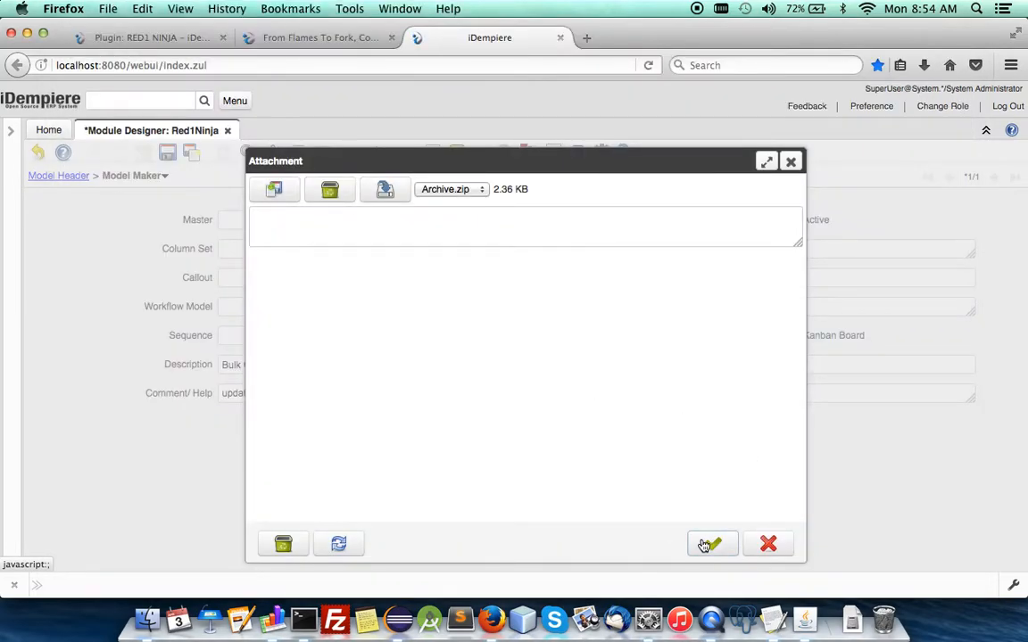
pyautogui.click(712, 544)
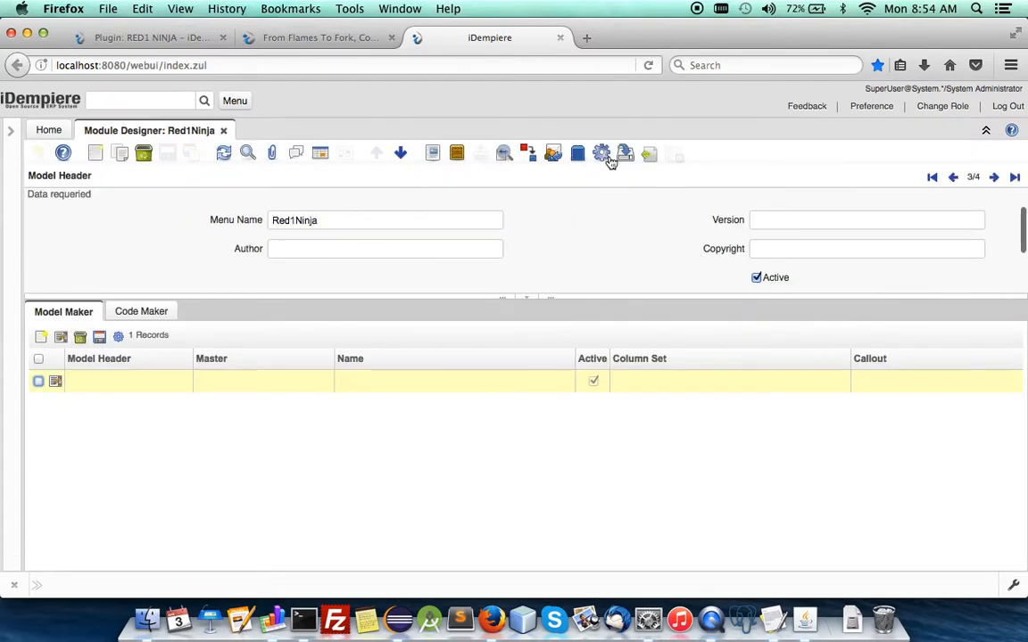
# Step: Run Generate Module for the Red1Ninja header
pyautogui.click(603, 153)
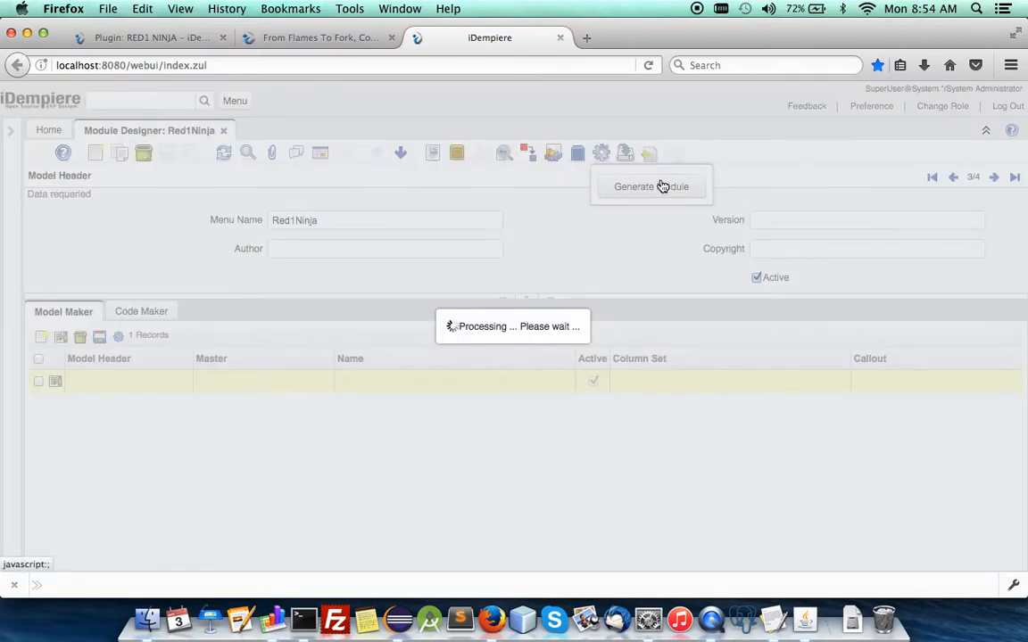
pyautogui.click(651, 187)
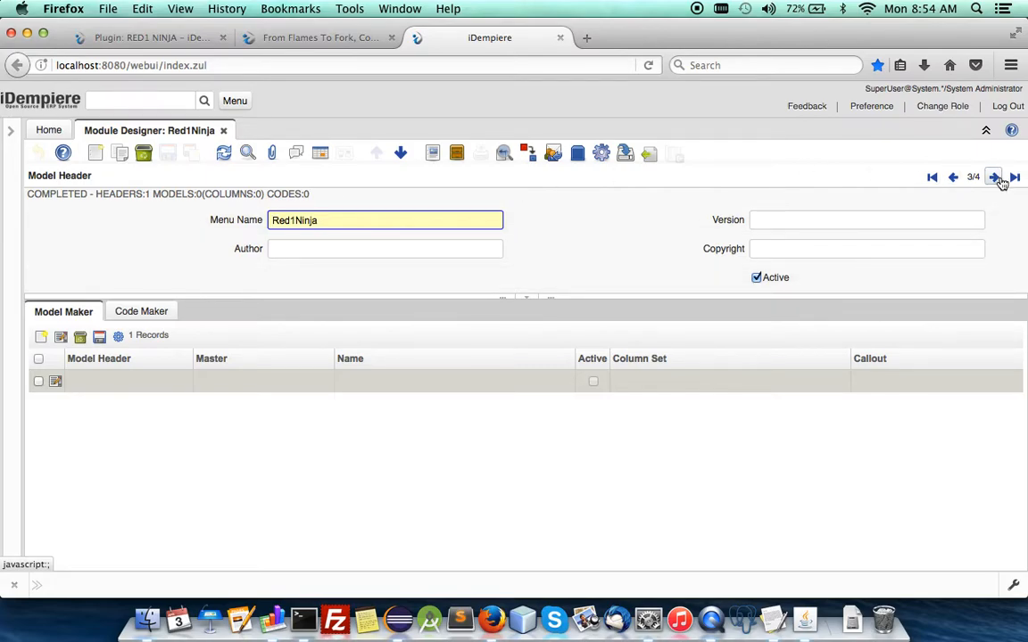
# Step: Delete all eleven Code Maker lines from the WMS header, confirming both pages
pyautogui.click(992, 177)
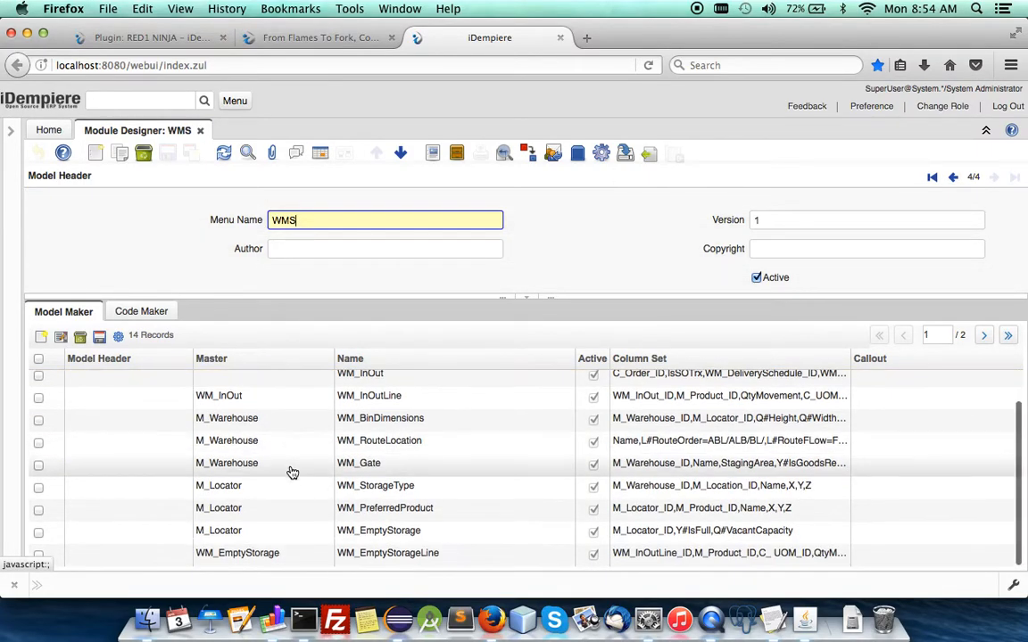
pyautogui.click(139, 311)
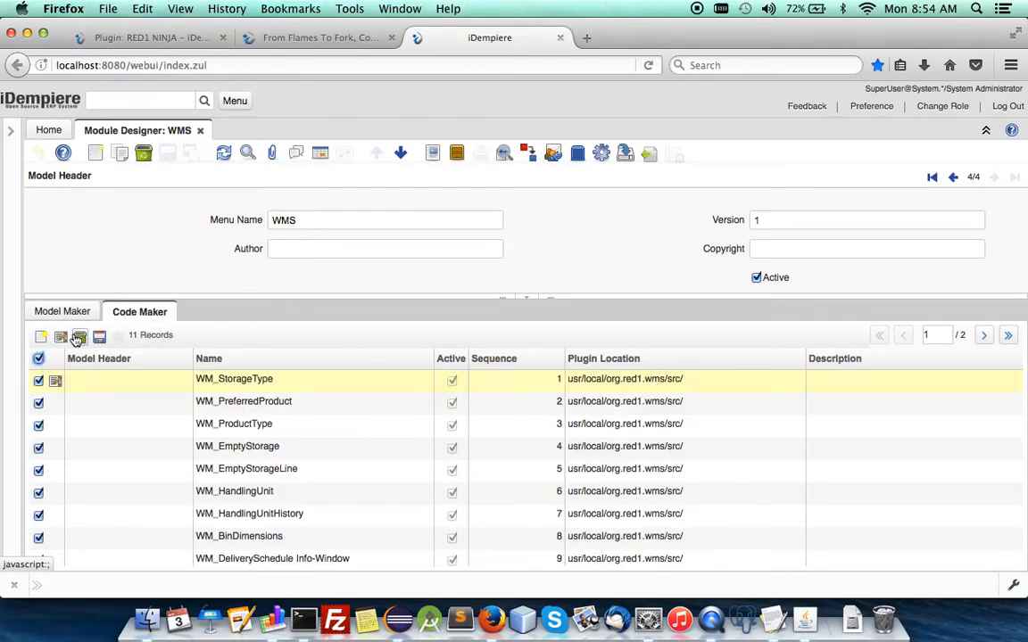
pyautogui.click(79, 335)
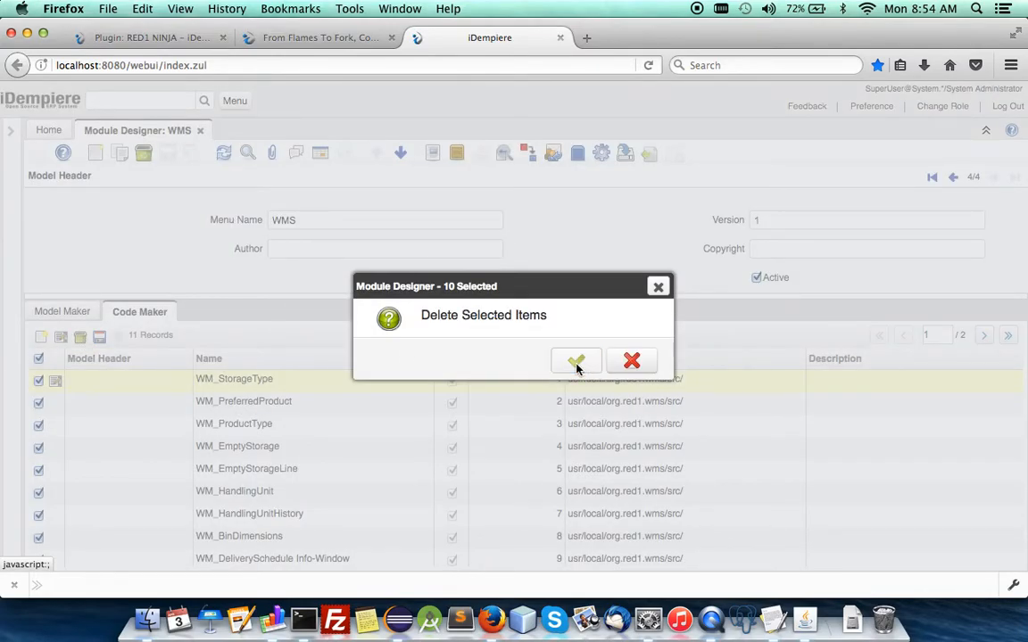
pyautogui.click(574, 361)
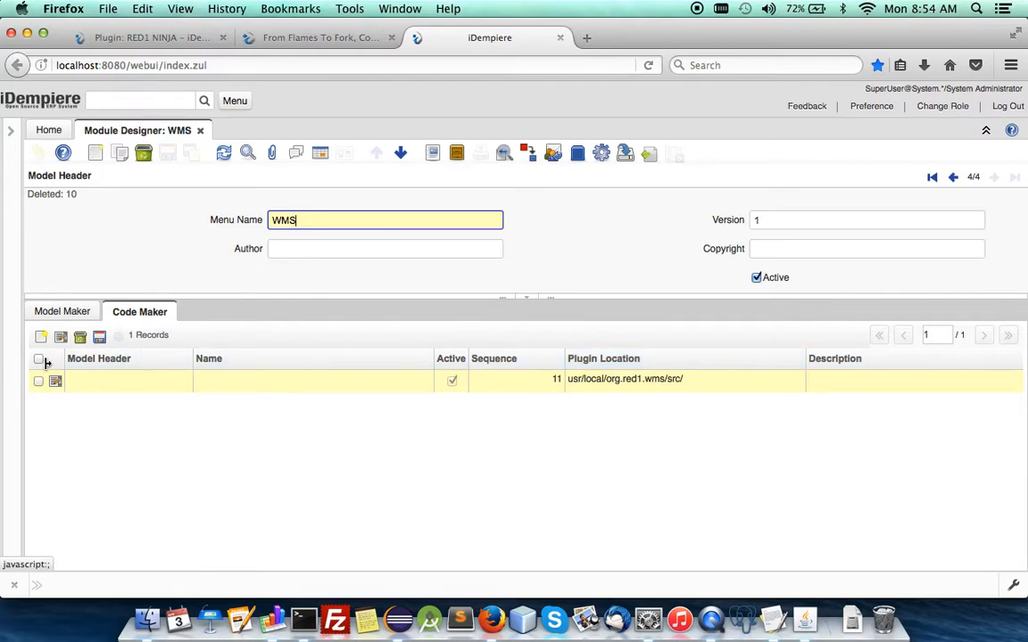
pyautogui.click(79, 336)
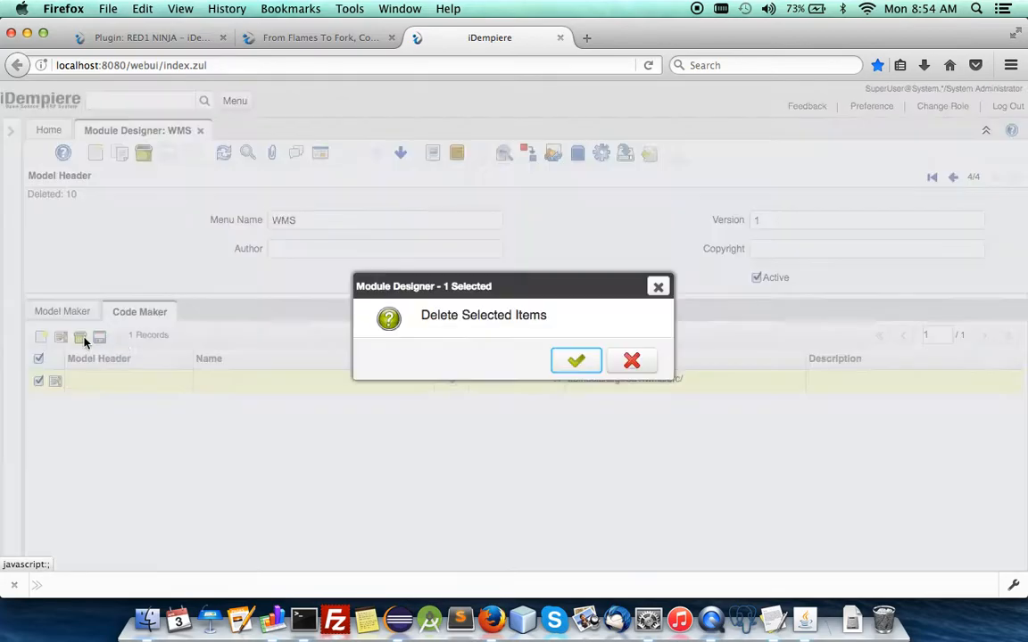
pyautogui.click(574, 361)
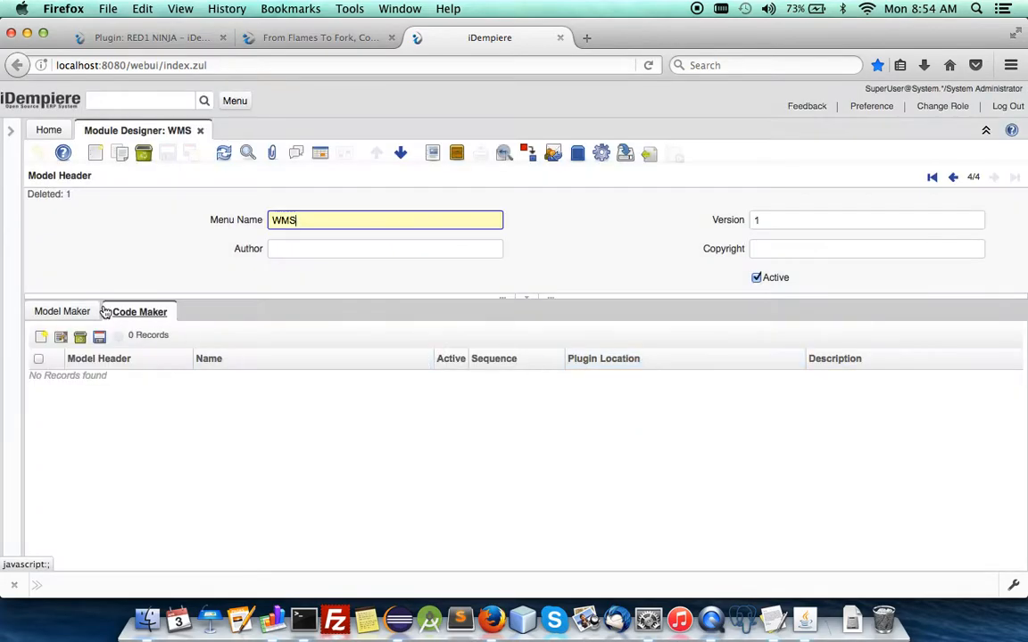
# Step: Run Generate Module from the WMS Model Maker list and view the 14-model, 78-column result
pyautogui.click(61, 310)
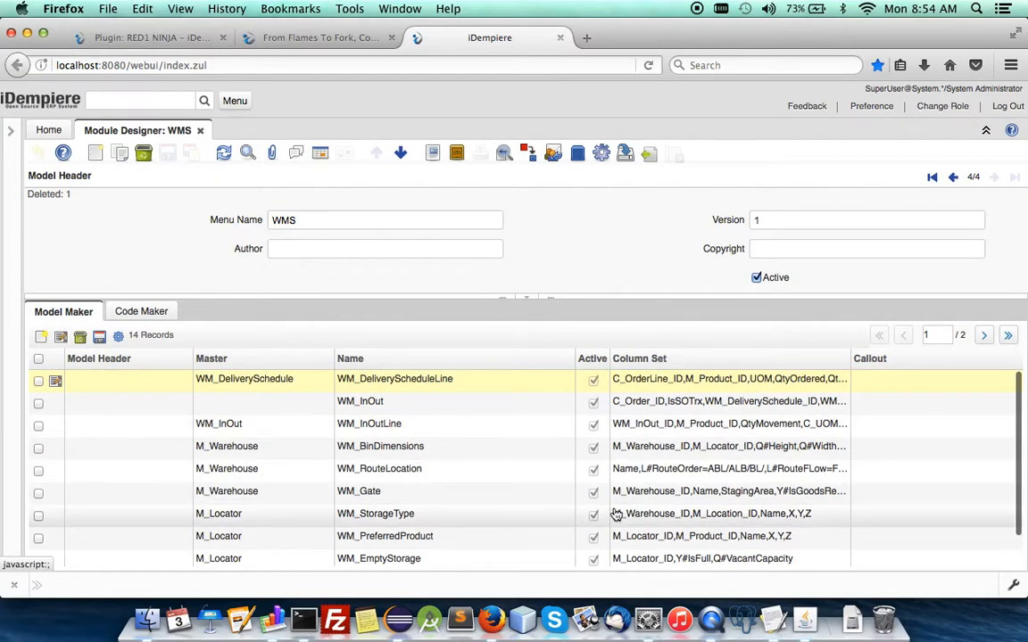
pyautogui.scroll(-3)
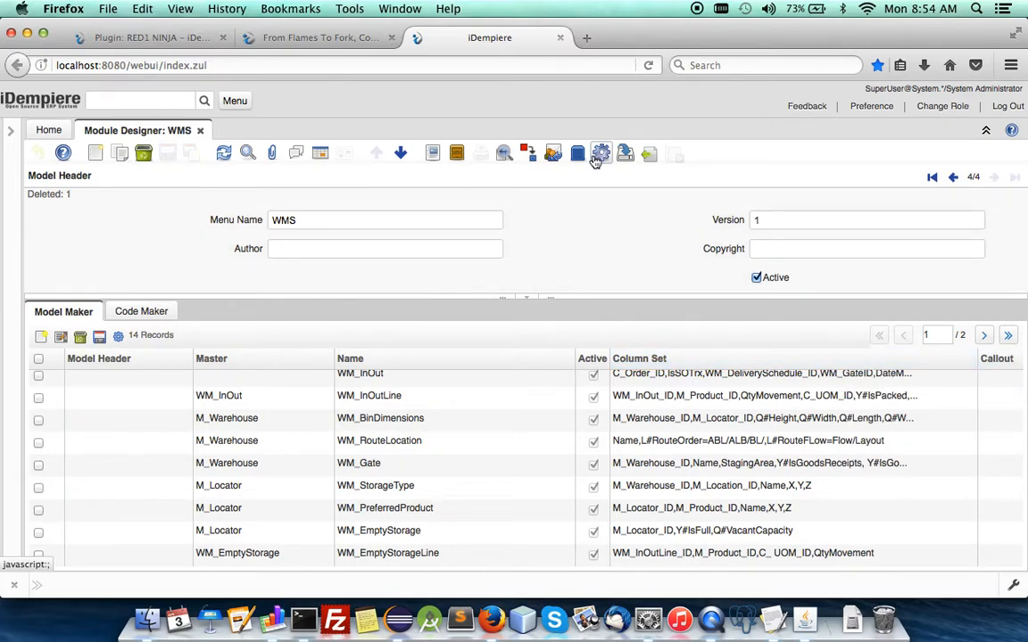
pyautogui.click(600, 154)
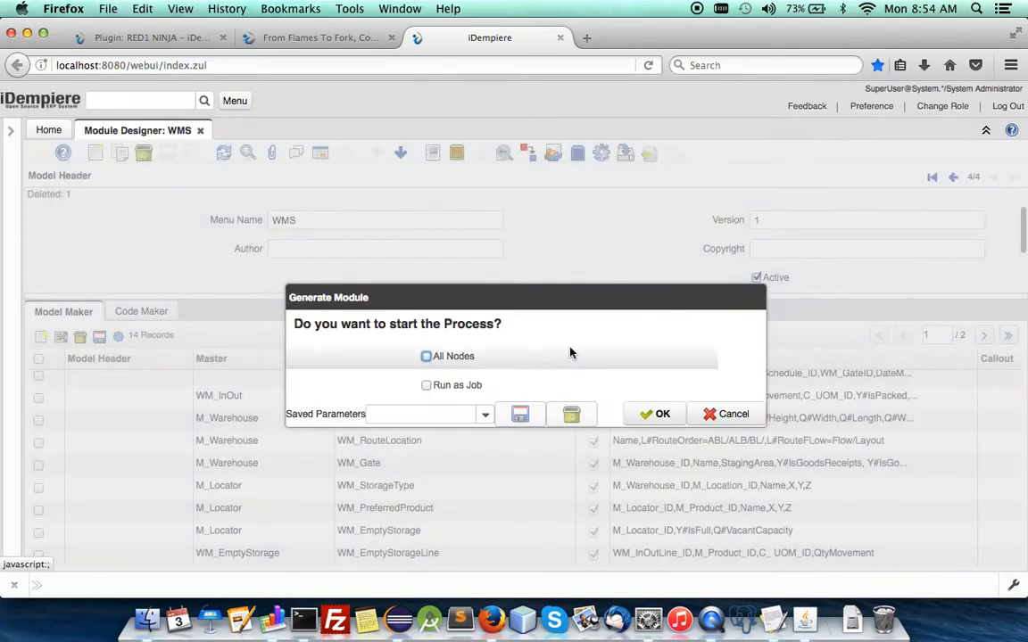
pyautogui.click(662, 414)
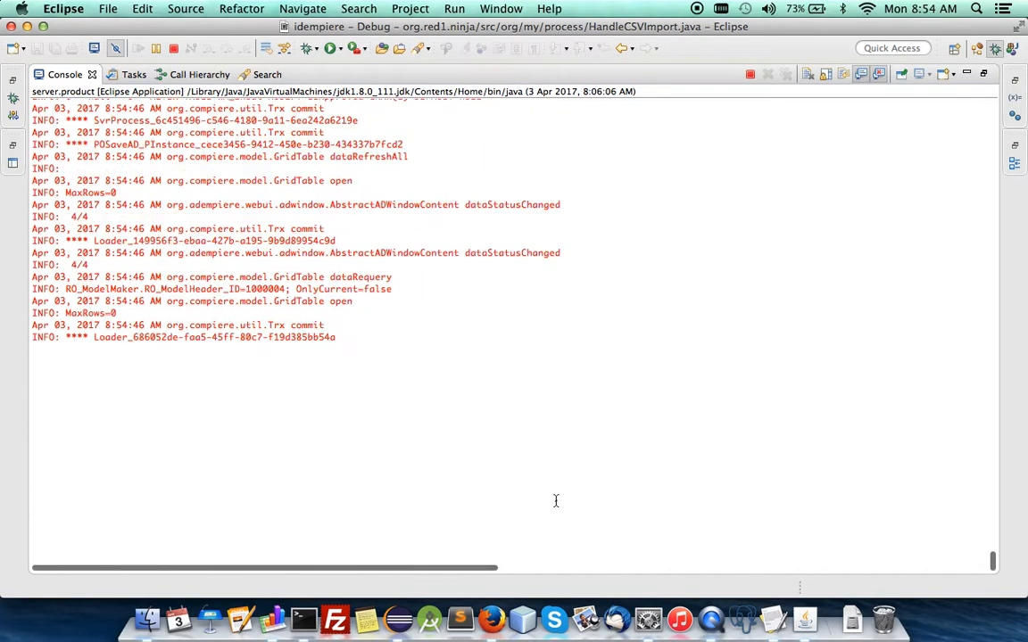
pyautogui.moveTo(493, 619)
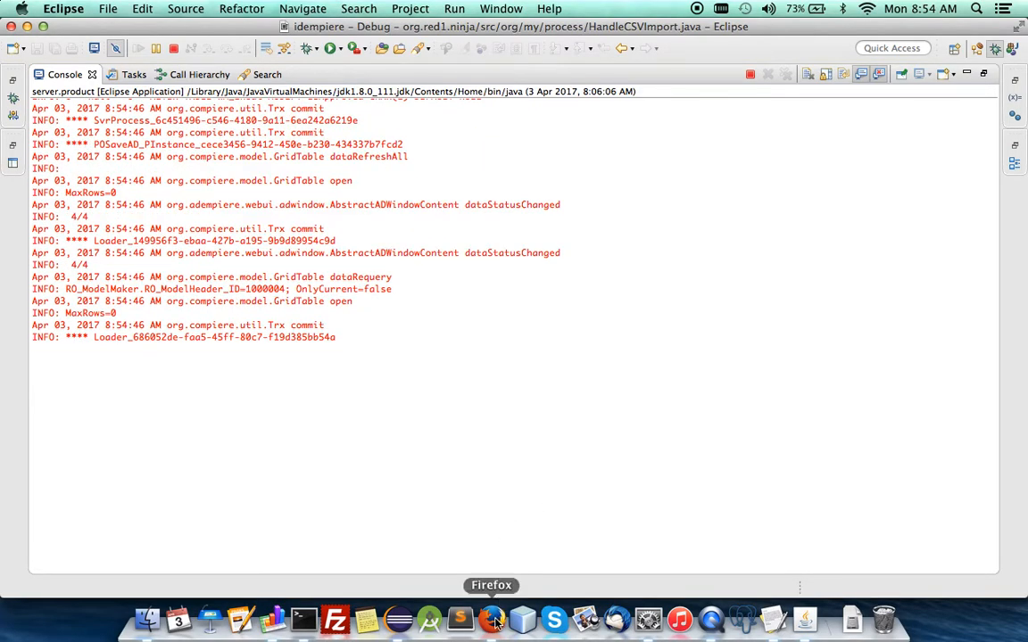
pyautogui.click(492, 617)
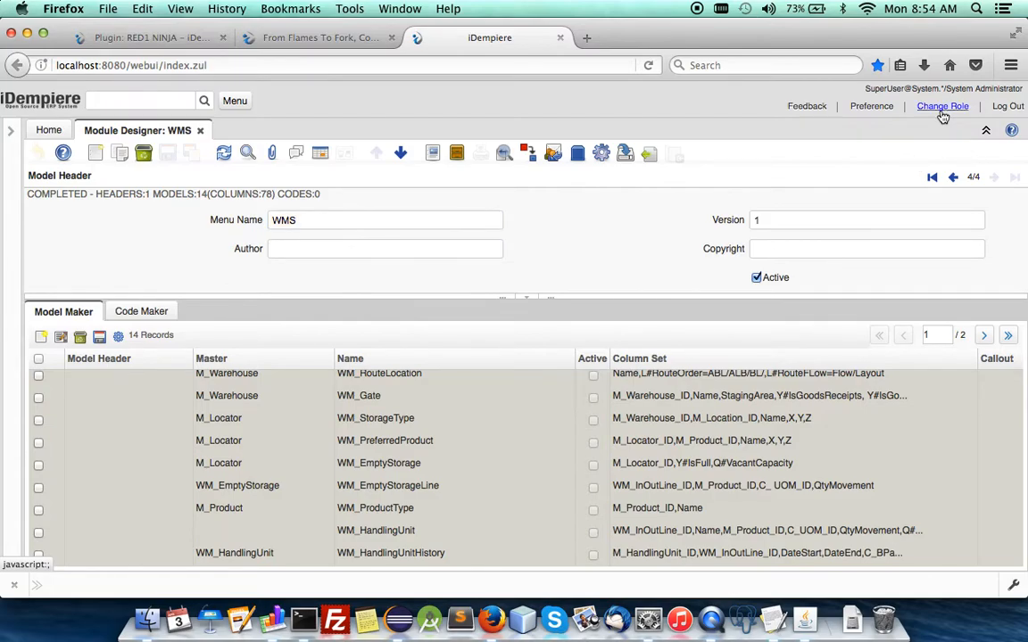
# Step: Change role to GardenWorld Admin, search the menu for Warehouse, and bring up the WMS spreadsheet
pyautogui.click(942, 107)
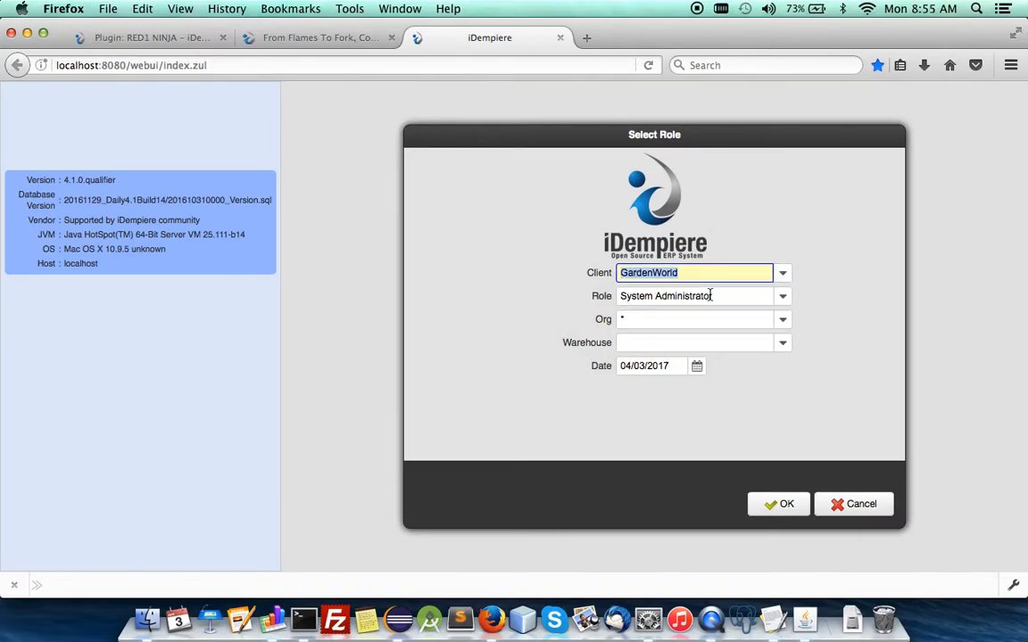
pyautogui.click(777, 503)
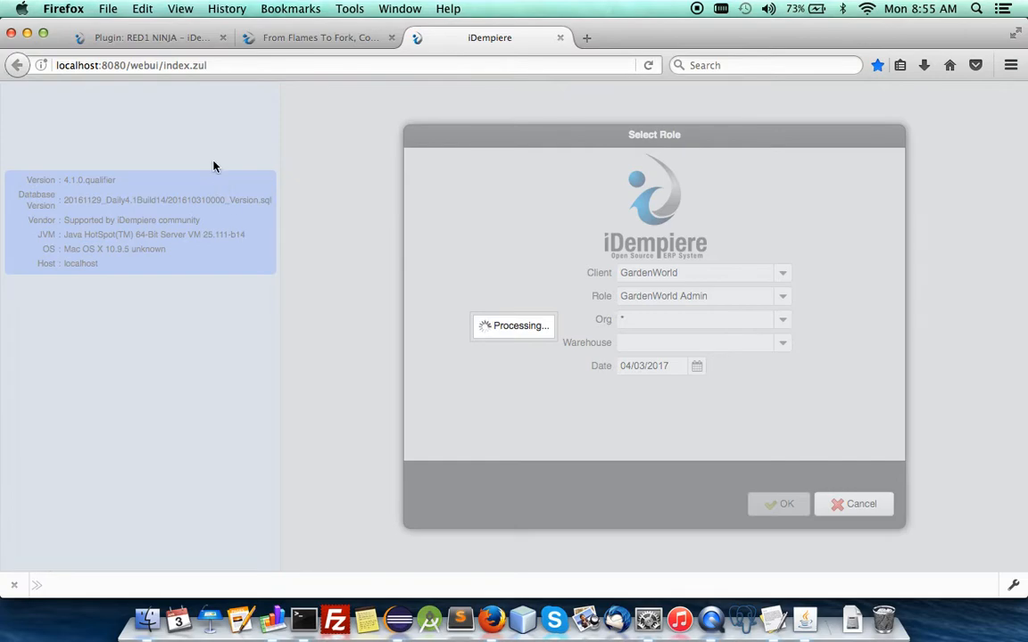
pyautogui.click(777, 503)
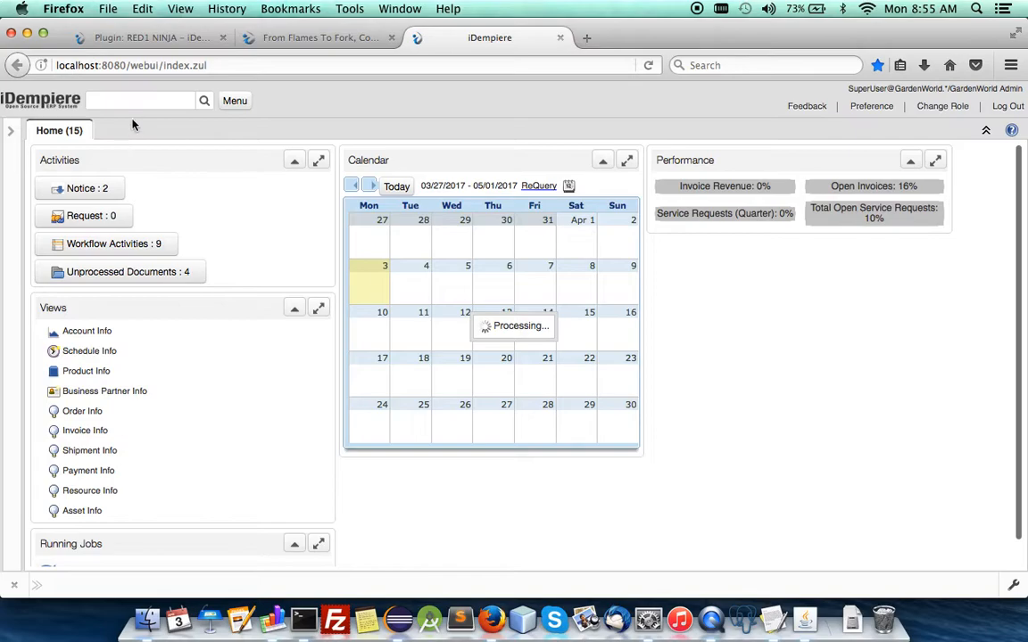
pyautogui.write('Warehouse')
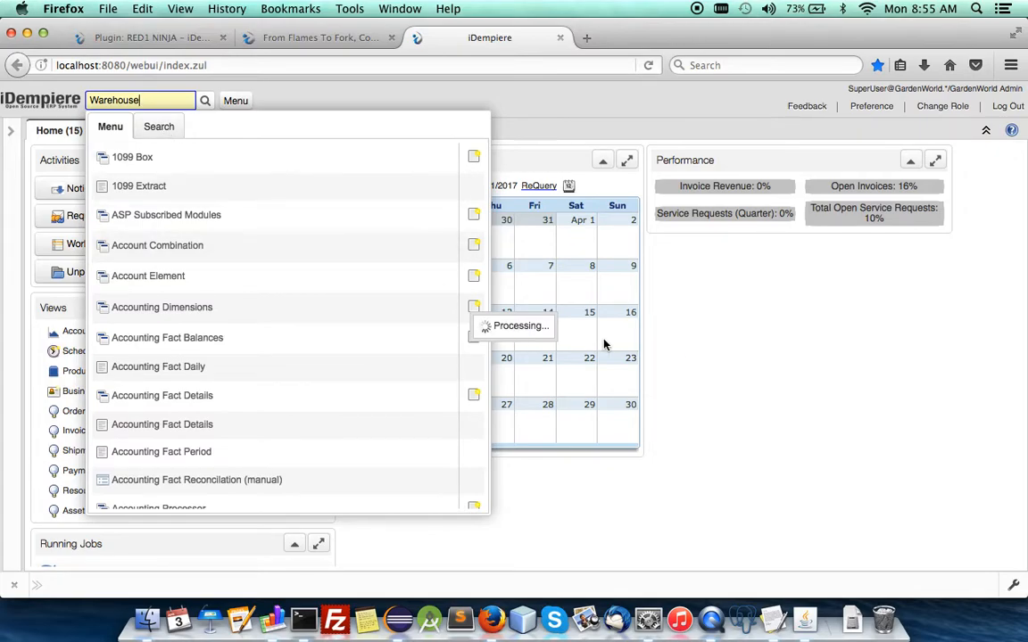
pyautogui.moveTo(271, 621)
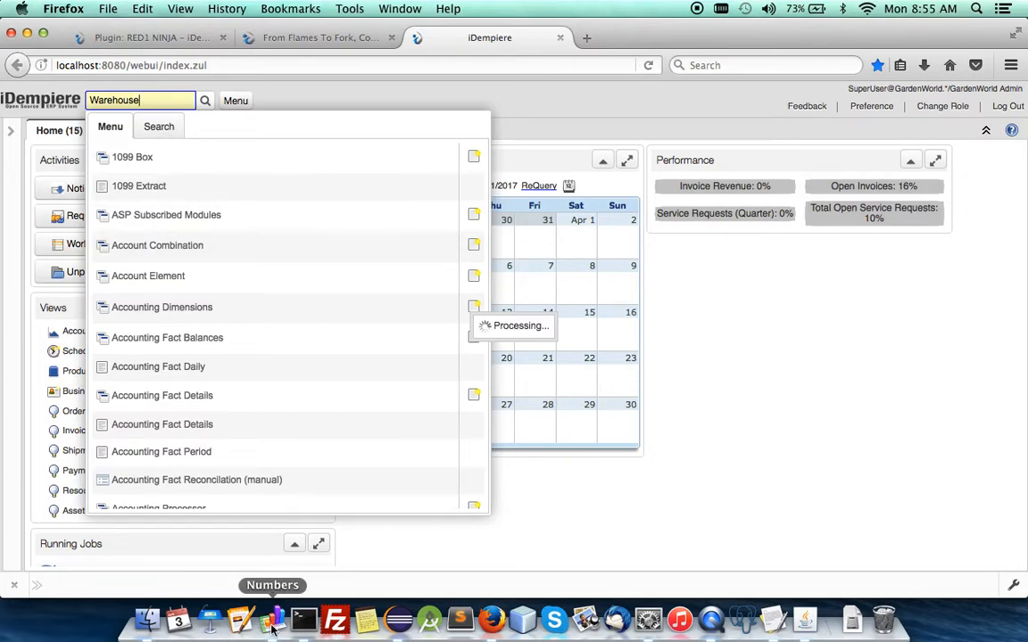
pyautogui.click(271, 617)
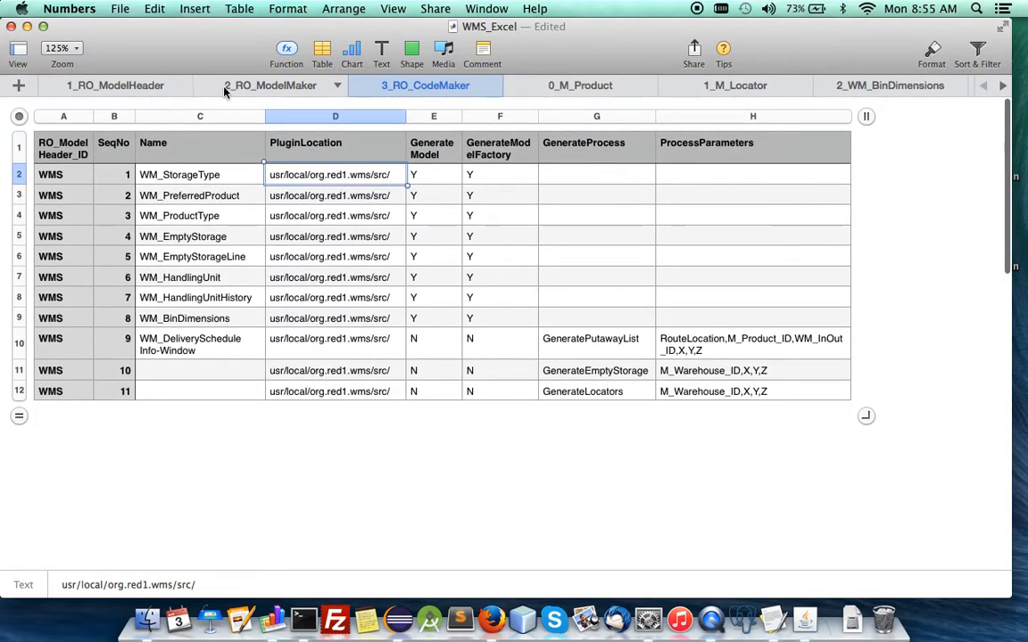
# Step: View the 2_RO_ModelMaker sheet, then return to iDempiere in Firefox
pyautogui.click(272, 86)
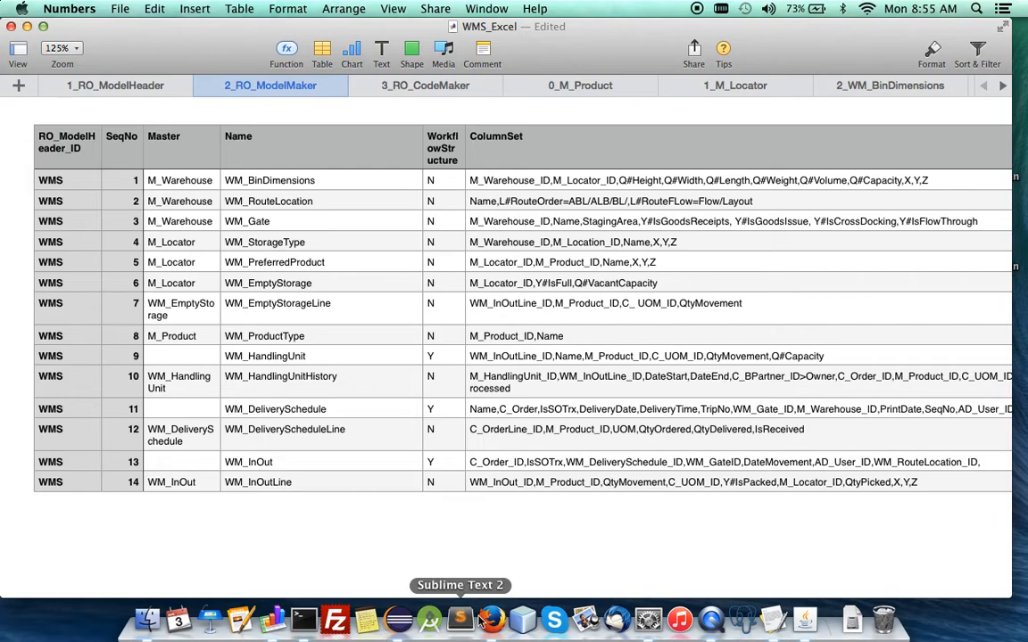
pyautogui.click(491, 617)
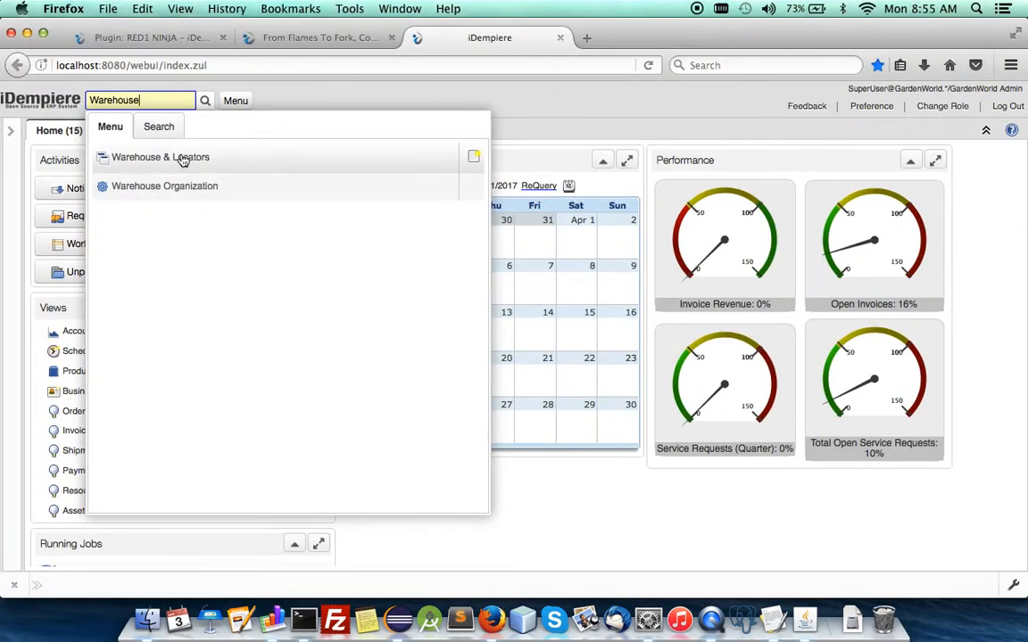
# Step: Browse Warehouse & Locators records to see the new WMS tabs, then start changing role
pyautogui.click(160, 157)
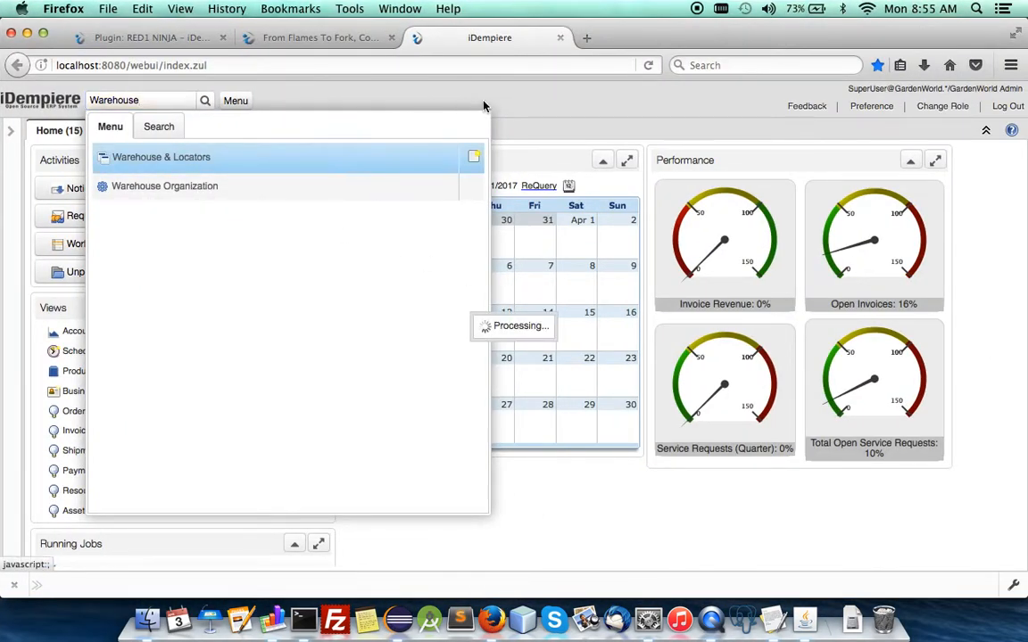
pyautogui.click(161, 157)
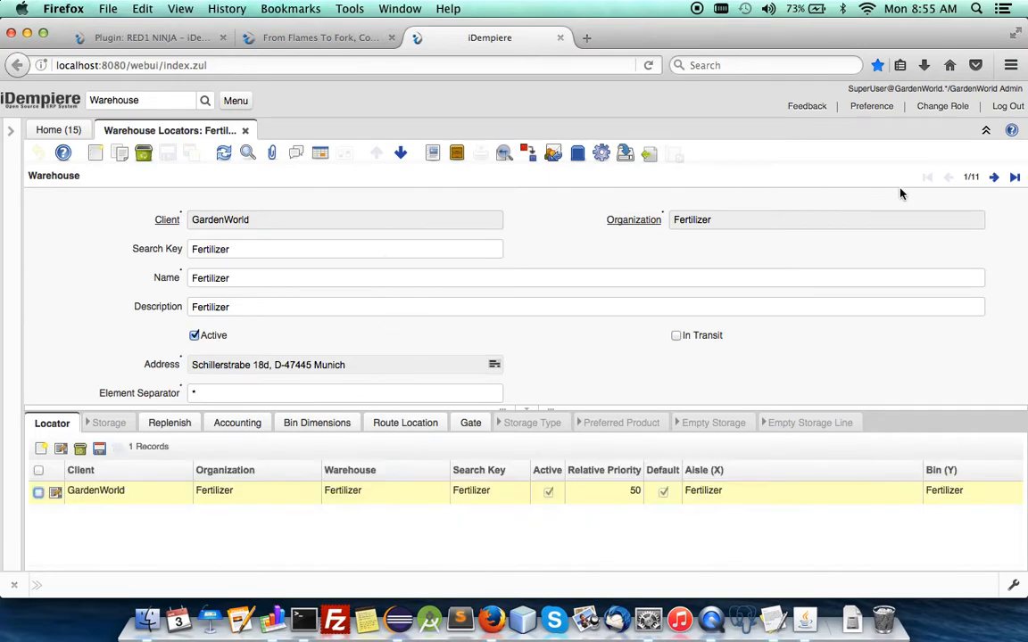
pyautogui.click(994, 176)
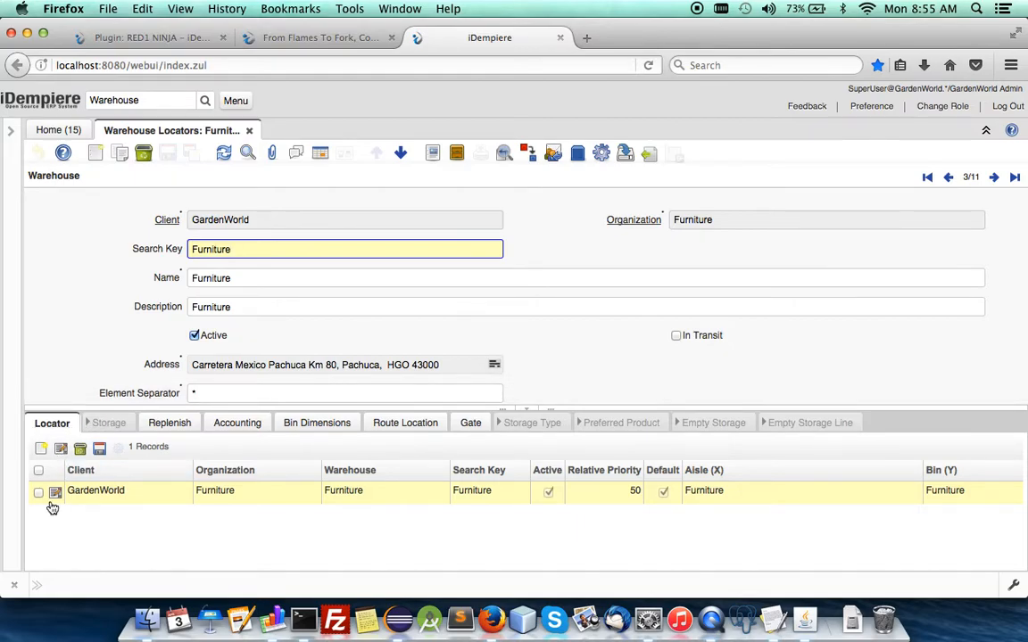
pyautogui.click(55, 492)
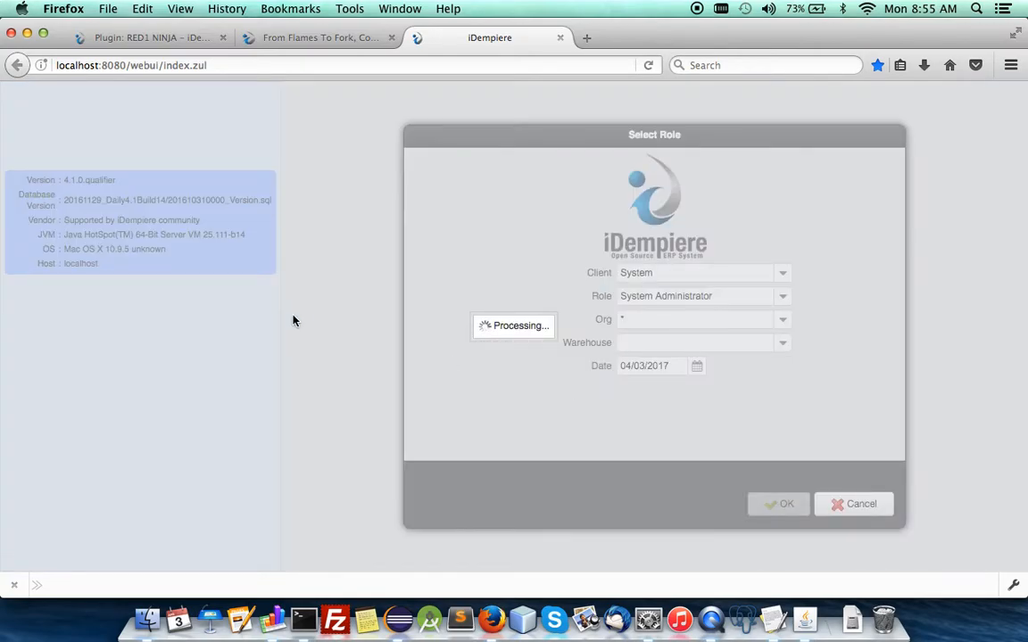
# Step: Log in as System Administrator and look up the Warehouse window in Window, Tab & Field
pyautogui.click(778, 503)
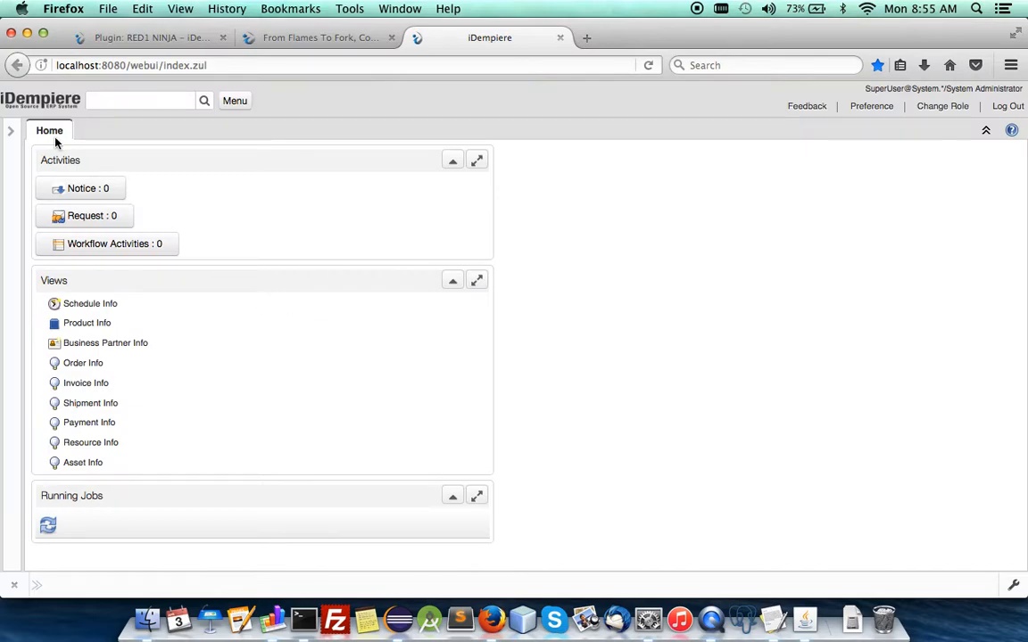
pyautogui.click(11, 130)
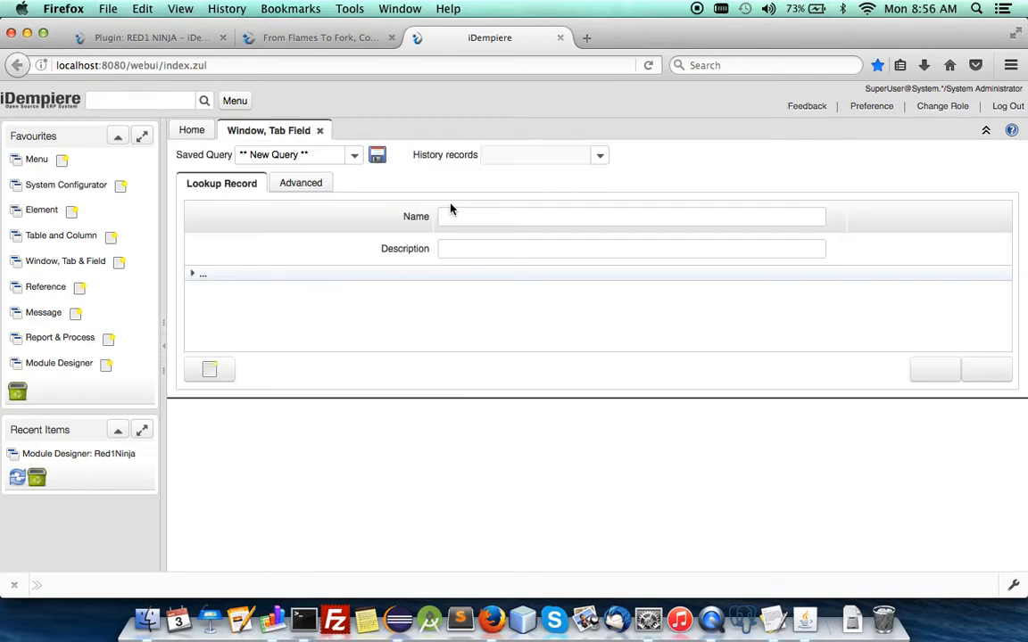
pyautogui.write('Warehouse')
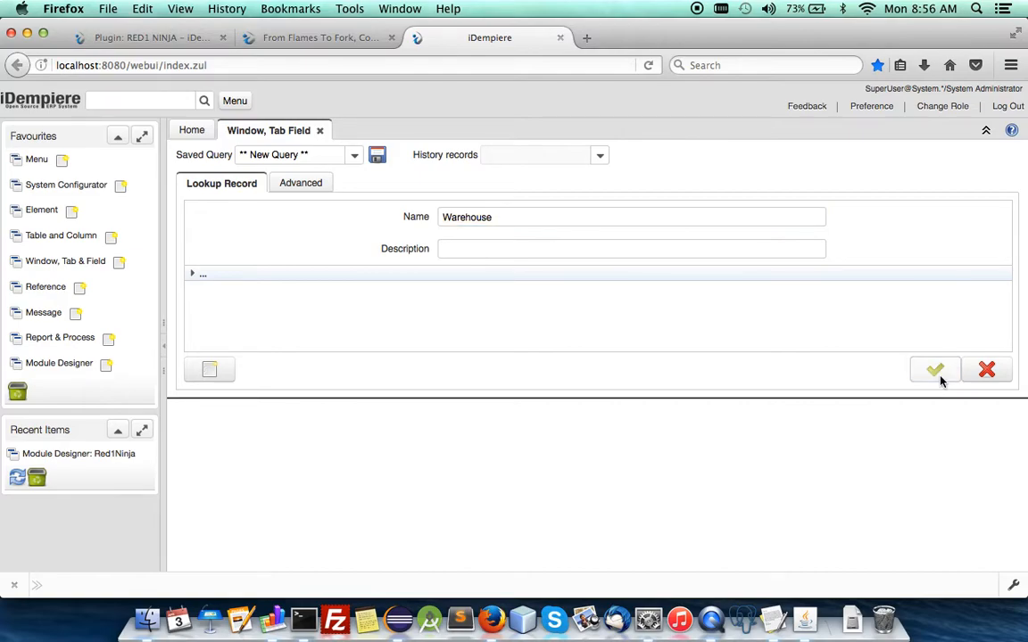
pyautogui.click(935, 369)
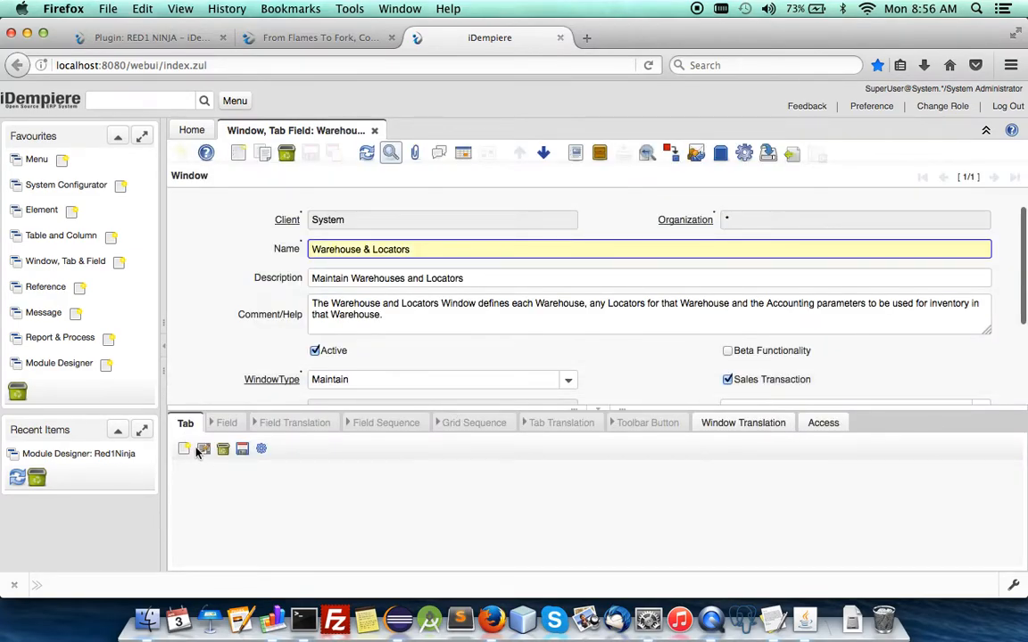
# Step: Show the Warehouse window's tab grid with Sequence, Table, Entity Type and Tab Level columns added
pyautogui.click(203, 449)
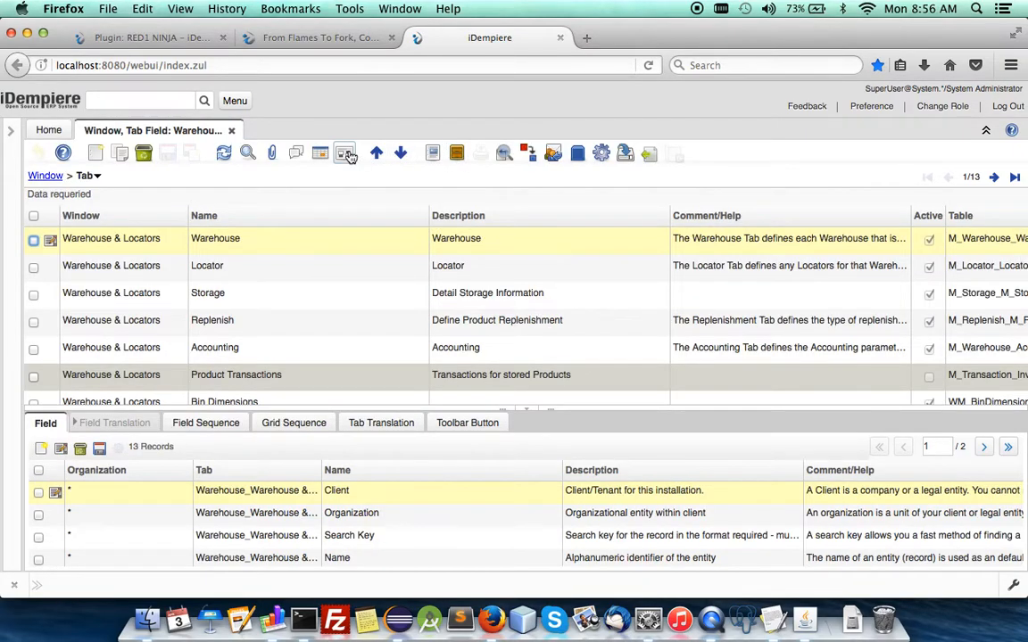
pyautogui.click(344, 153)
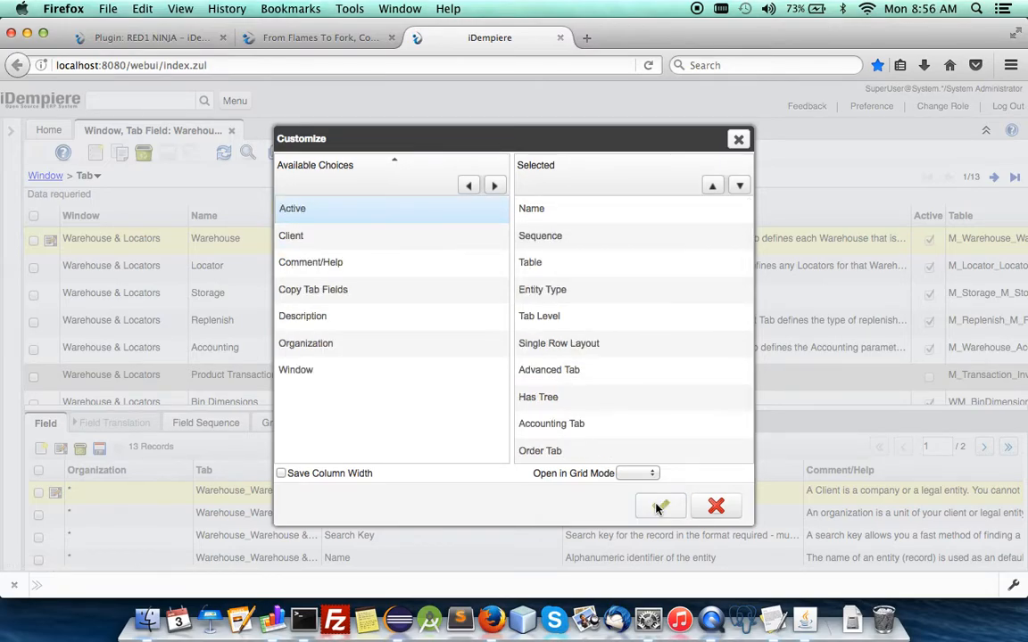
pyautogui.click(660, 507)
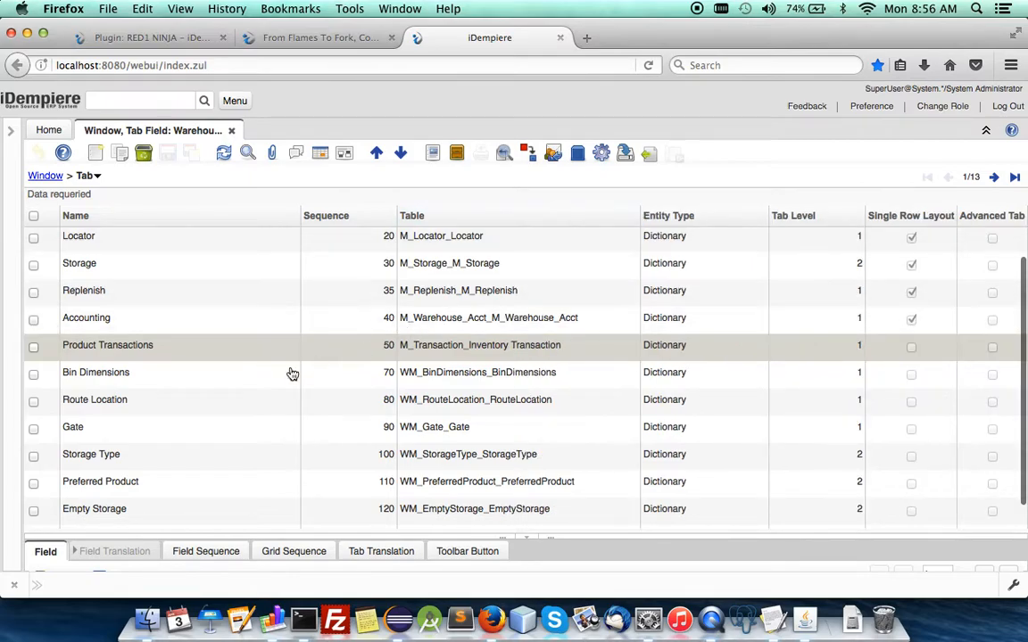
# Step: After checking the ModelMaker sheet, set Storage Type to sequence 21 and Preferred Product to 22, then begin changing role
pyautogui.click(271, 617)
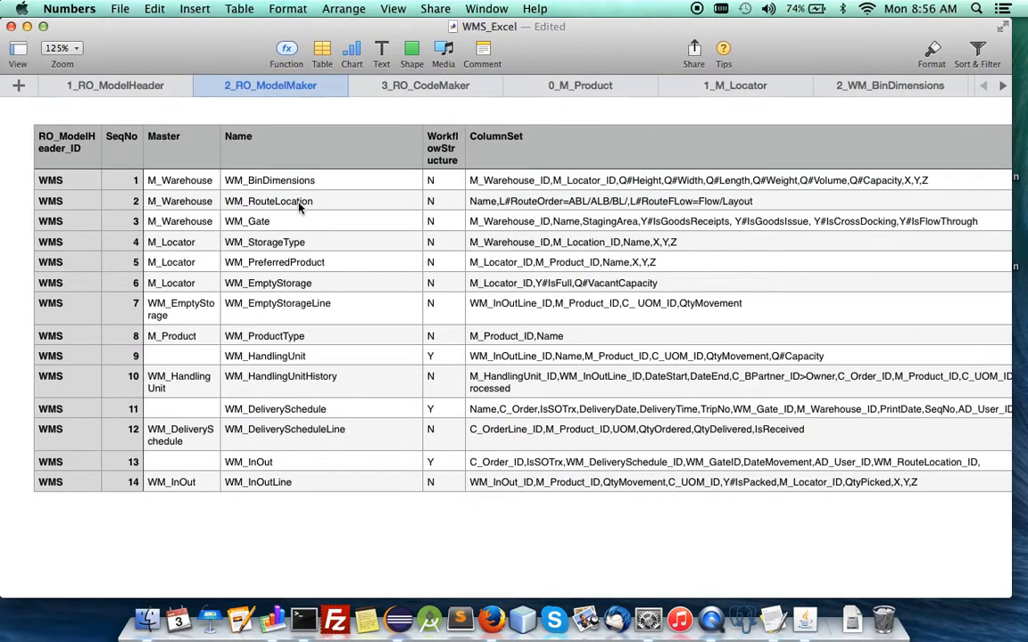
pyautogui.moveTo(250, 248)
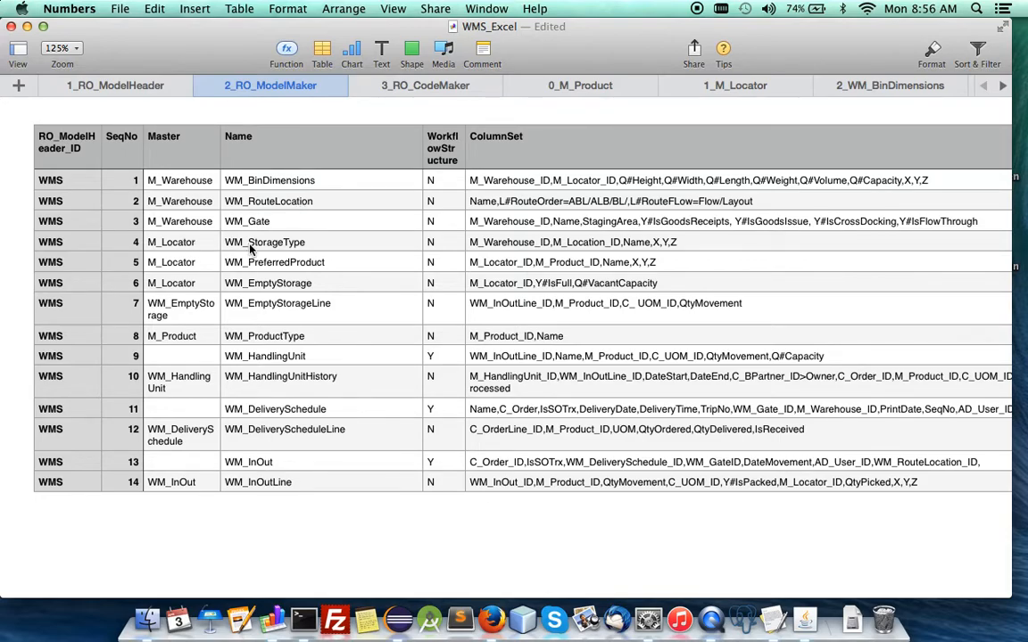
pyautogui.moveTo(303, 257)
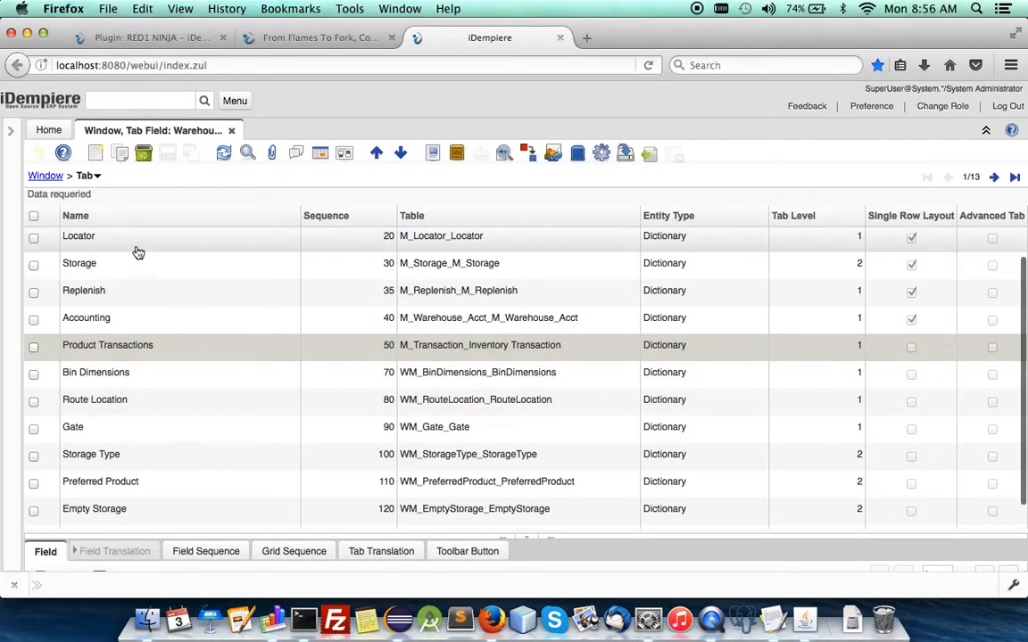
pyautogui.click(79, 264)
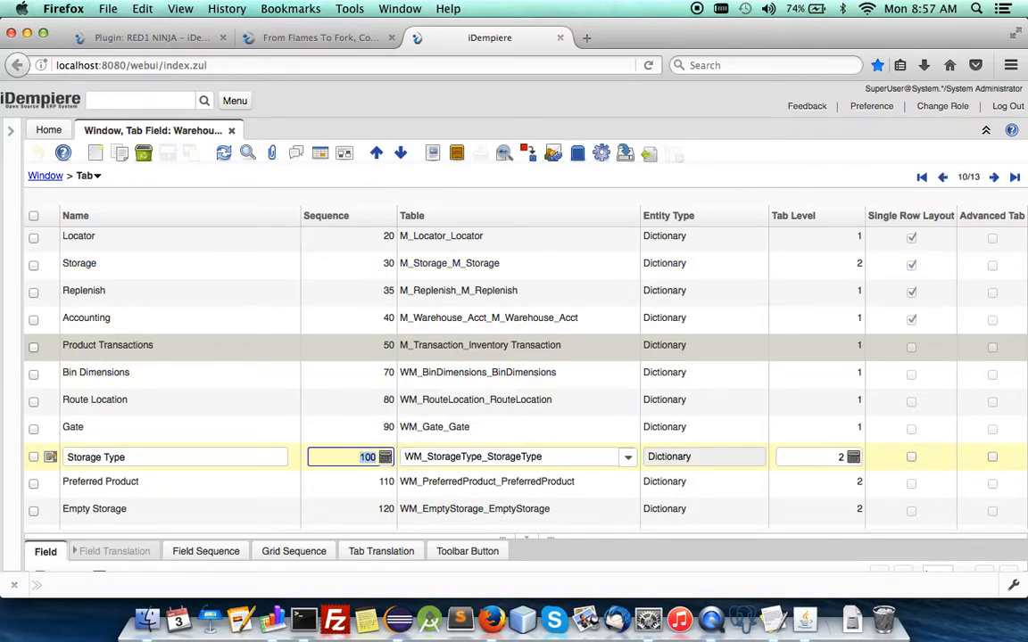
pyautogui.write('21')
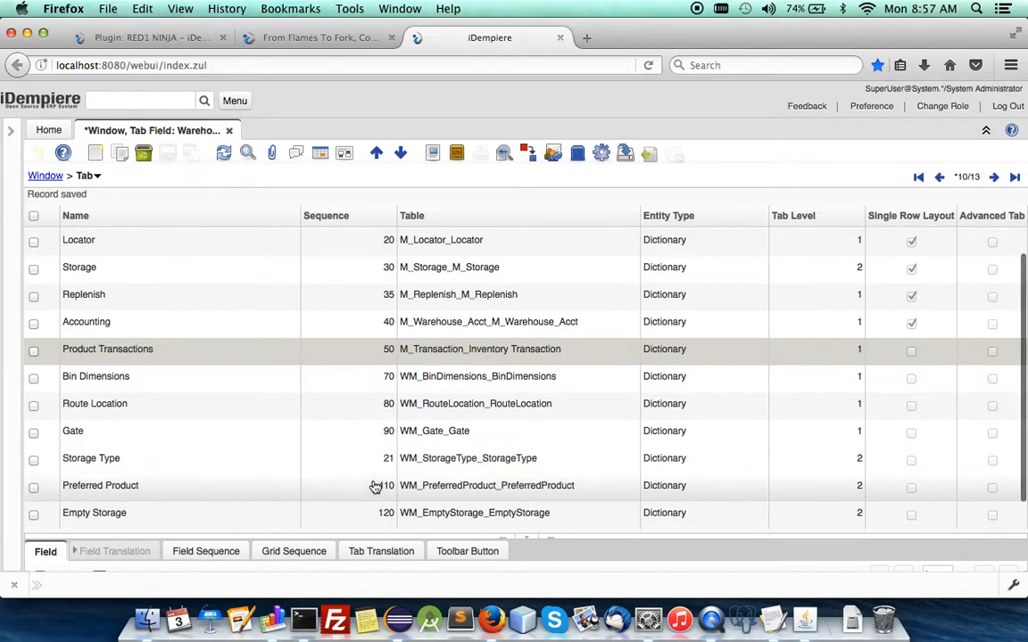
pyautogui.click(107, 488)
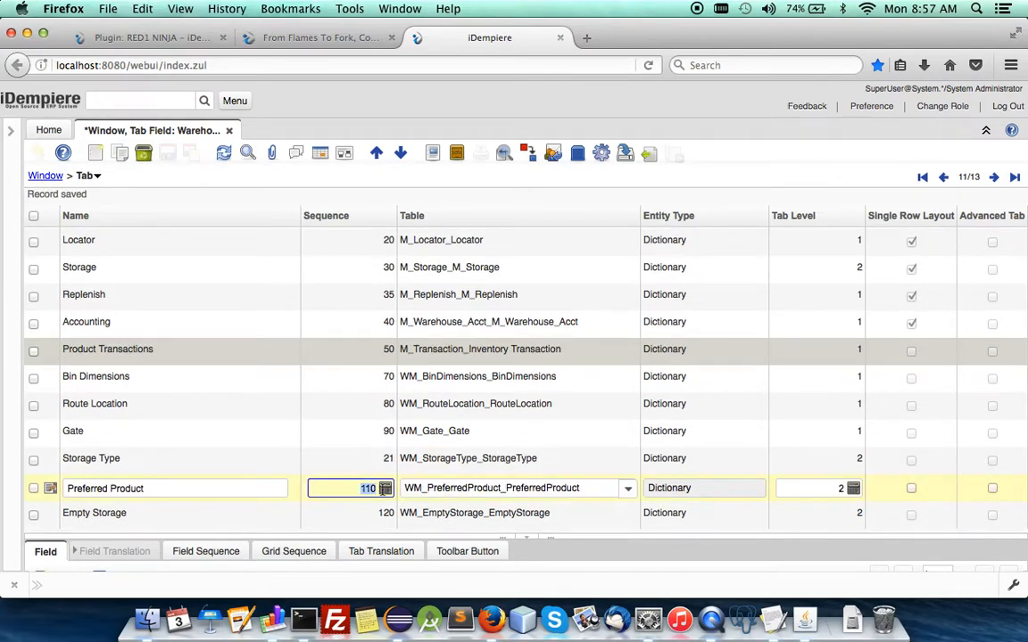
pyautogui.write('22')
pyautogui.click(349, 512)
pyautogui.write('23')
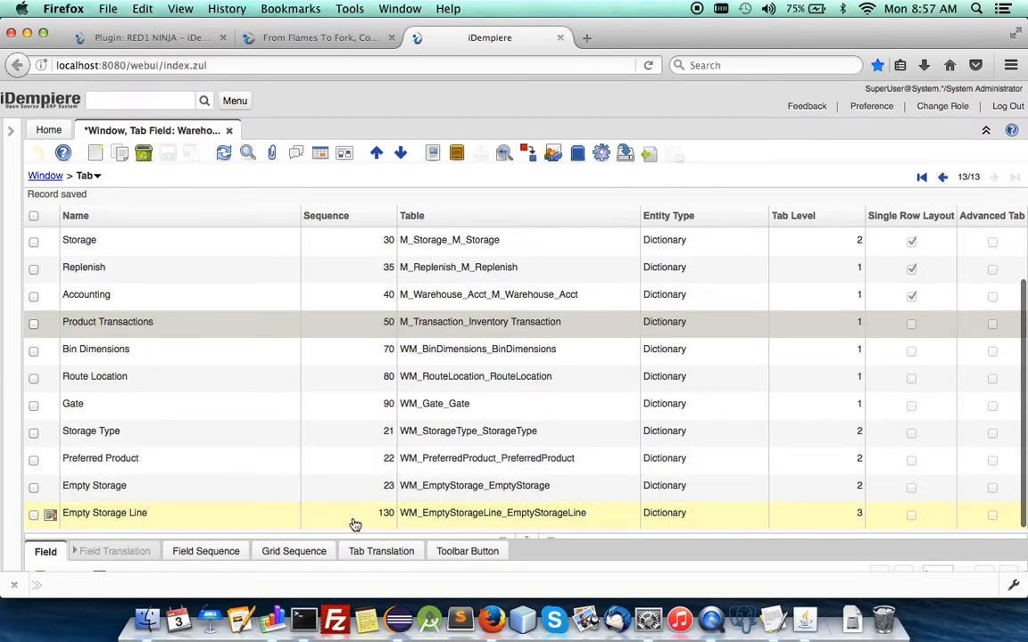
pyautogui.click(355, 512)
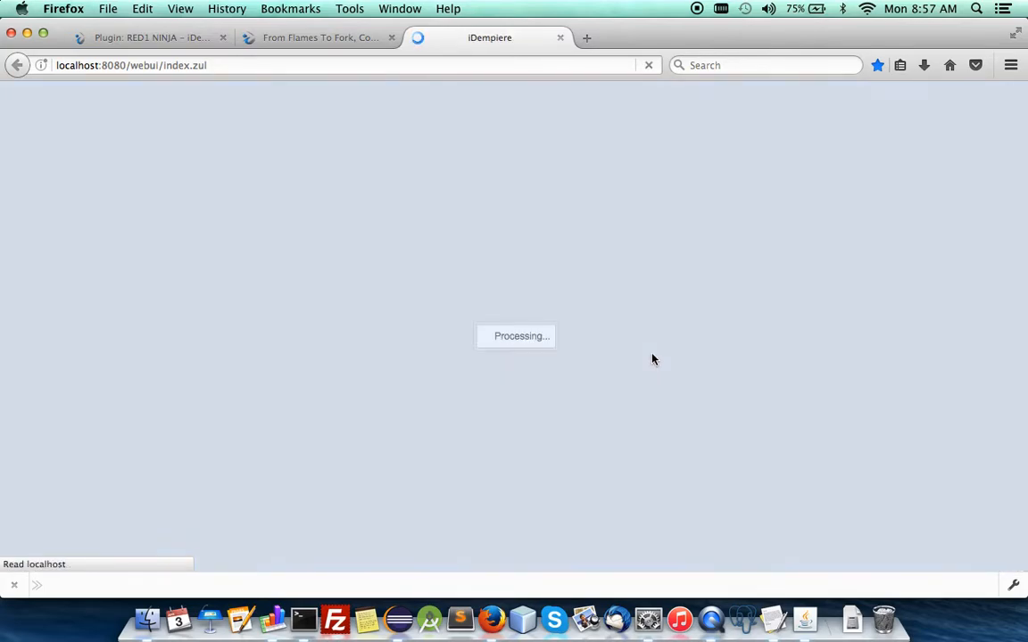
# Step: Change role to the GardenWorld client and log in
pyautogui.click(781, 273)
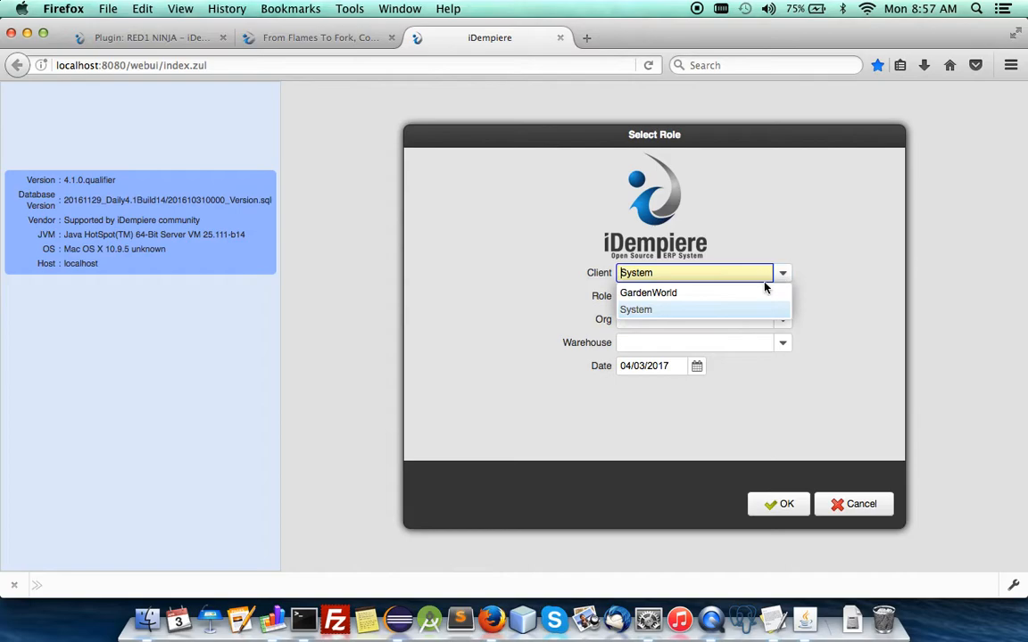
pyautogui.click(648, 293)
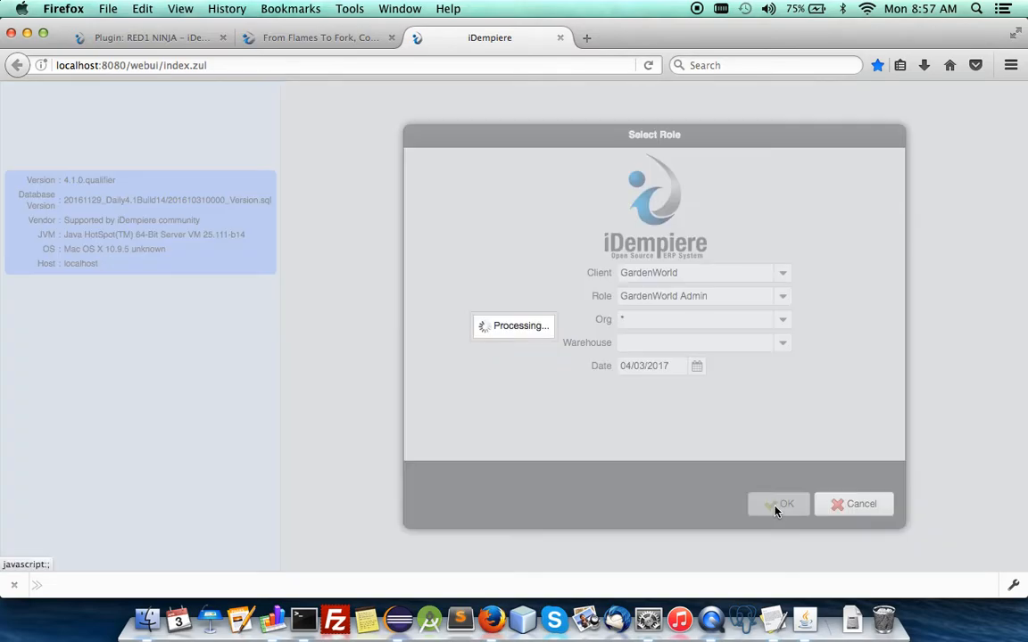
pyautogui.click(778, 504)
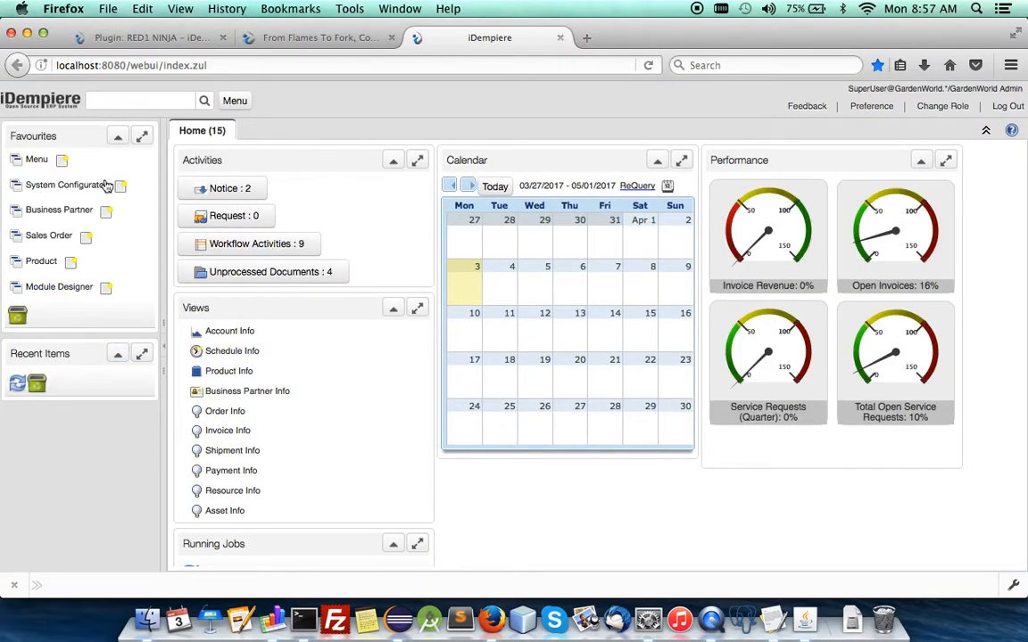
# Step: Find 'ware' in the menu search and open Warehouse & Locators
pyautogui.write('w')
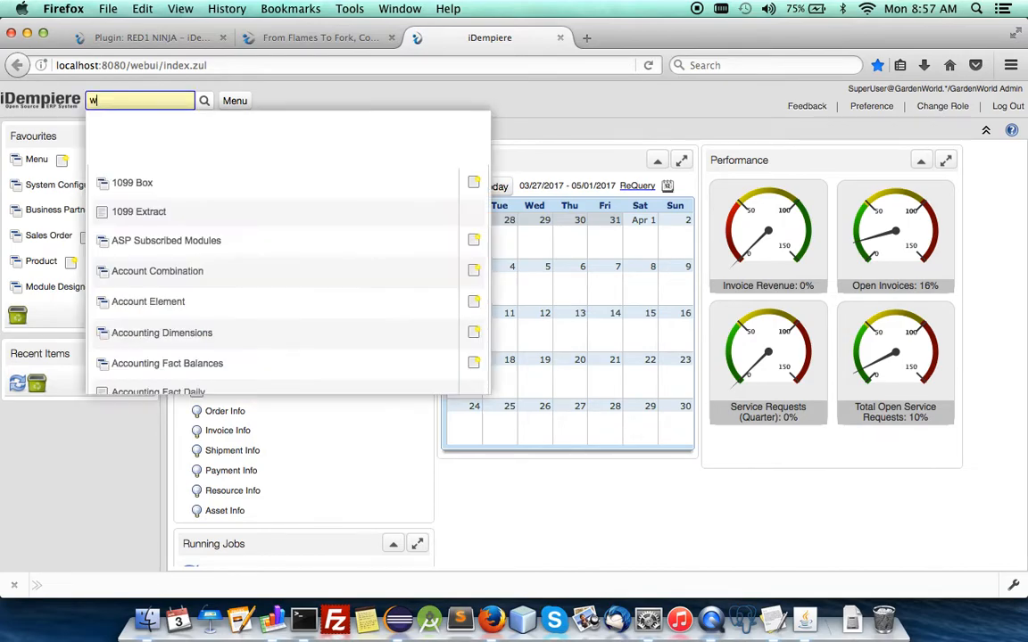
pyautogui.write('are')
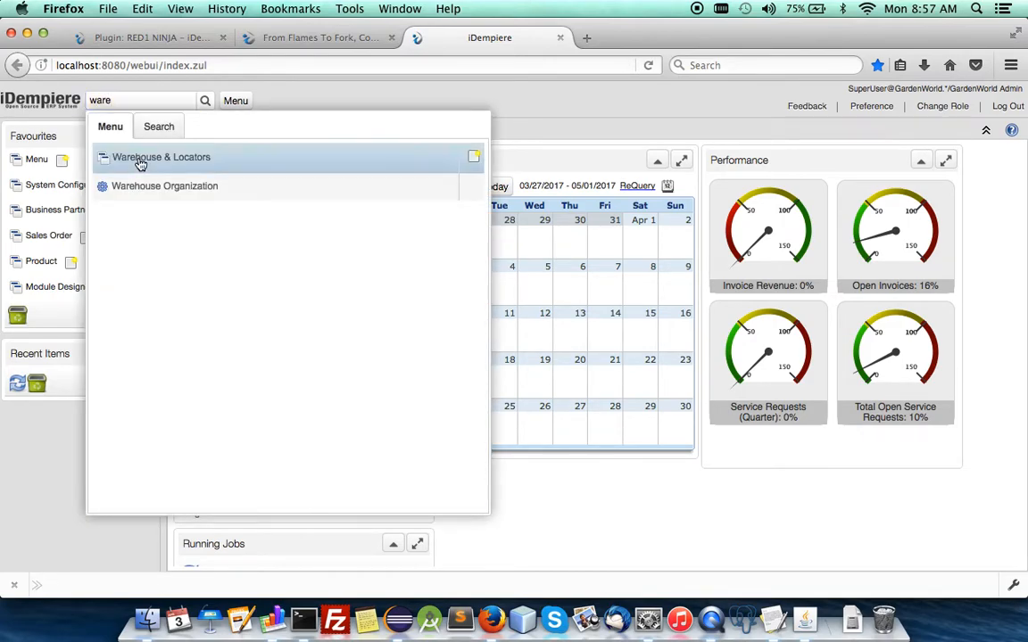
pyautogui.click(160, 157)
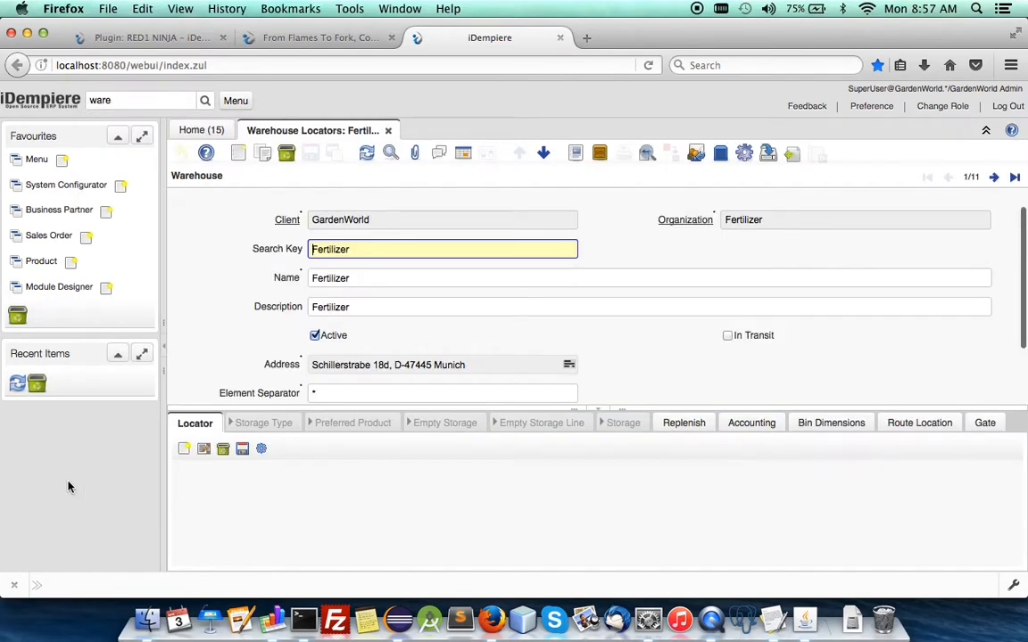
# Step: Under the Furniture warehouse's locator, add a new Empty Storage record, then return to the spreadsheet
pyautogui.click(994, 177)
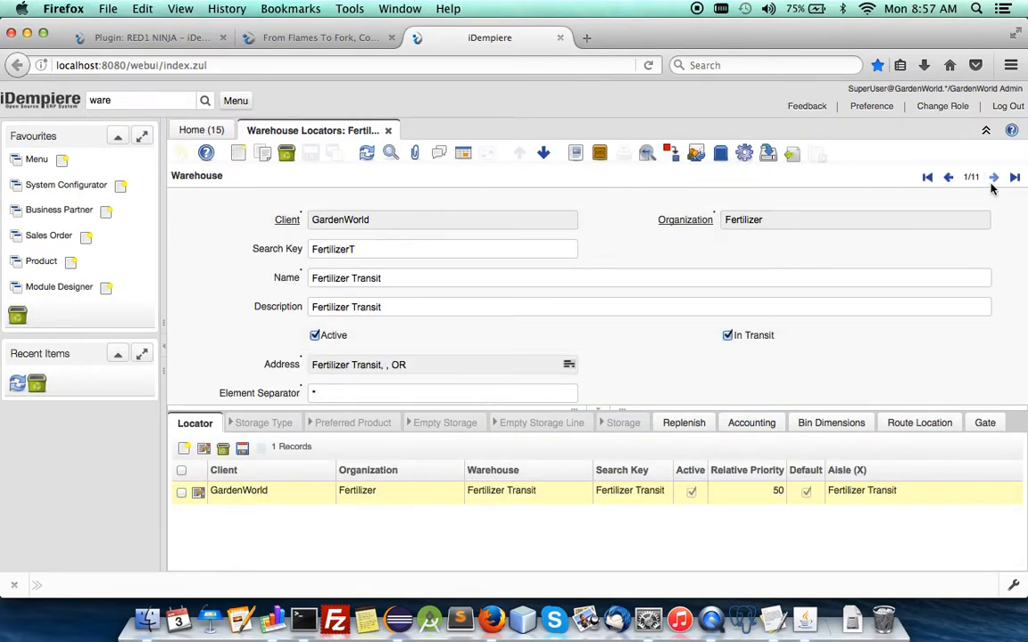
pyautogui.click(994, 177)
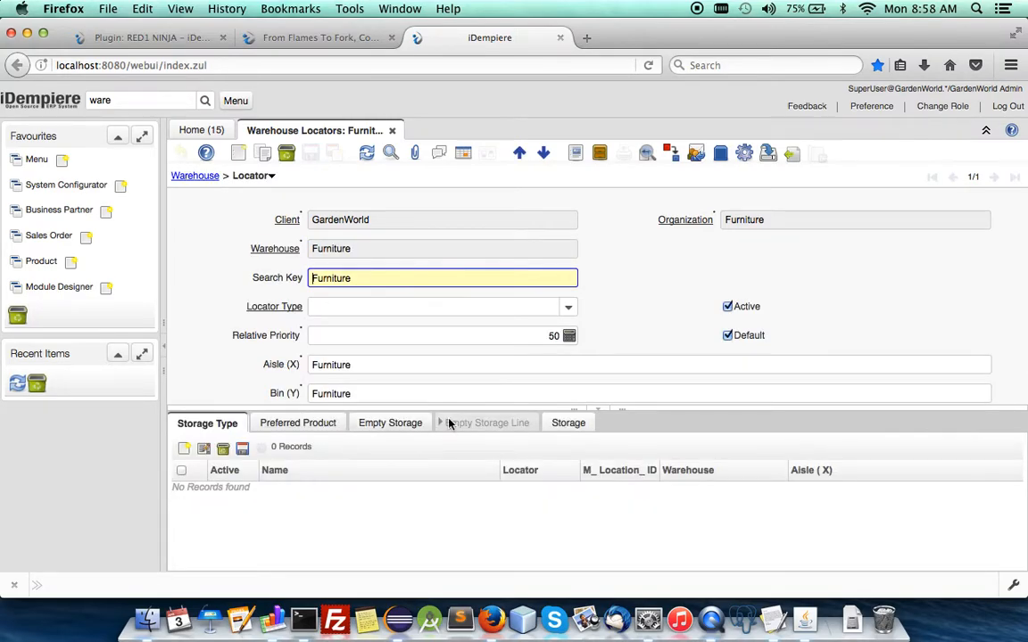
pyautogui.click(389, 423)
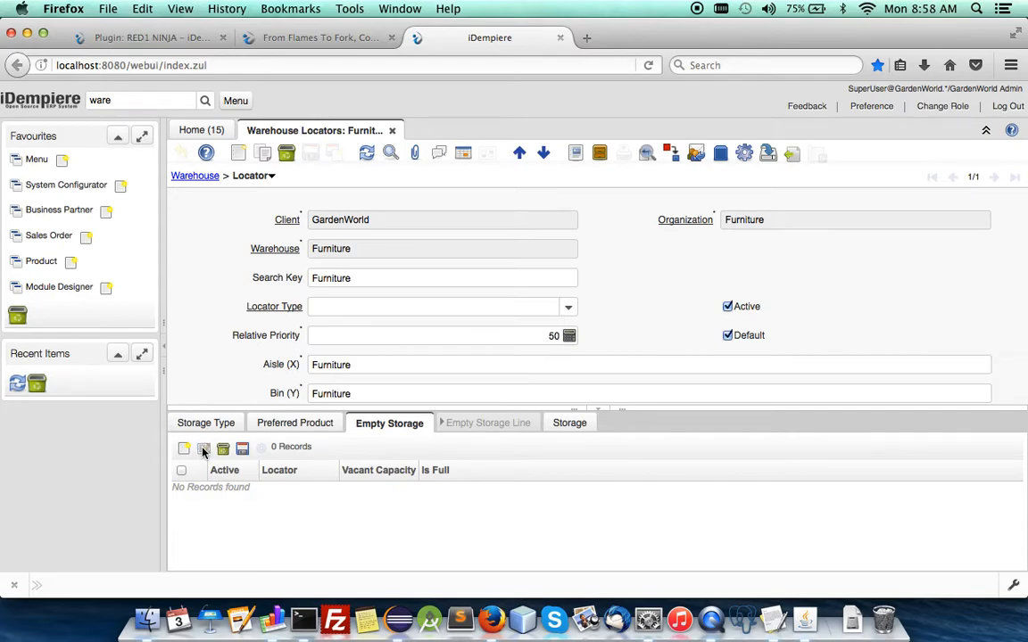
pyautogui.click(204, 448)
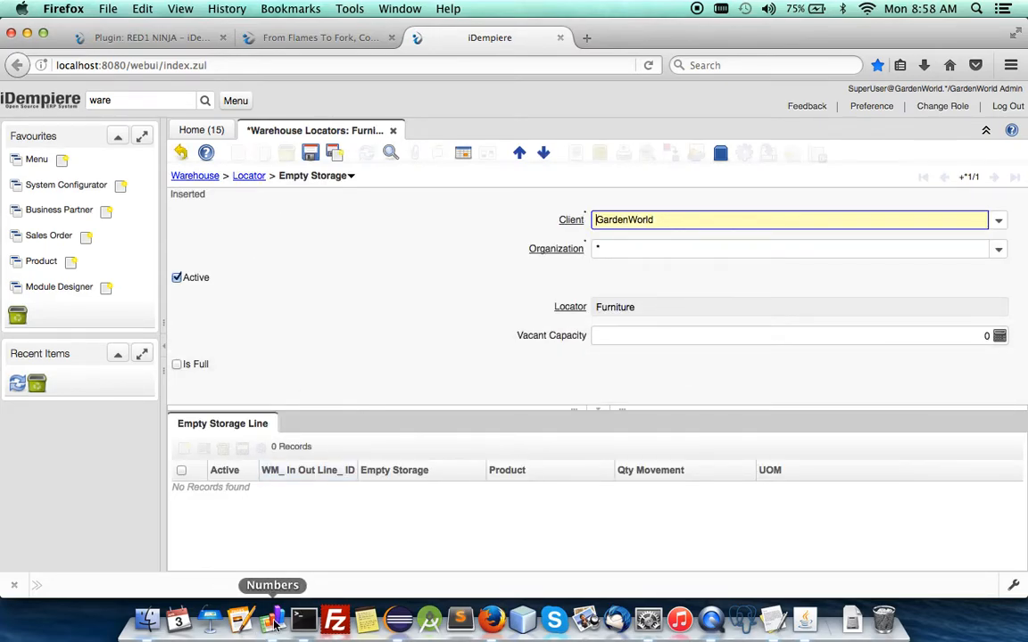
pyautogui.click(271, 618)
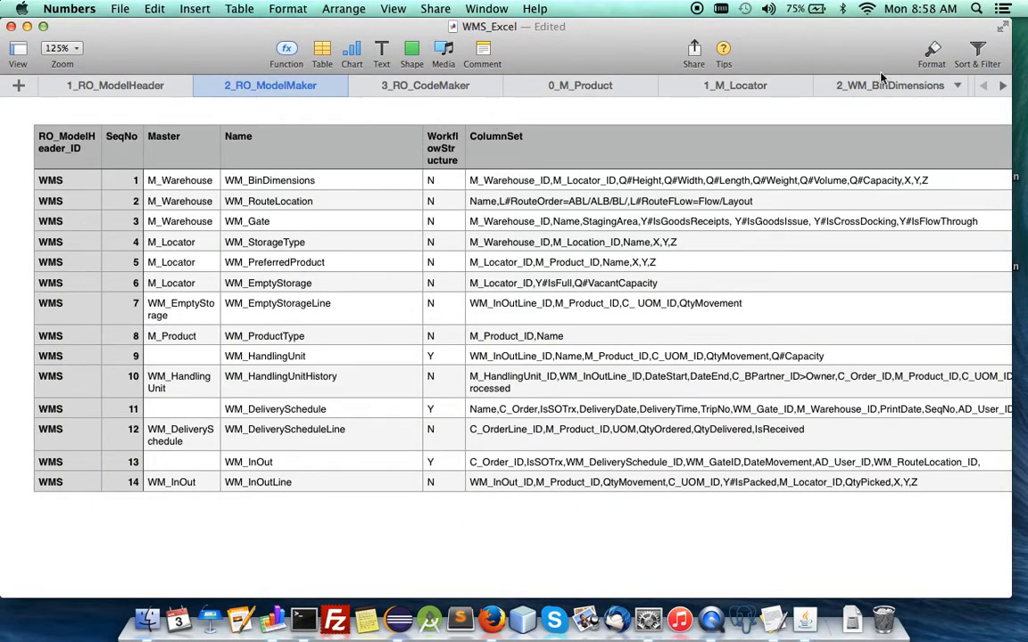
# Step: Review the 1_M_Locator, 2_WM_BinDimensions and 1_RO_ModelHeader sheets, ending on 2_RO_ModelMaker
pyautogui.click(735, 86)
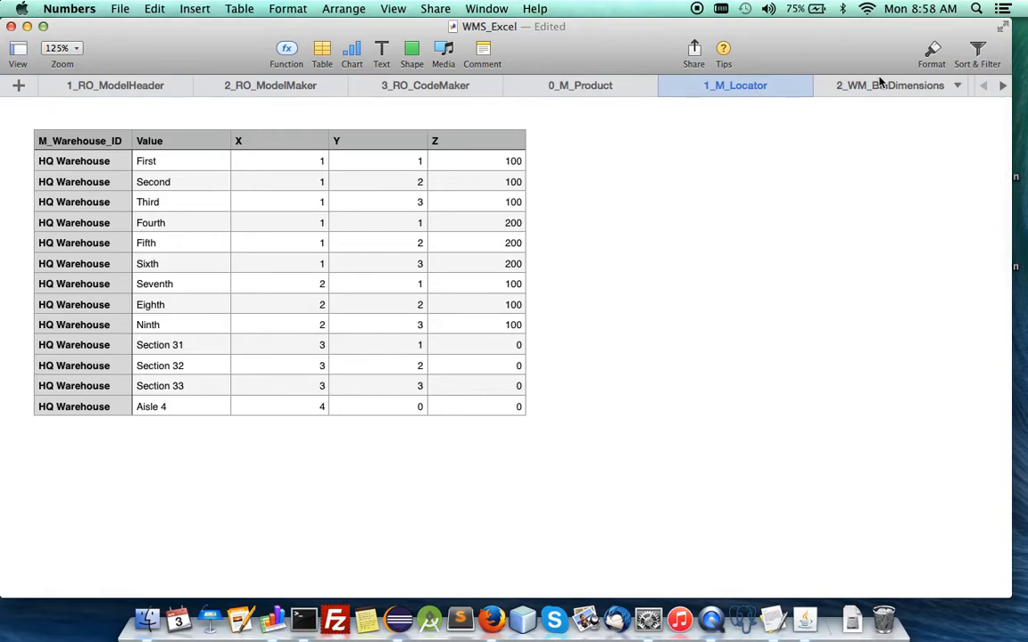
pyautogui.click(888, 85)
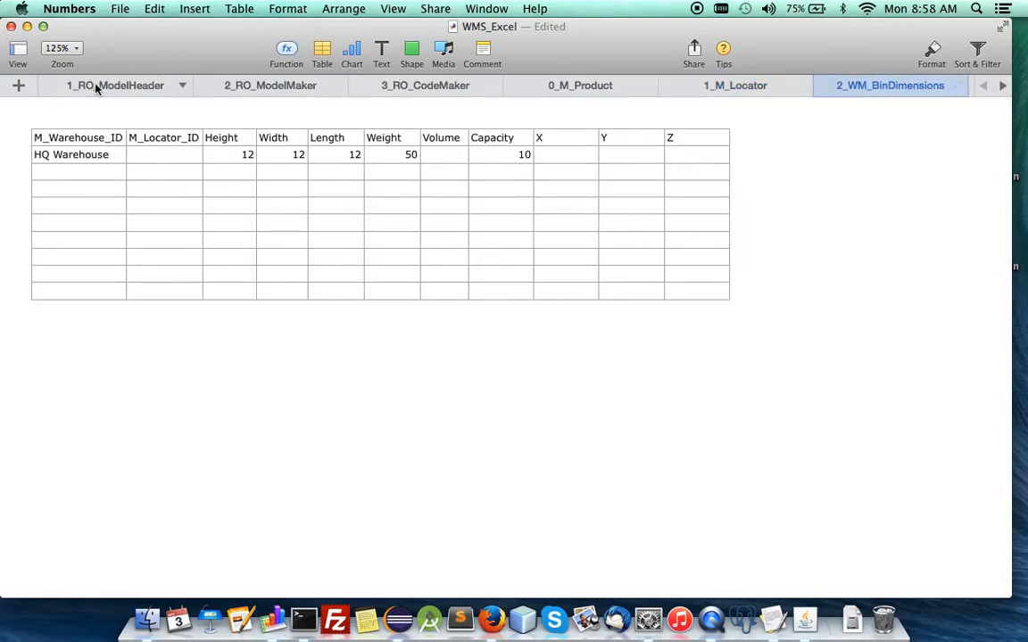
pyautogui.click(114, 86)
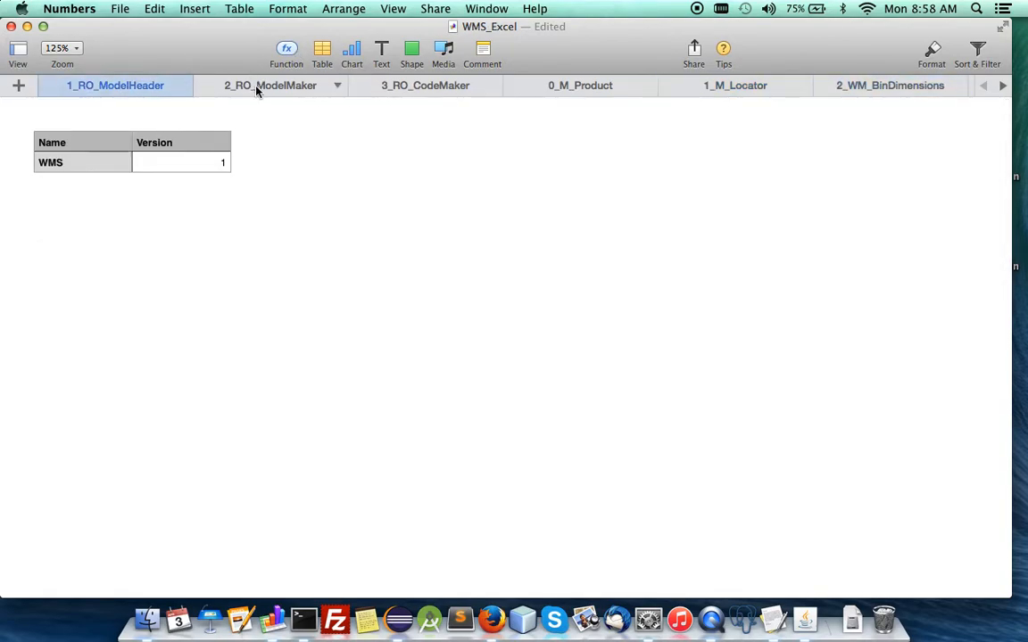
pyautogui.click(271, 86)
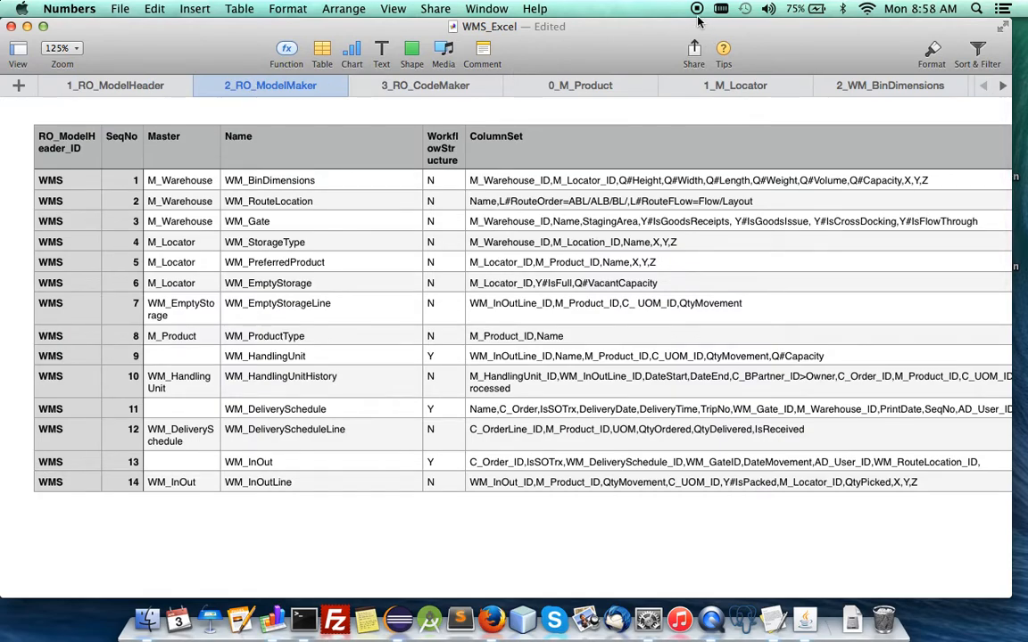
# Step: In Firefox, view the RED1 NINJA plugin wiki page and the Red1 forum topic list
pyautogui.click(492, 618)
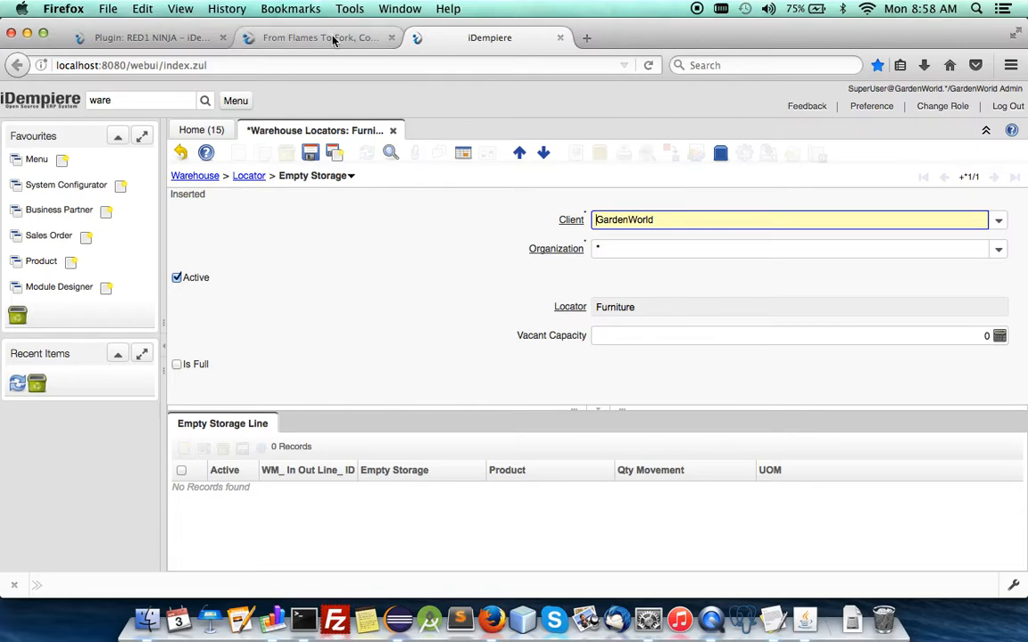
pyautogui.click(150, 37)
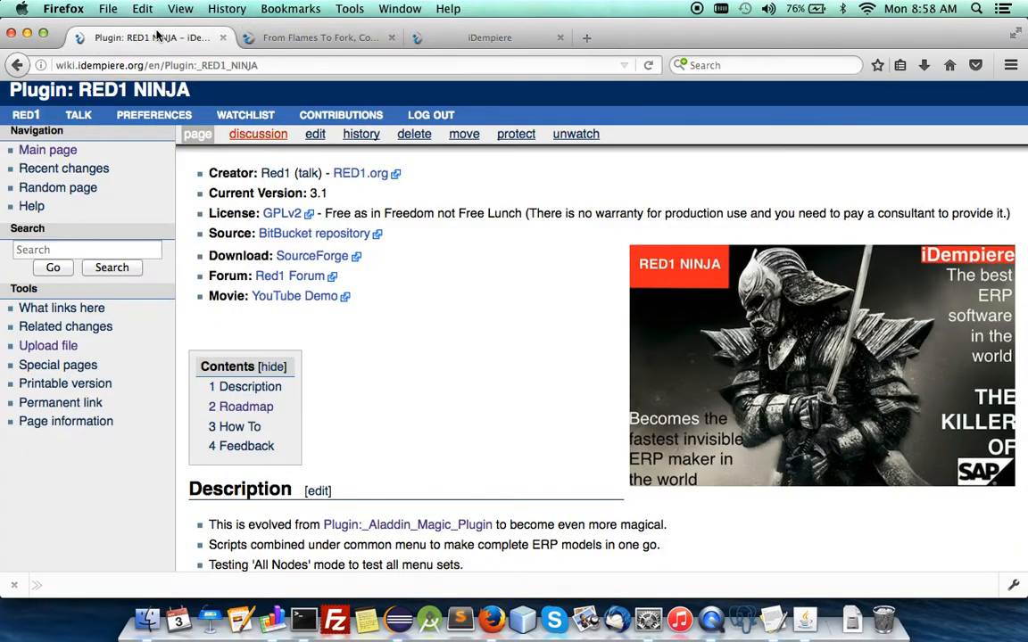
pyautogui.click(319, 37)
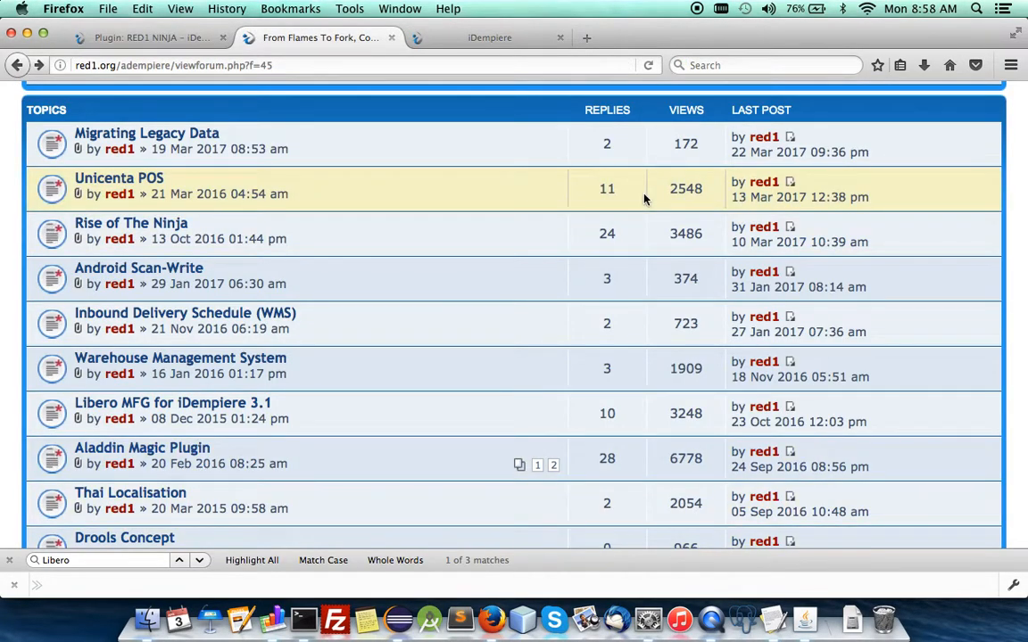
pyautogui.moveTo(696, 15)
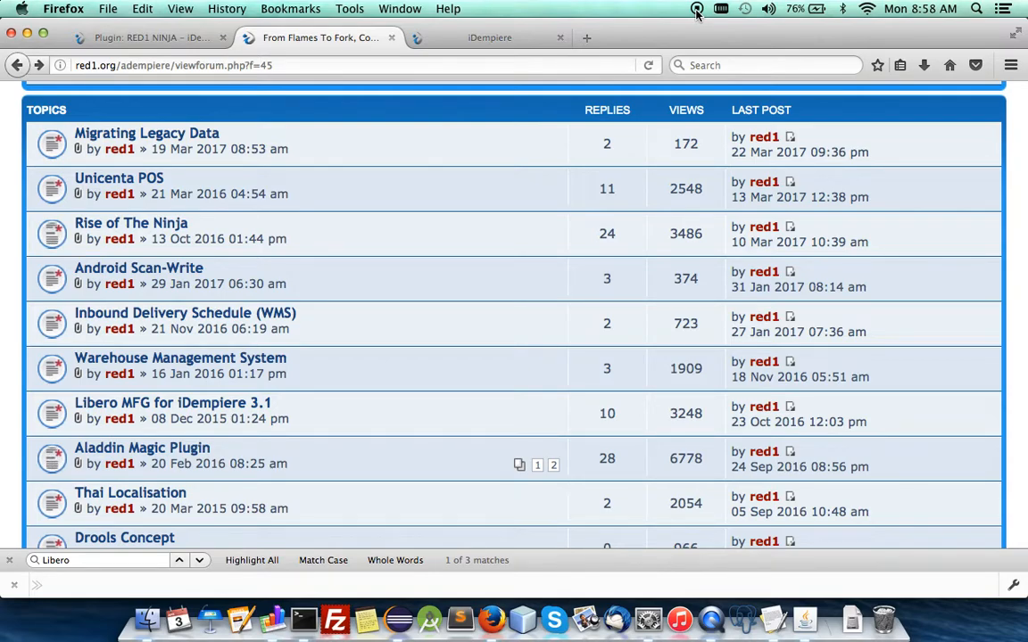